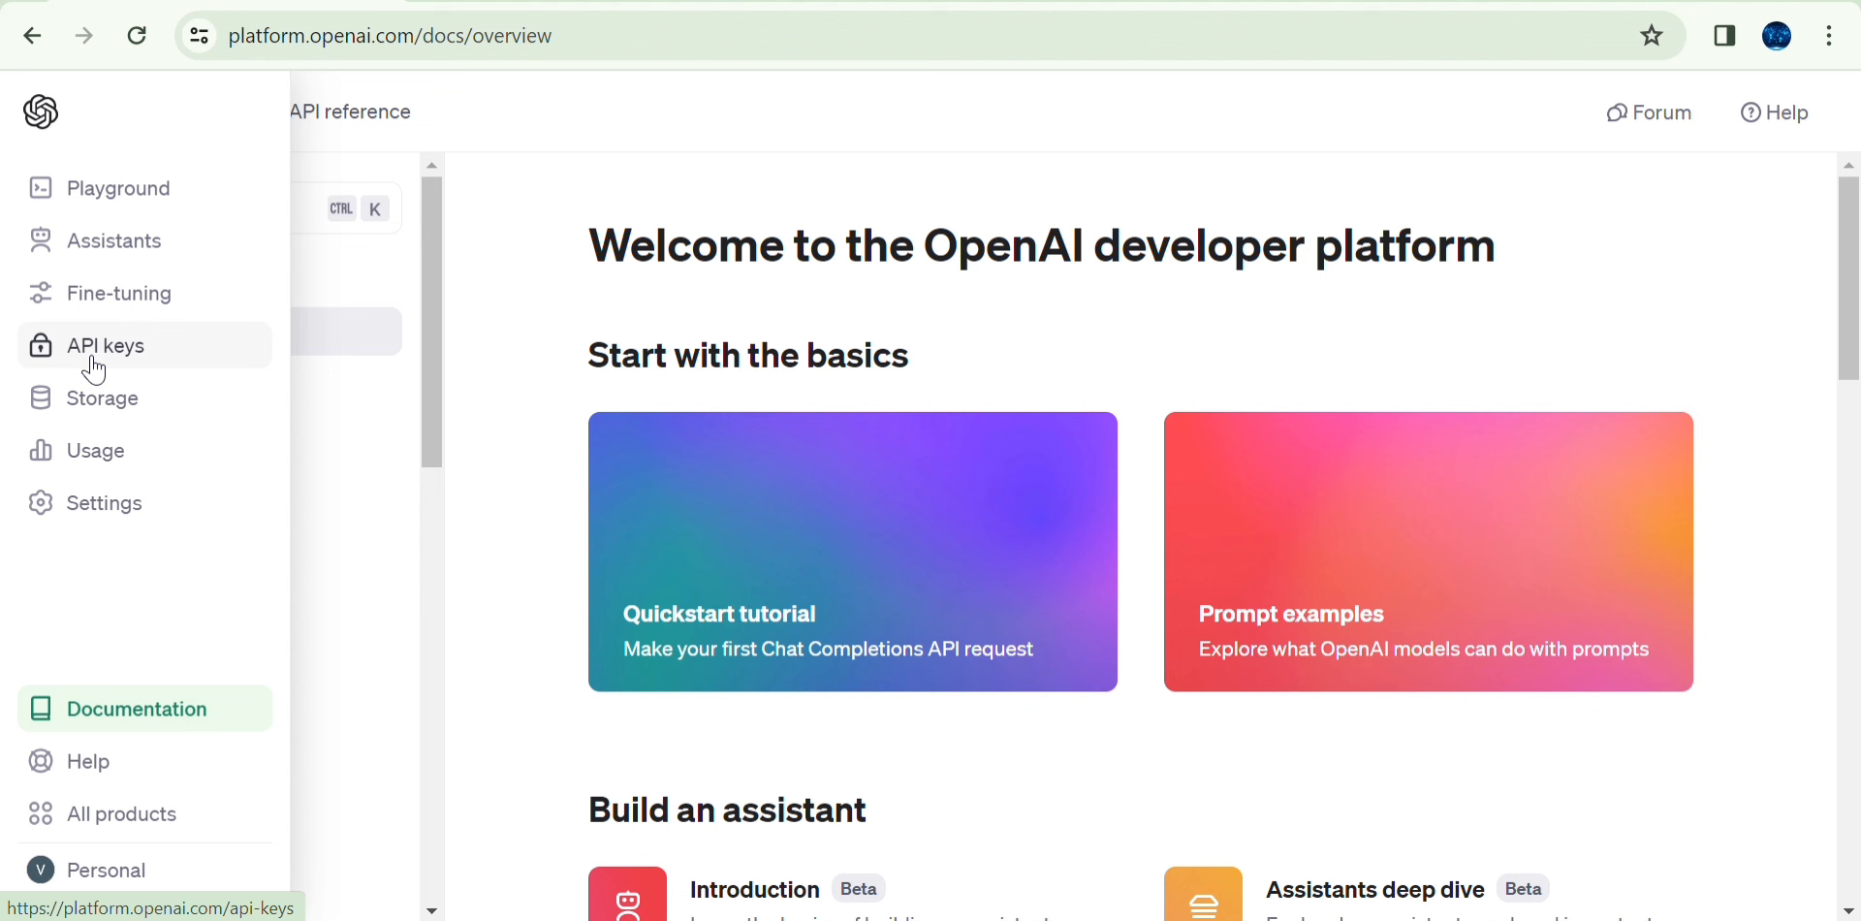
Create and copy a secret key named 'test' in API keys, then revoke it.
{"action": "left_click", "coordinate": [100, 345]}
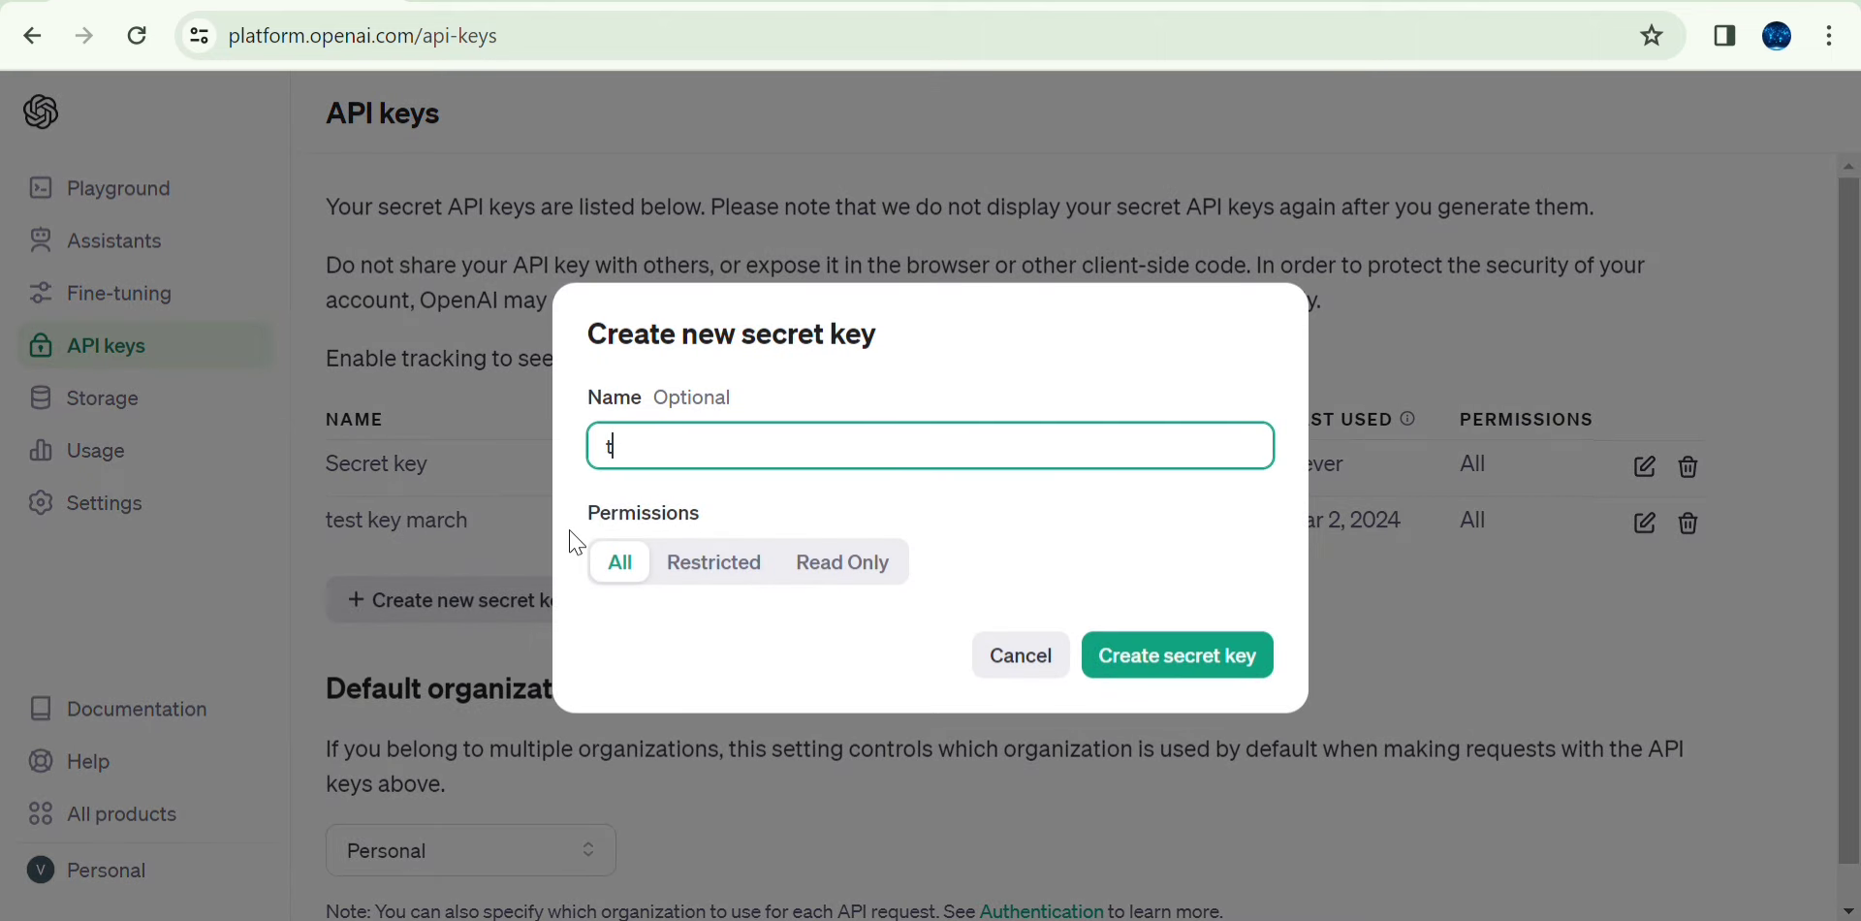
{"action": "left_click", "coordinate": [1175, 655]}
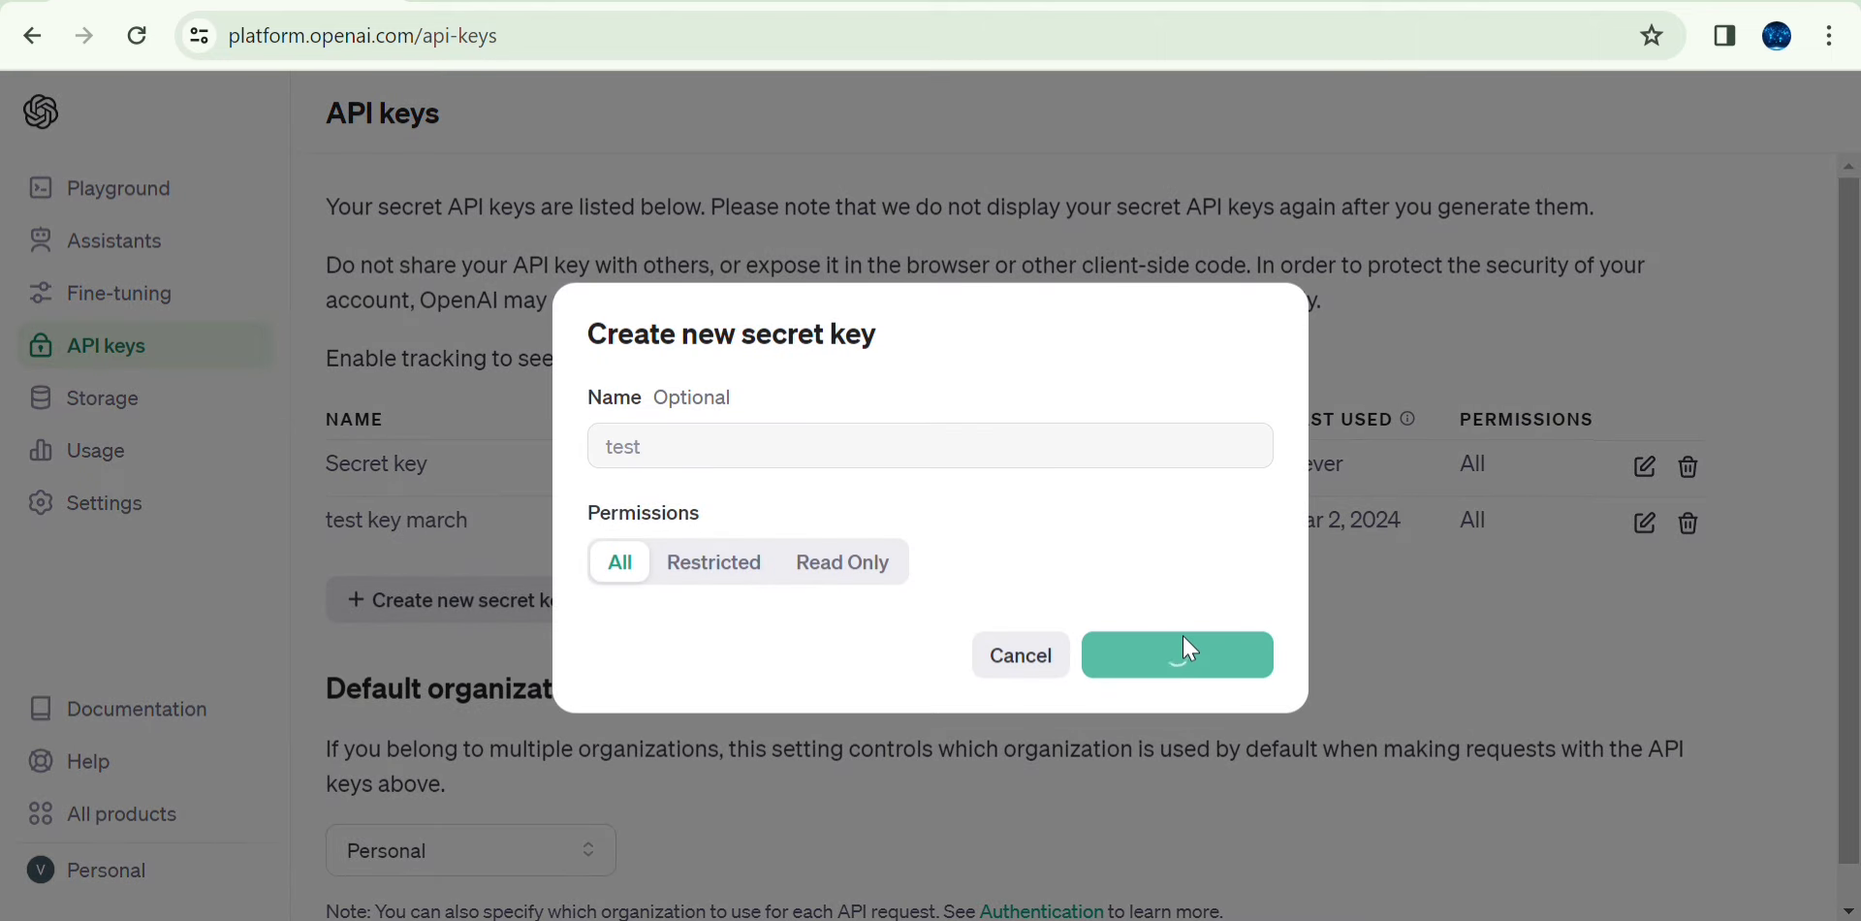
{"action": "left_click", "coordinate": [1176, 655]}
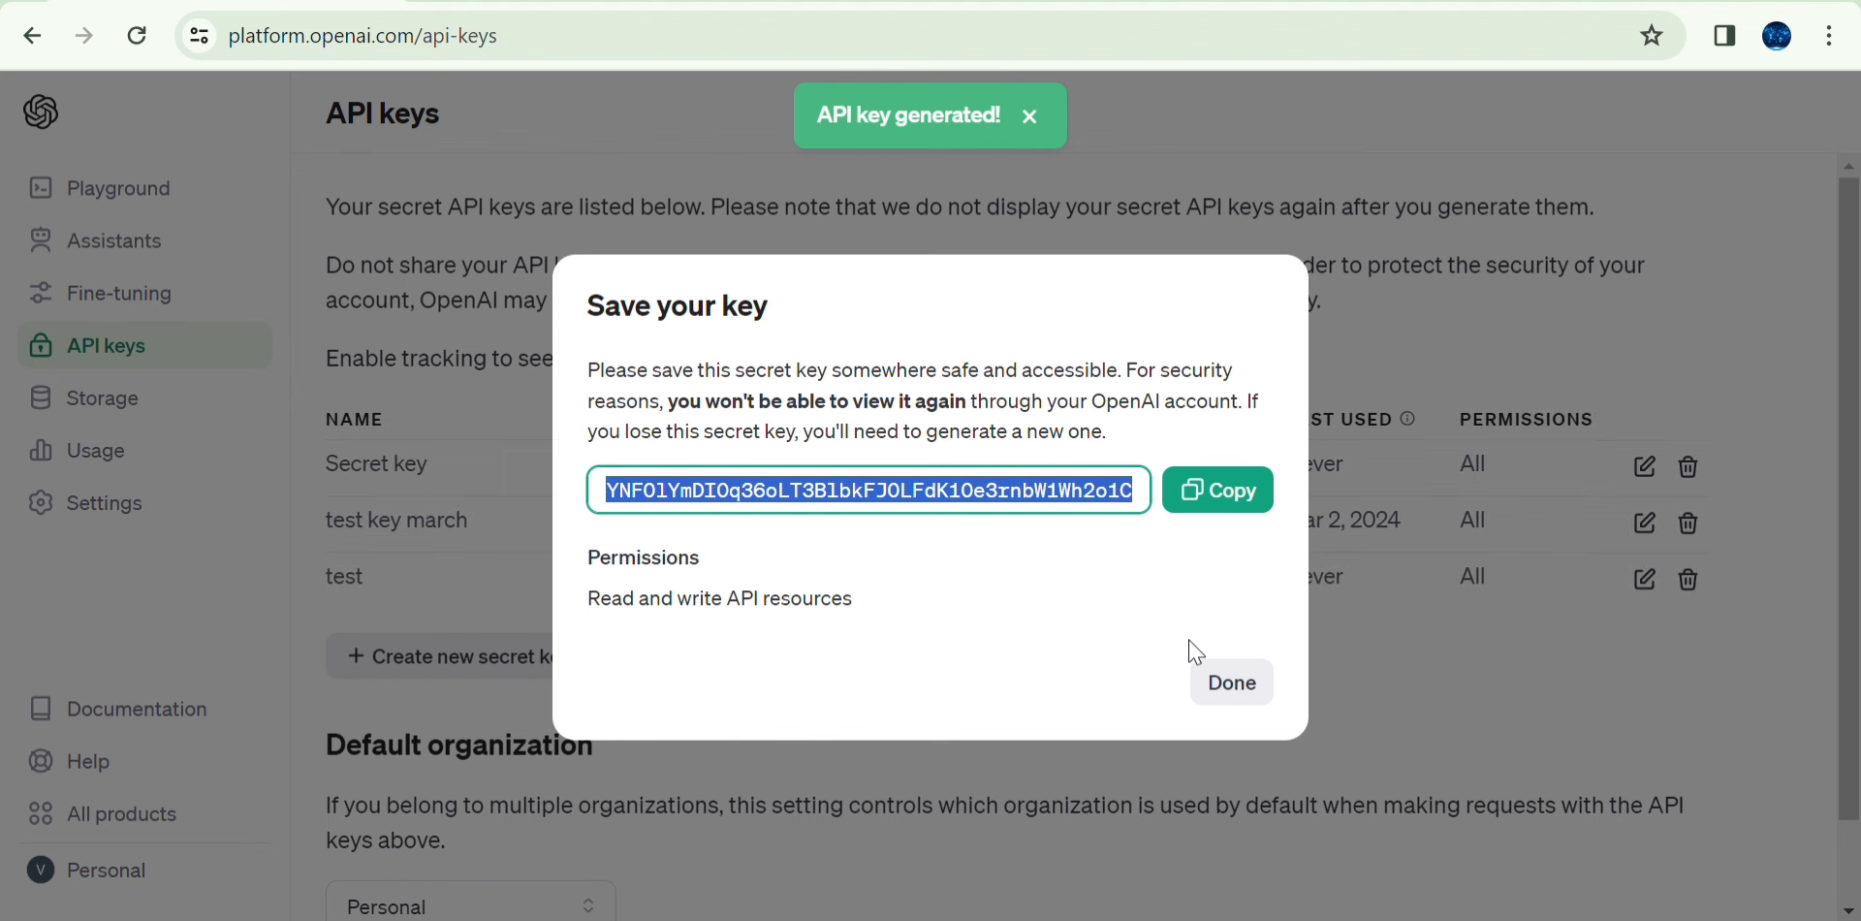
{"action": "left_click", "coordinate": [1688, 576]}
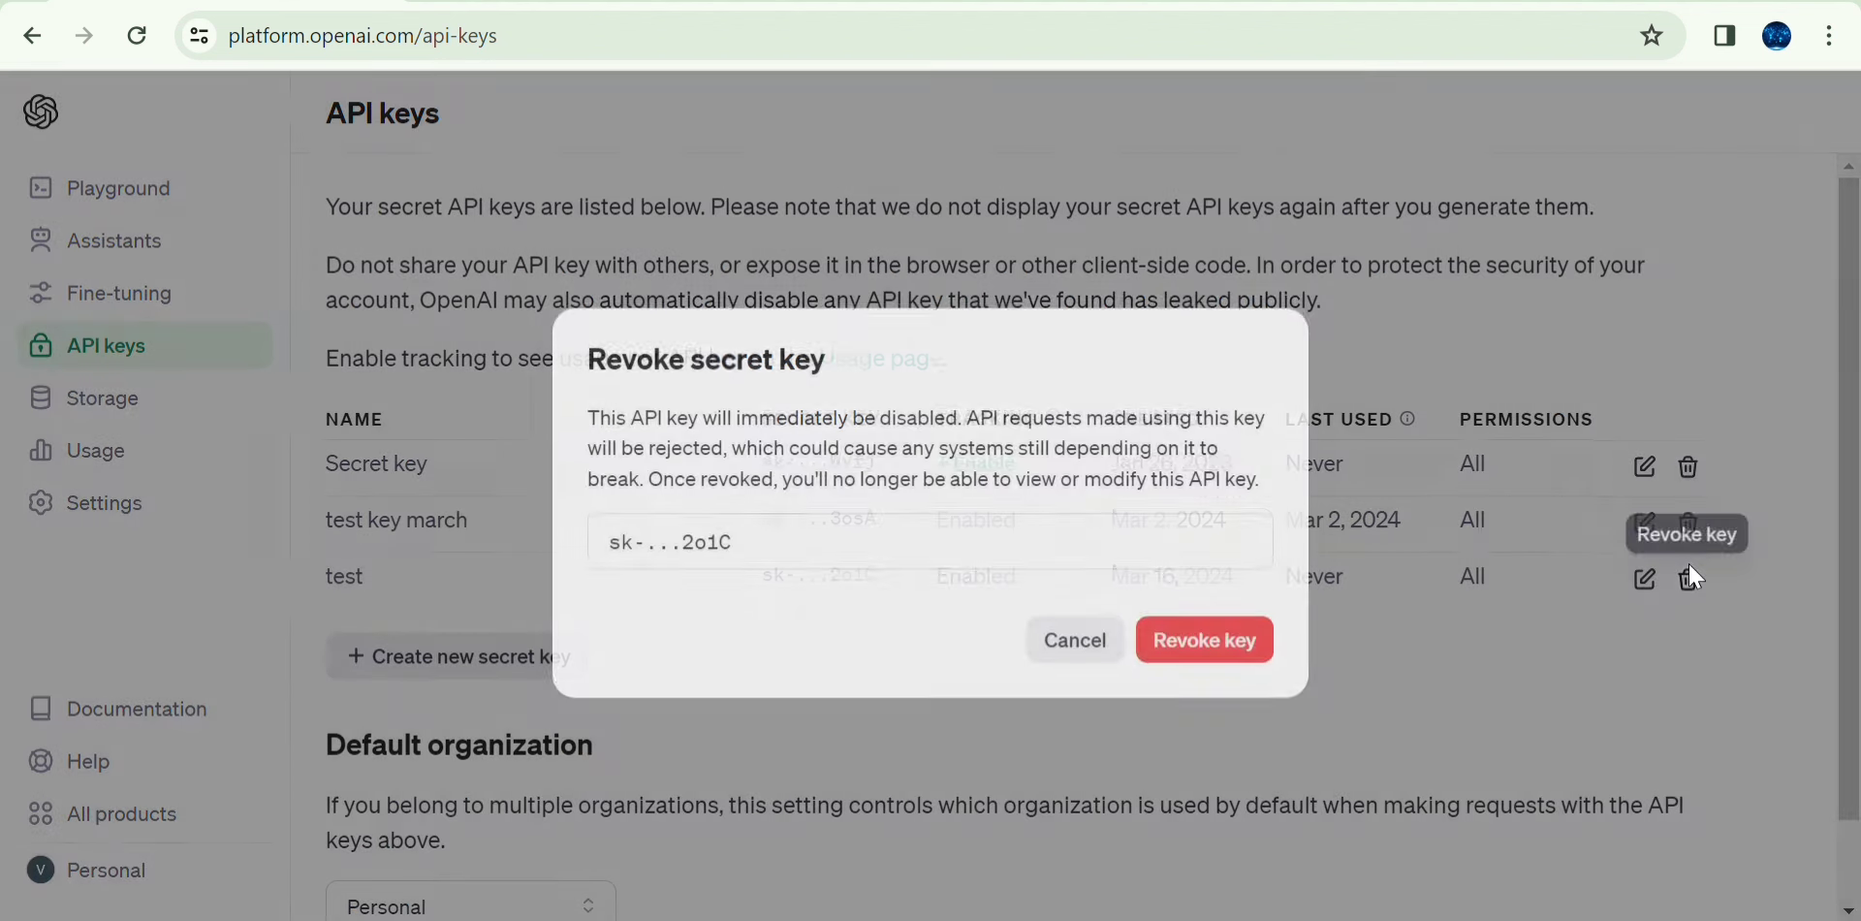
{"action": "left_click", "coordinate": [1203, 640]}
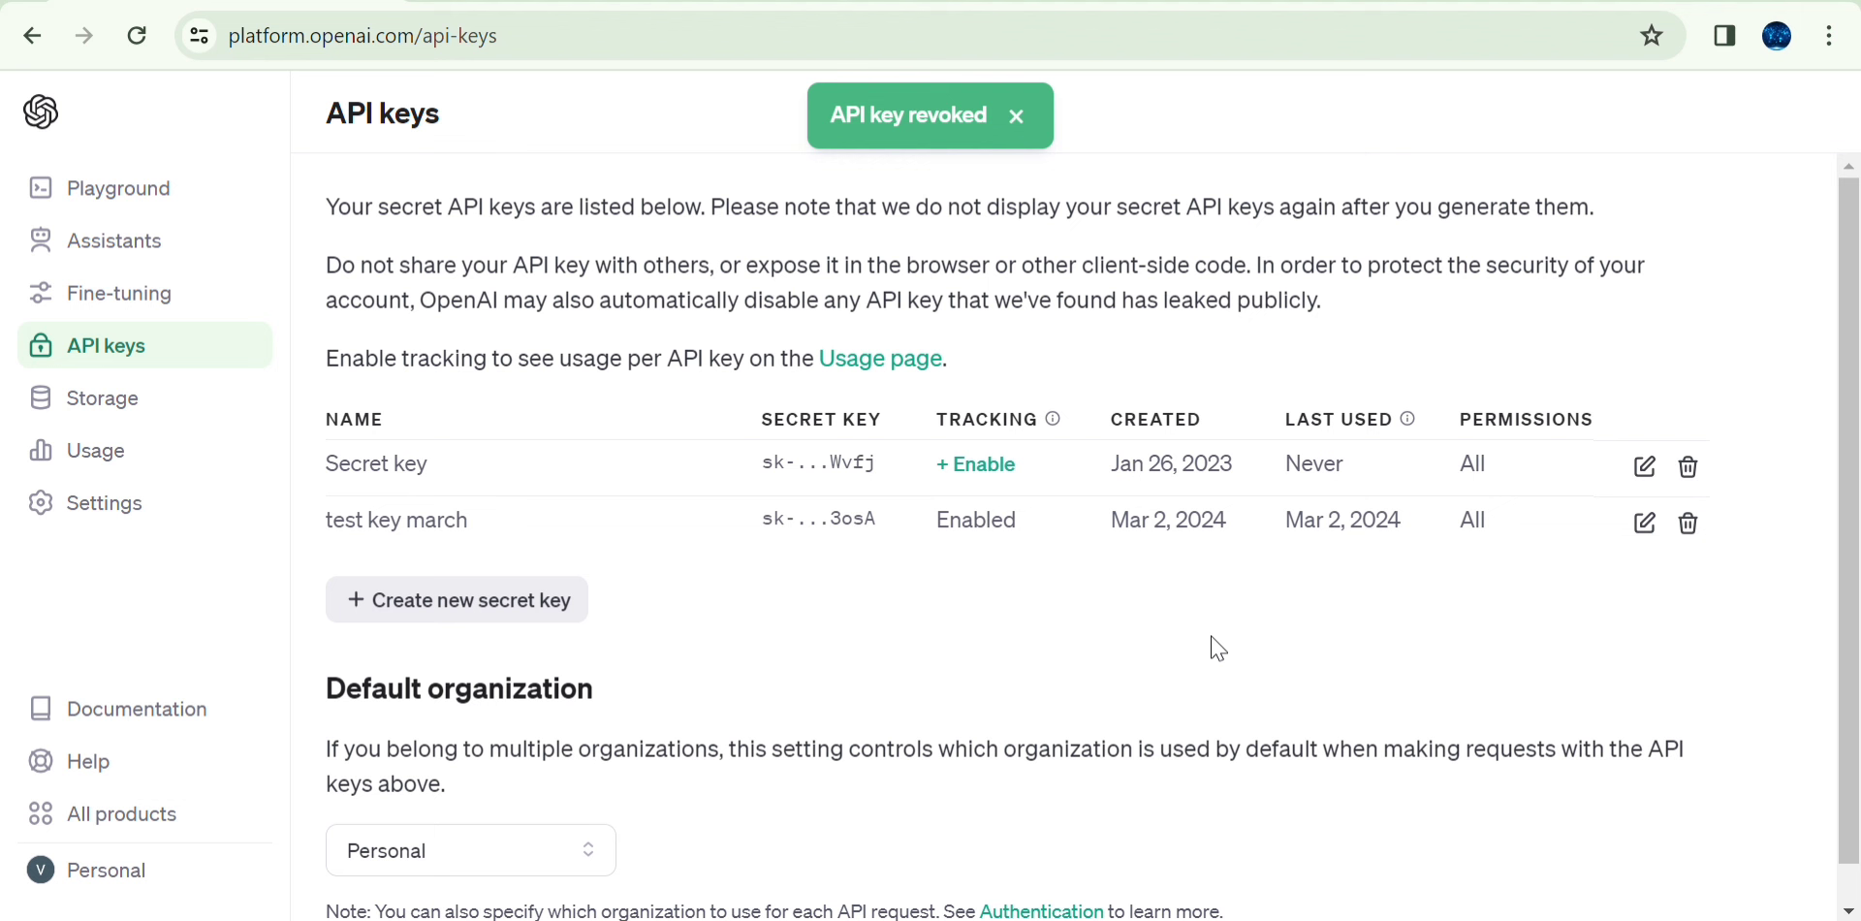
{"action": "mouse_move", "coordinate": [860, 547]}
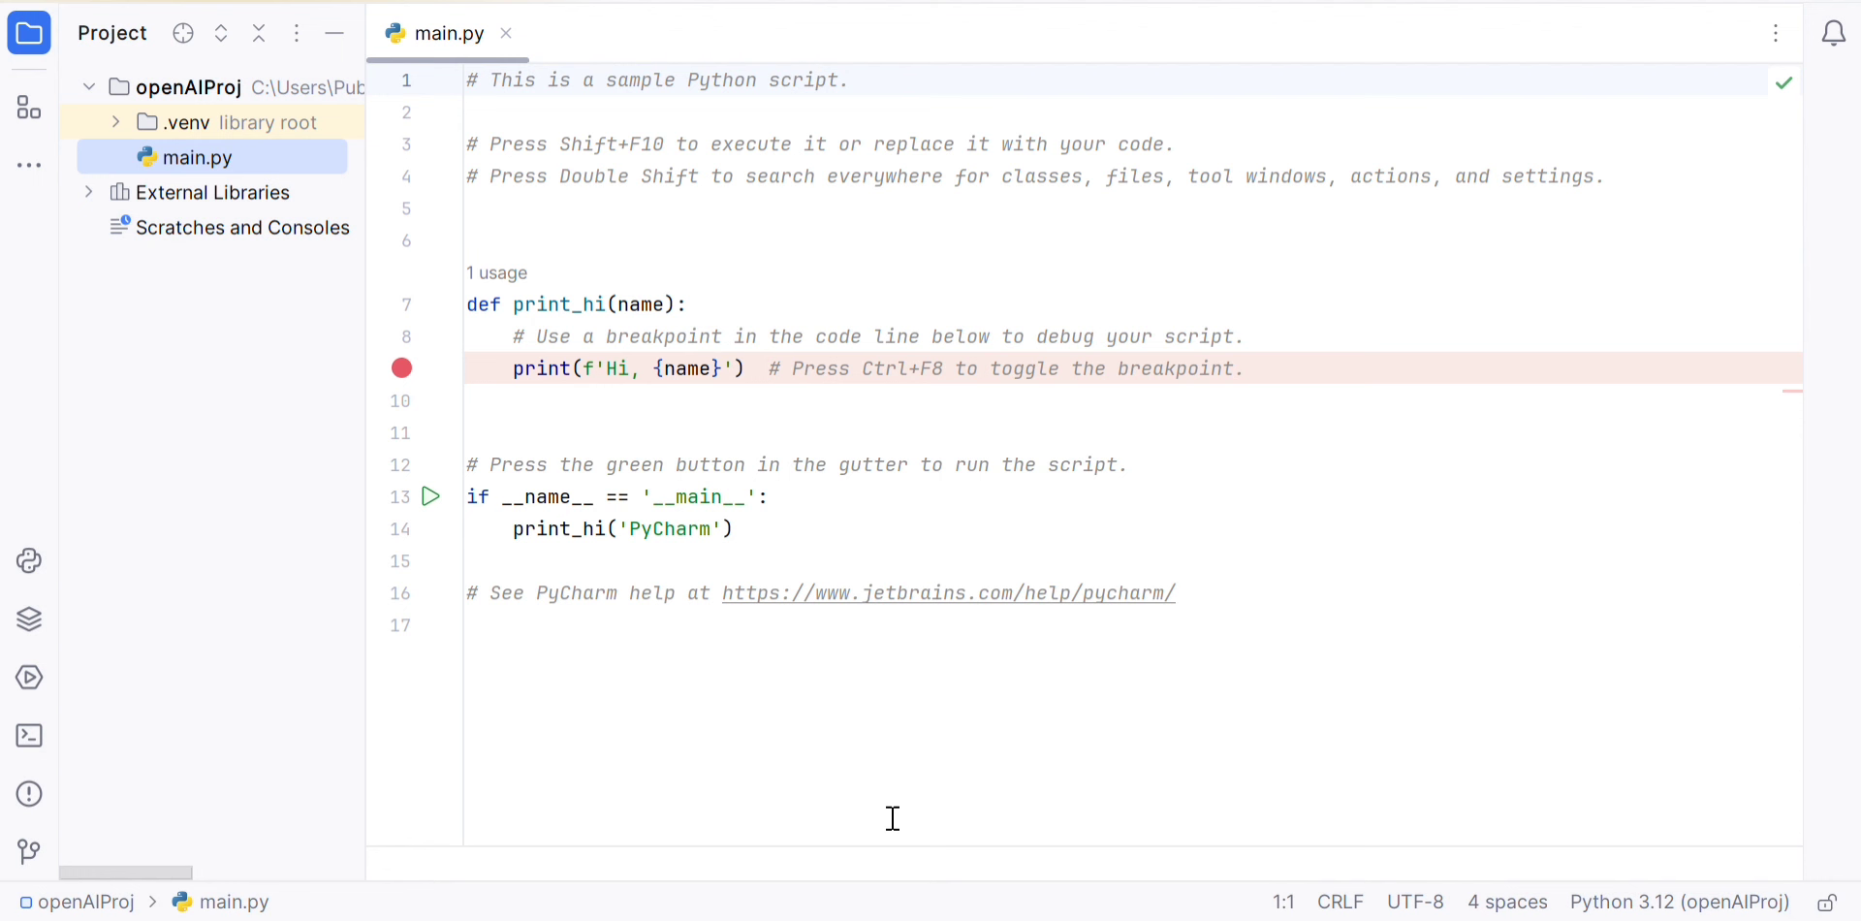
{"action": "mouse_move", "coordinate": [28, 735]}
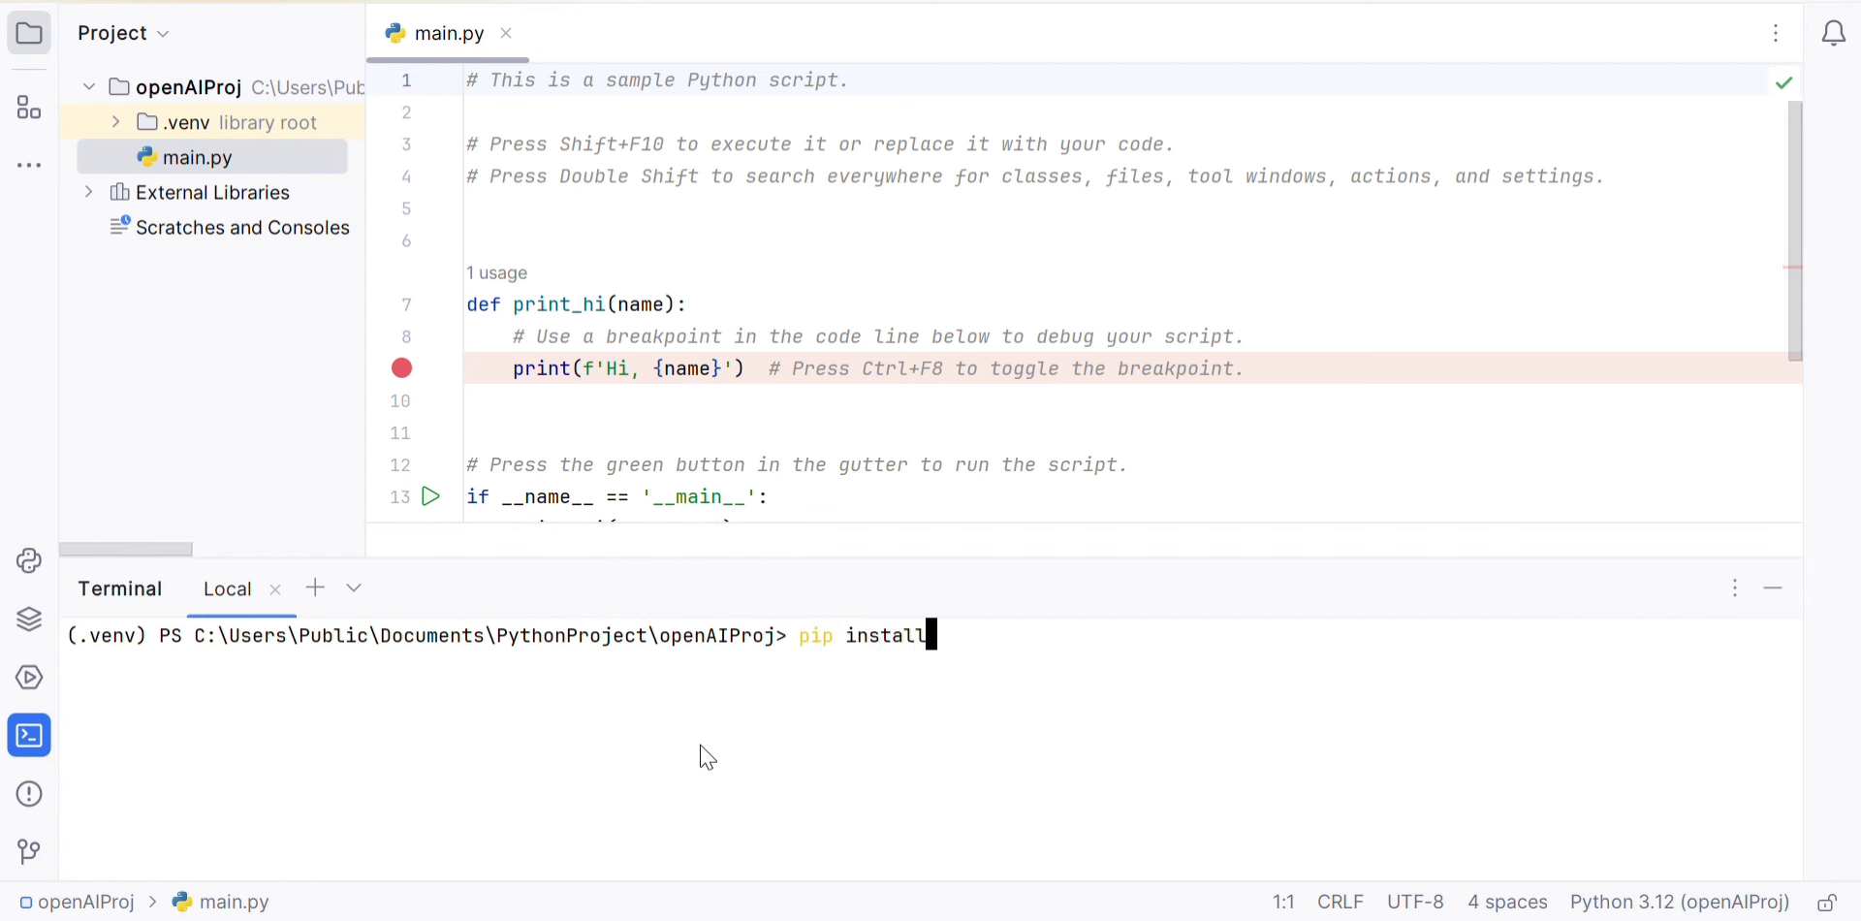
Run pip install openai in PyCharm's Terminal.
{"action": "type", "text": "openai"}
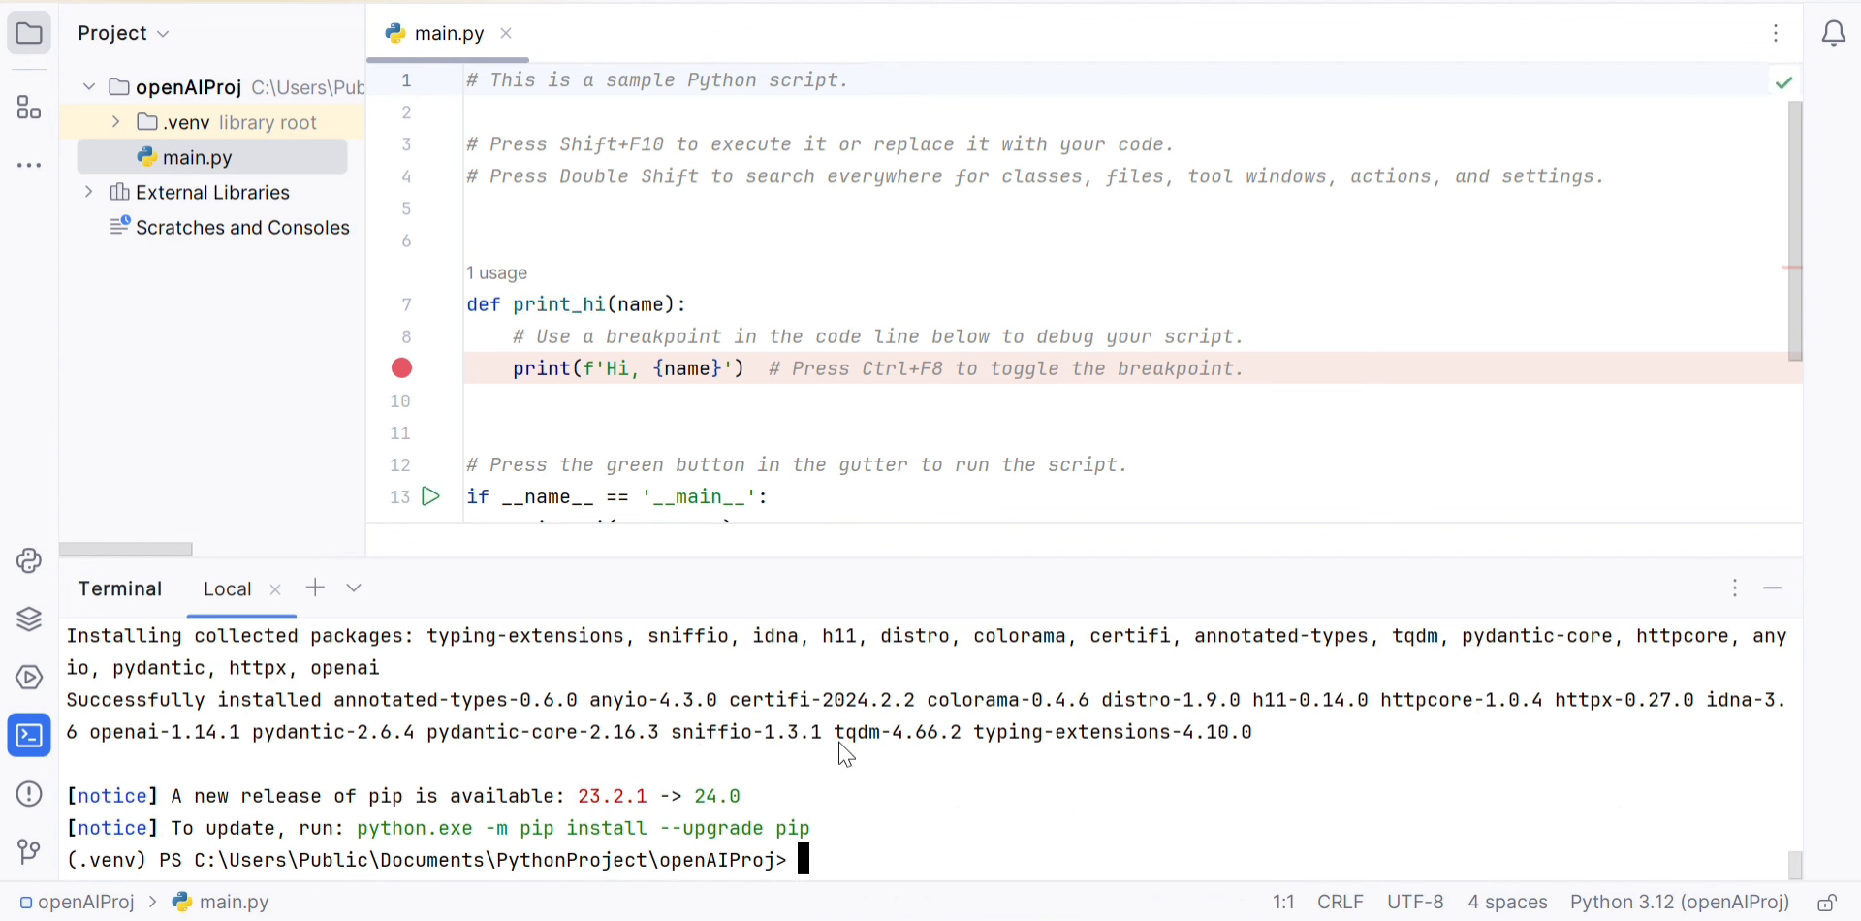
{"action": "mouse_move", "coordinate": [1773, 589]}
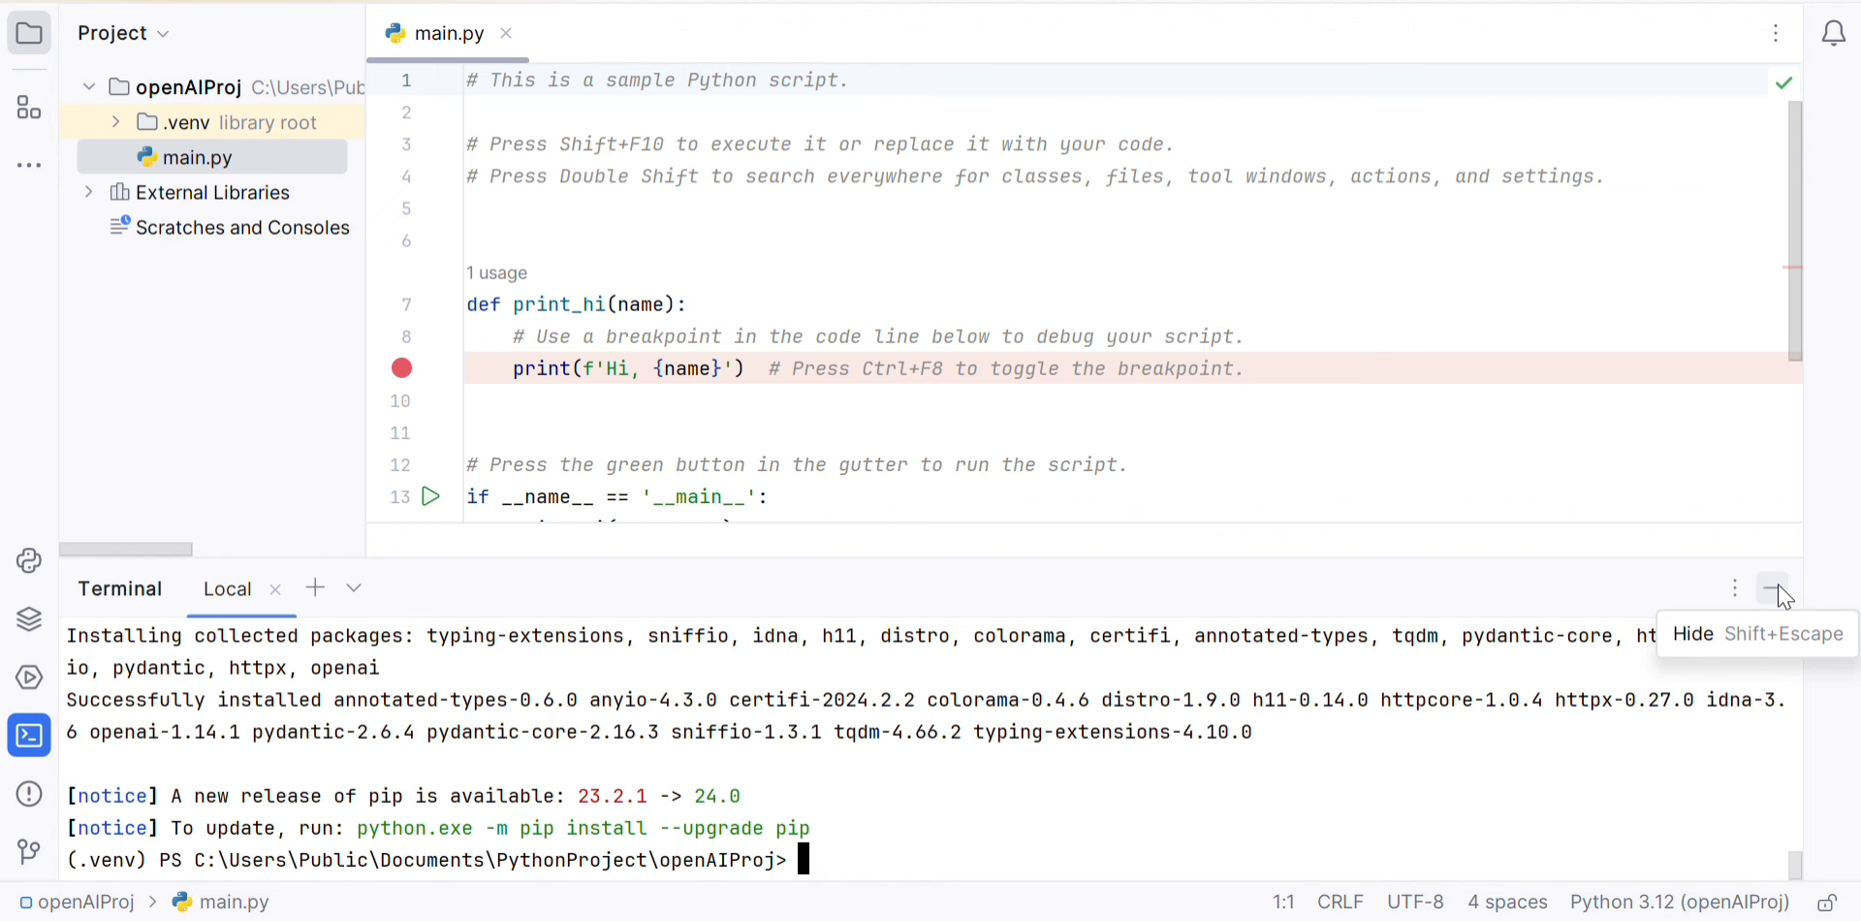
{"action": "left_click", "coordinate": [1777, 589]}
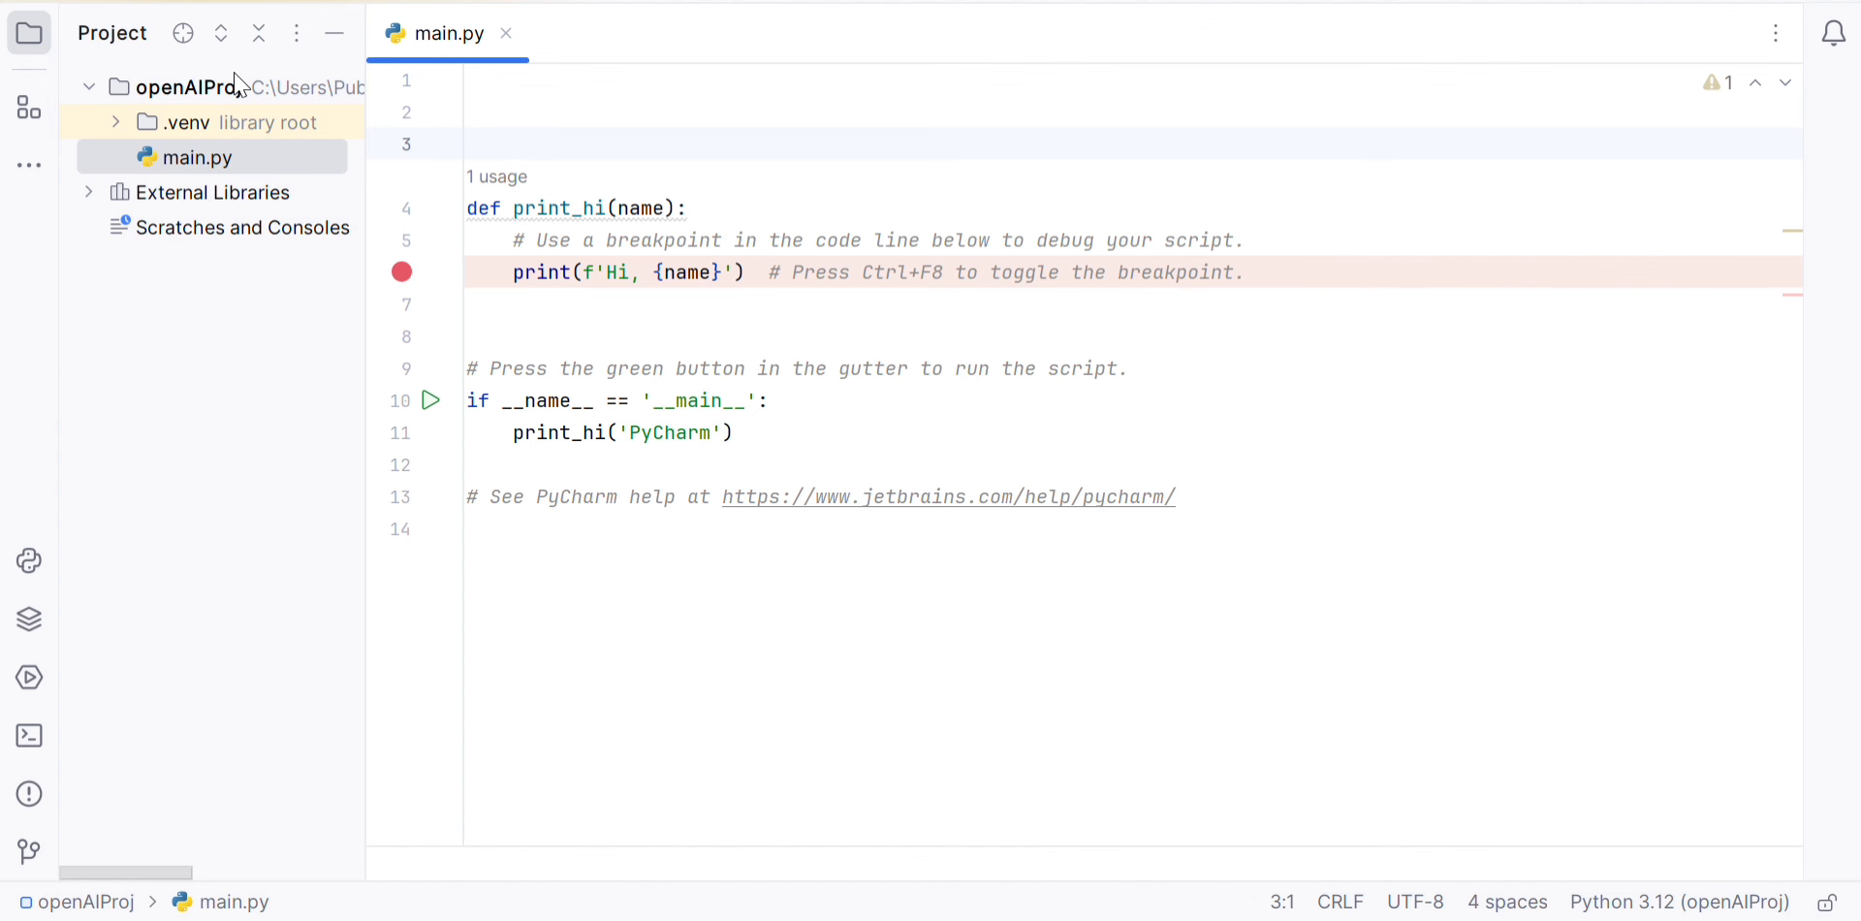
{"action": "type", "text": "openai"}
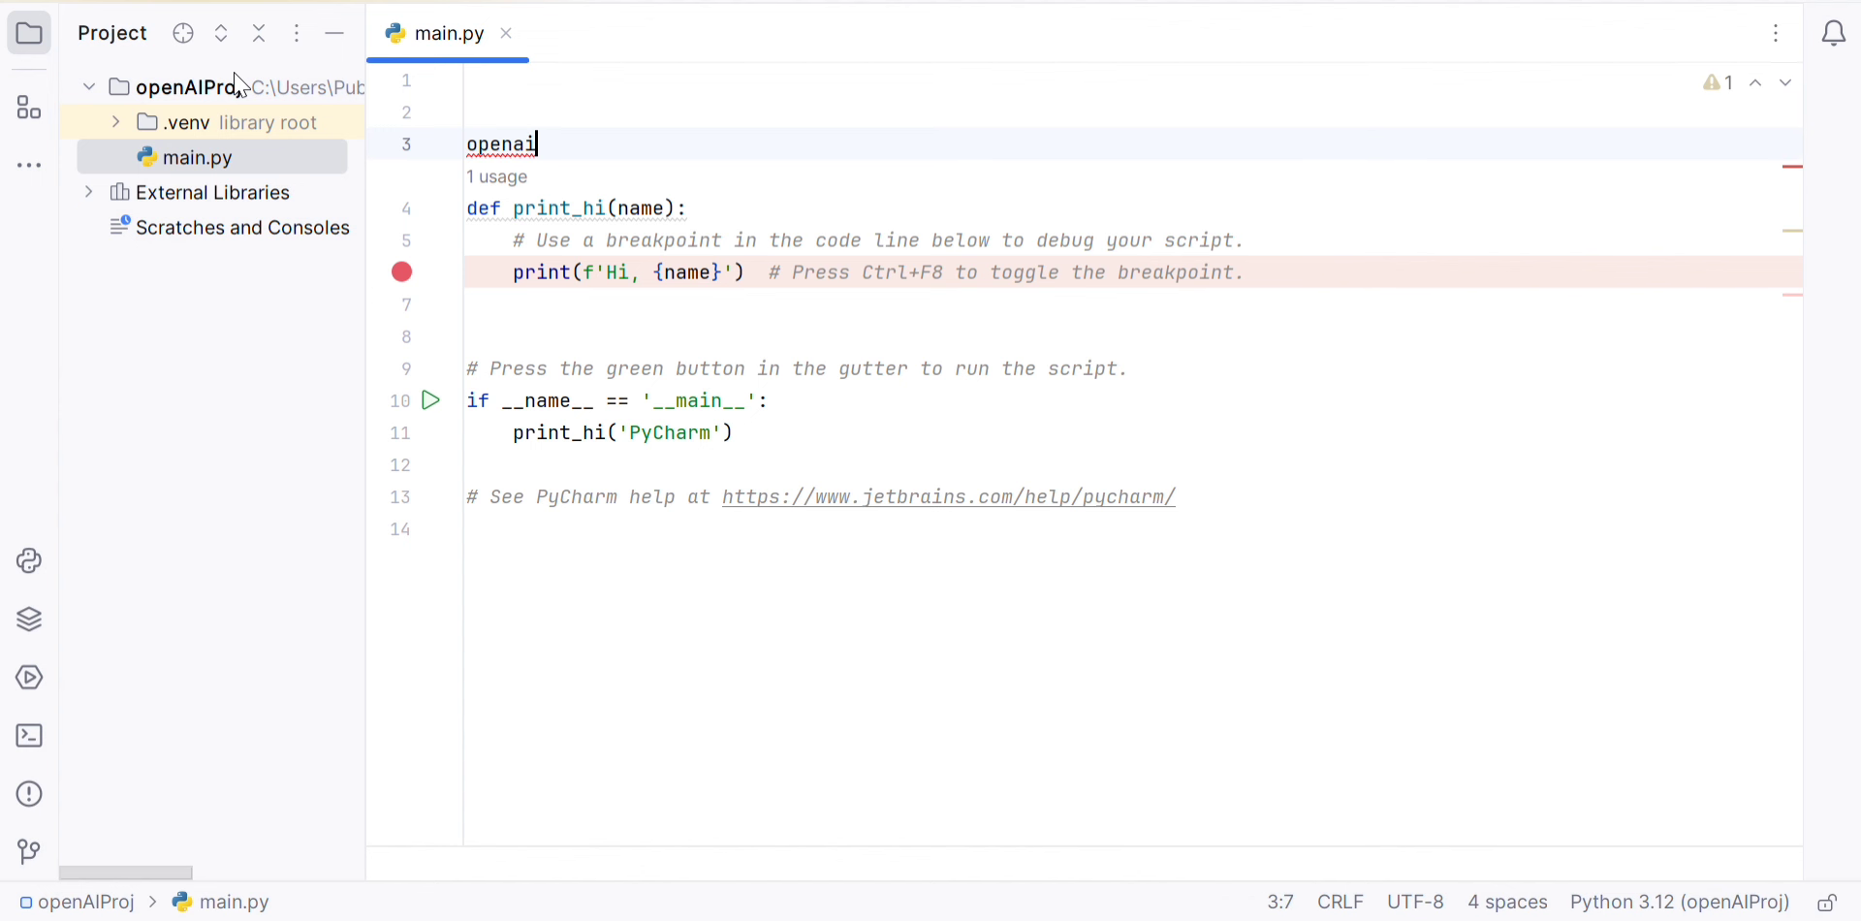
{"action": "type", "text": ".api"}
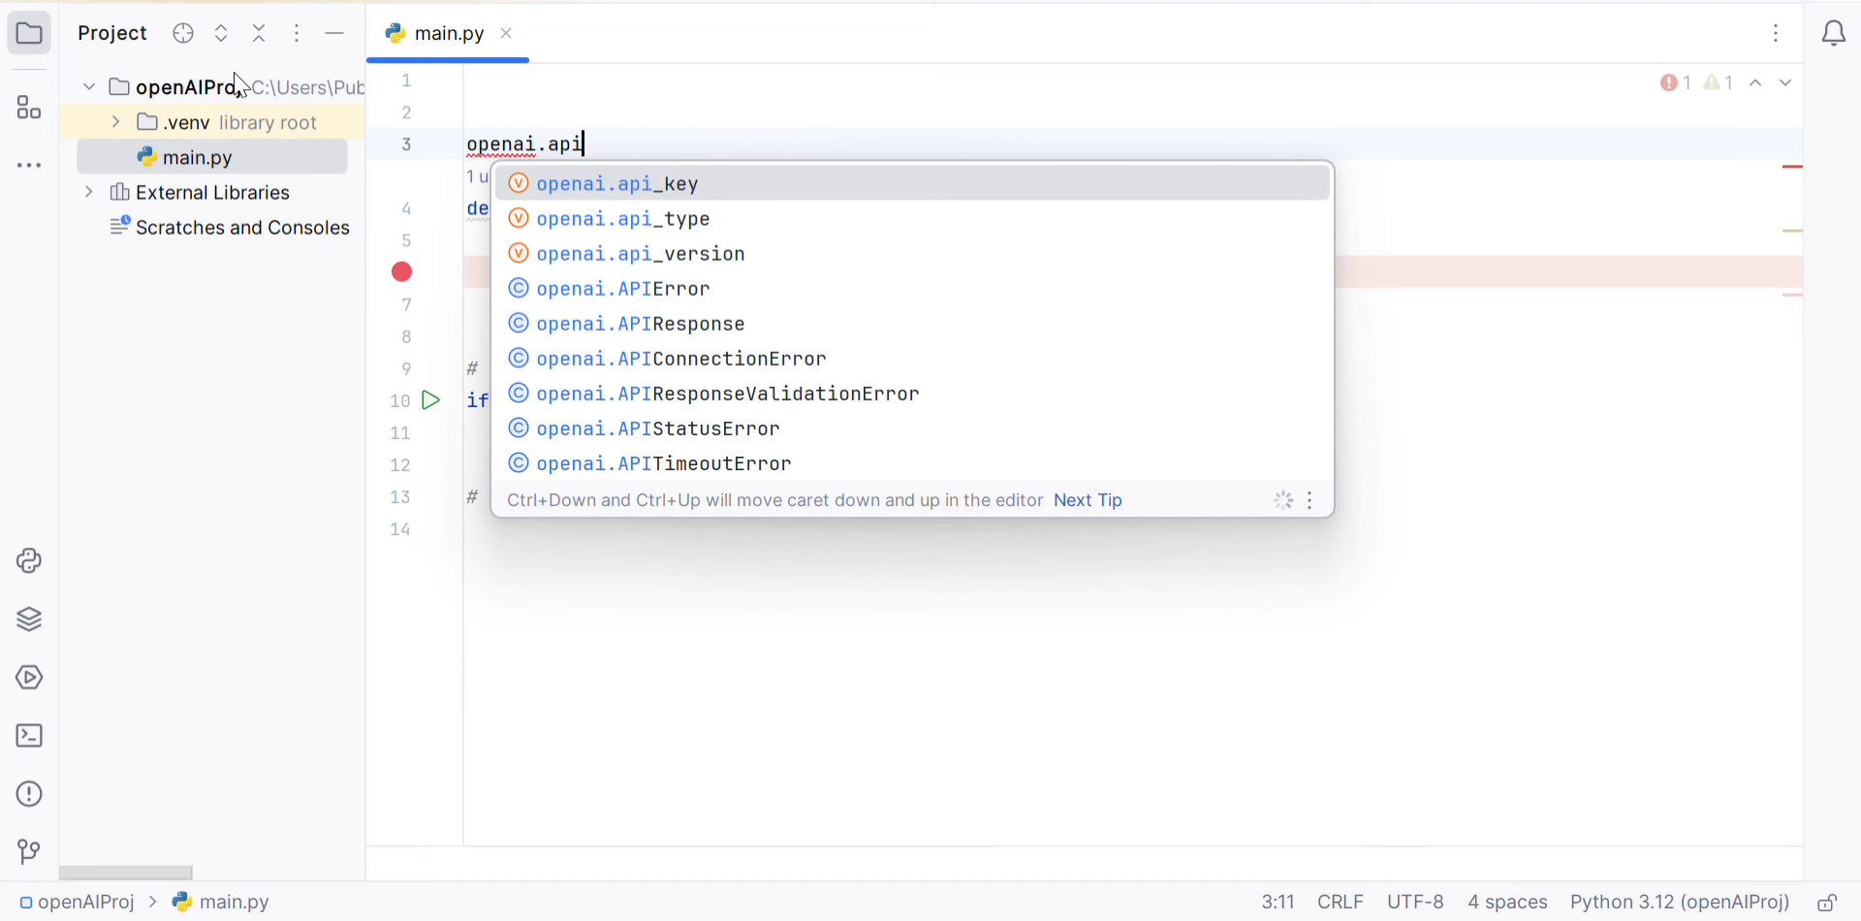
{"action": "left_click", "coordinate": [617, 183]}
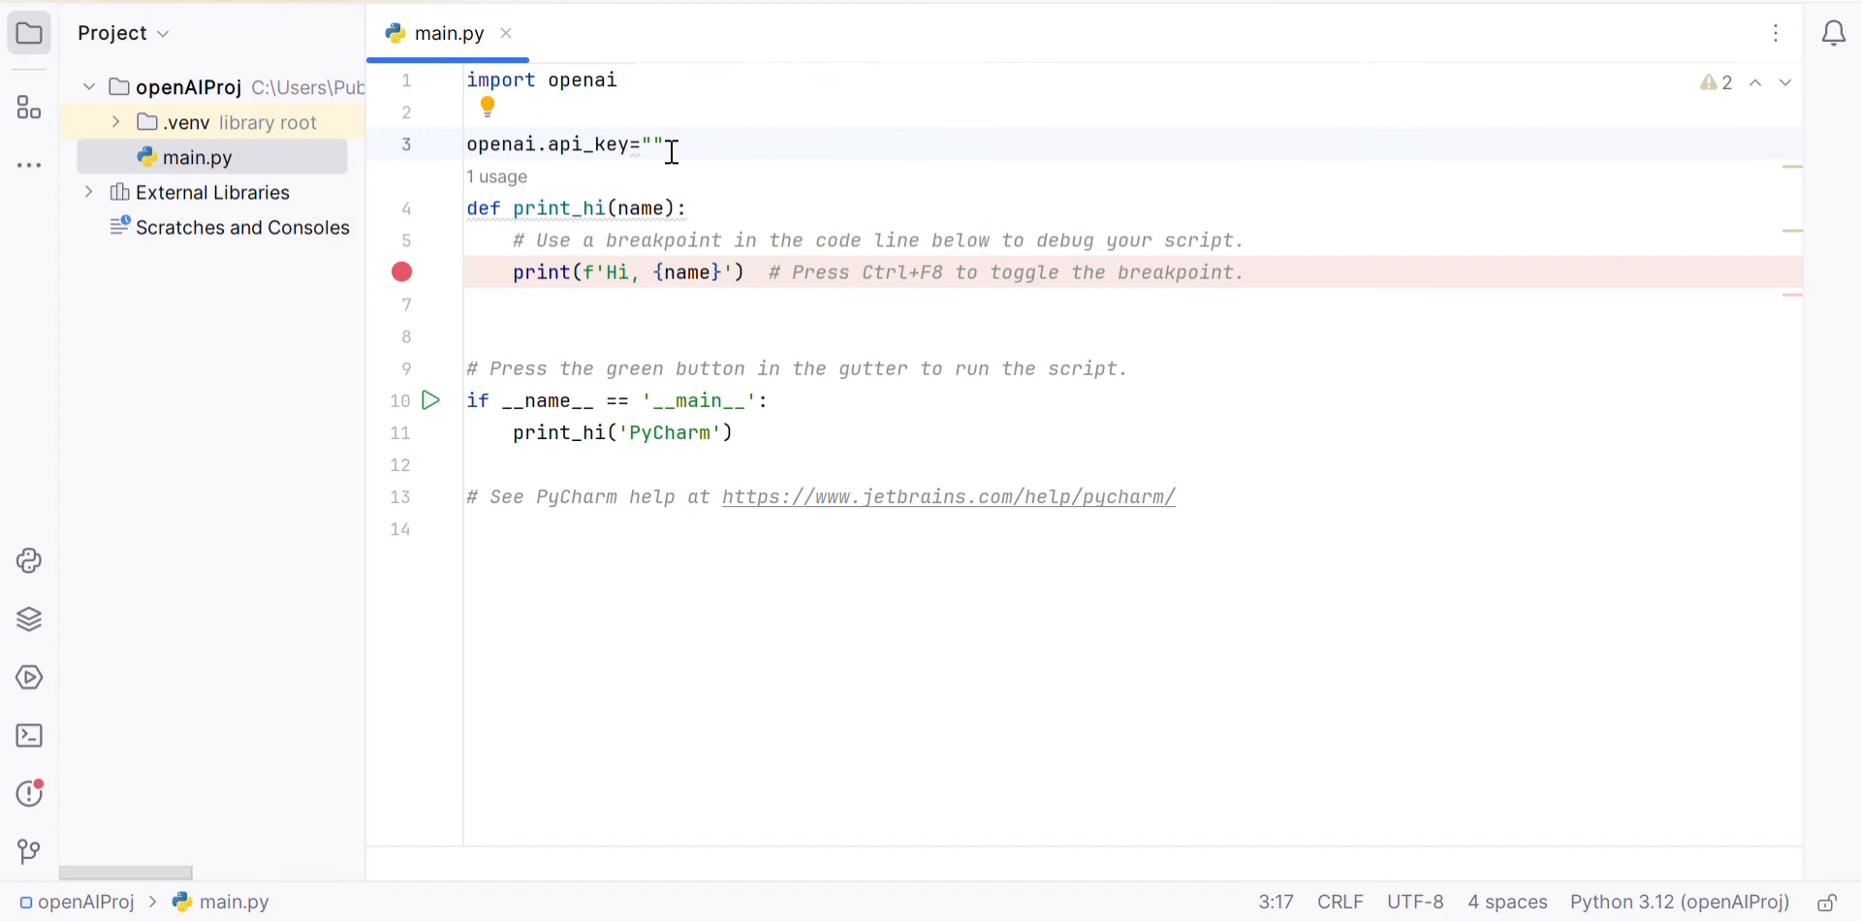
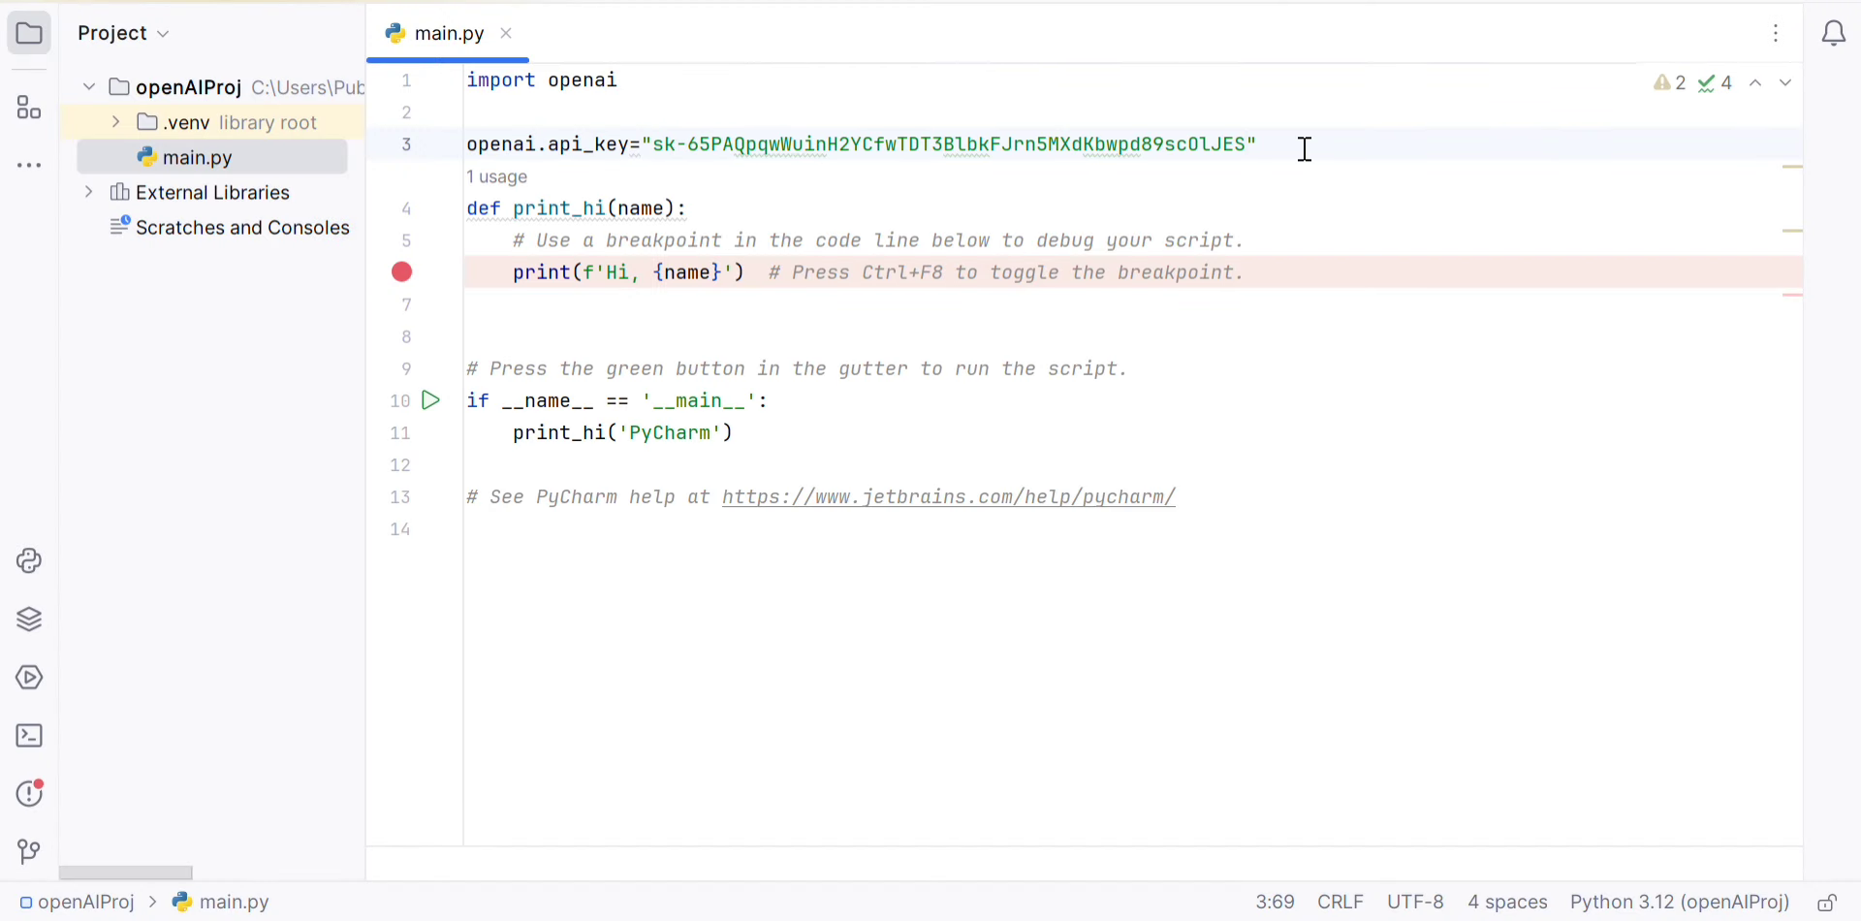
{"action": "key", "text": "Enter"}
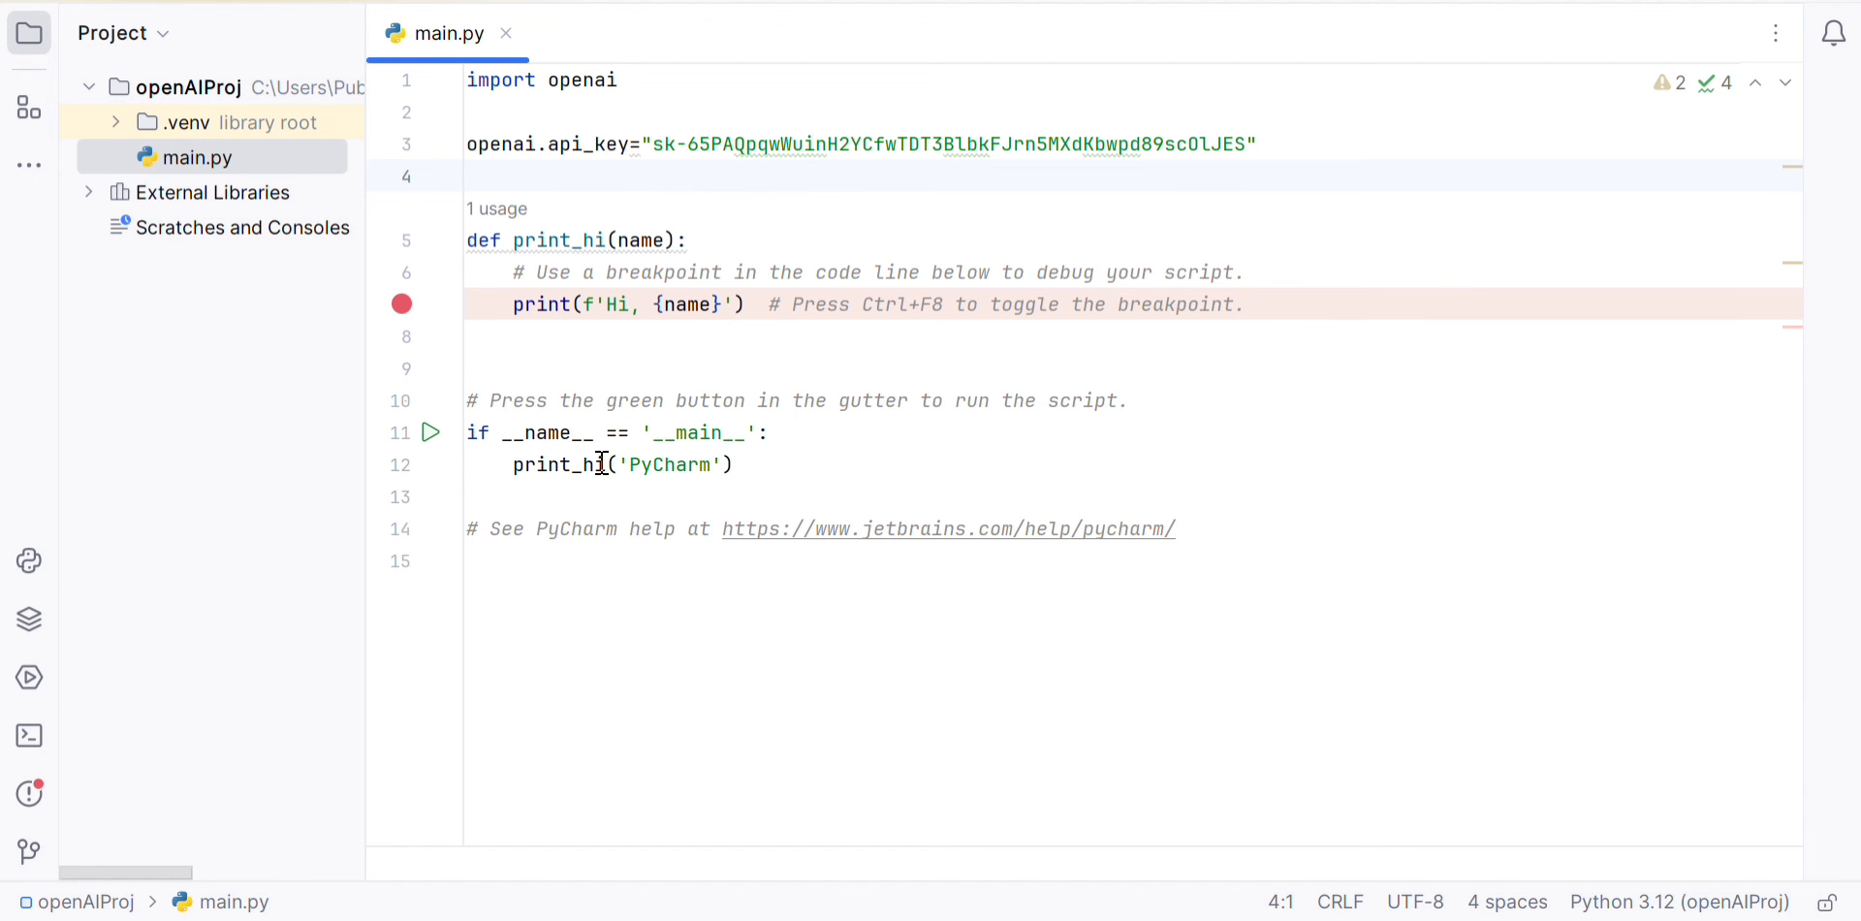
Replace the print_hi call with while True: human_input = input("Human input: ").
{"action": "left_click", "coordinate": [512, 464]}
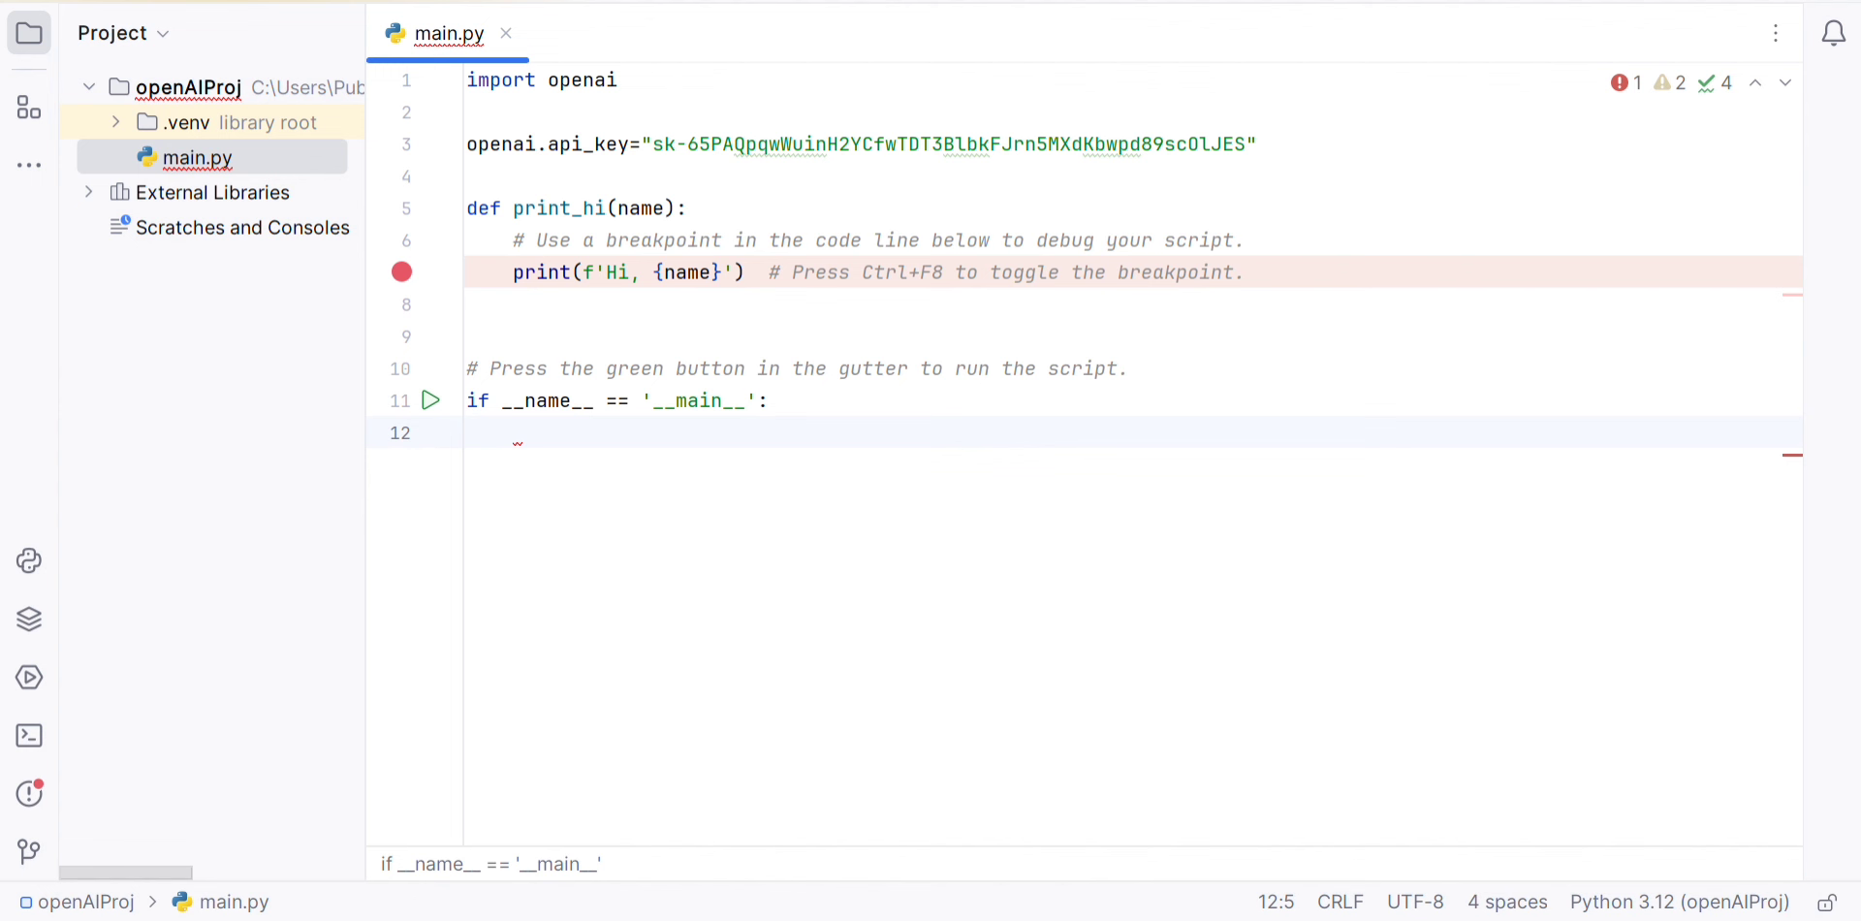
{"action": "type", "text": "while"}
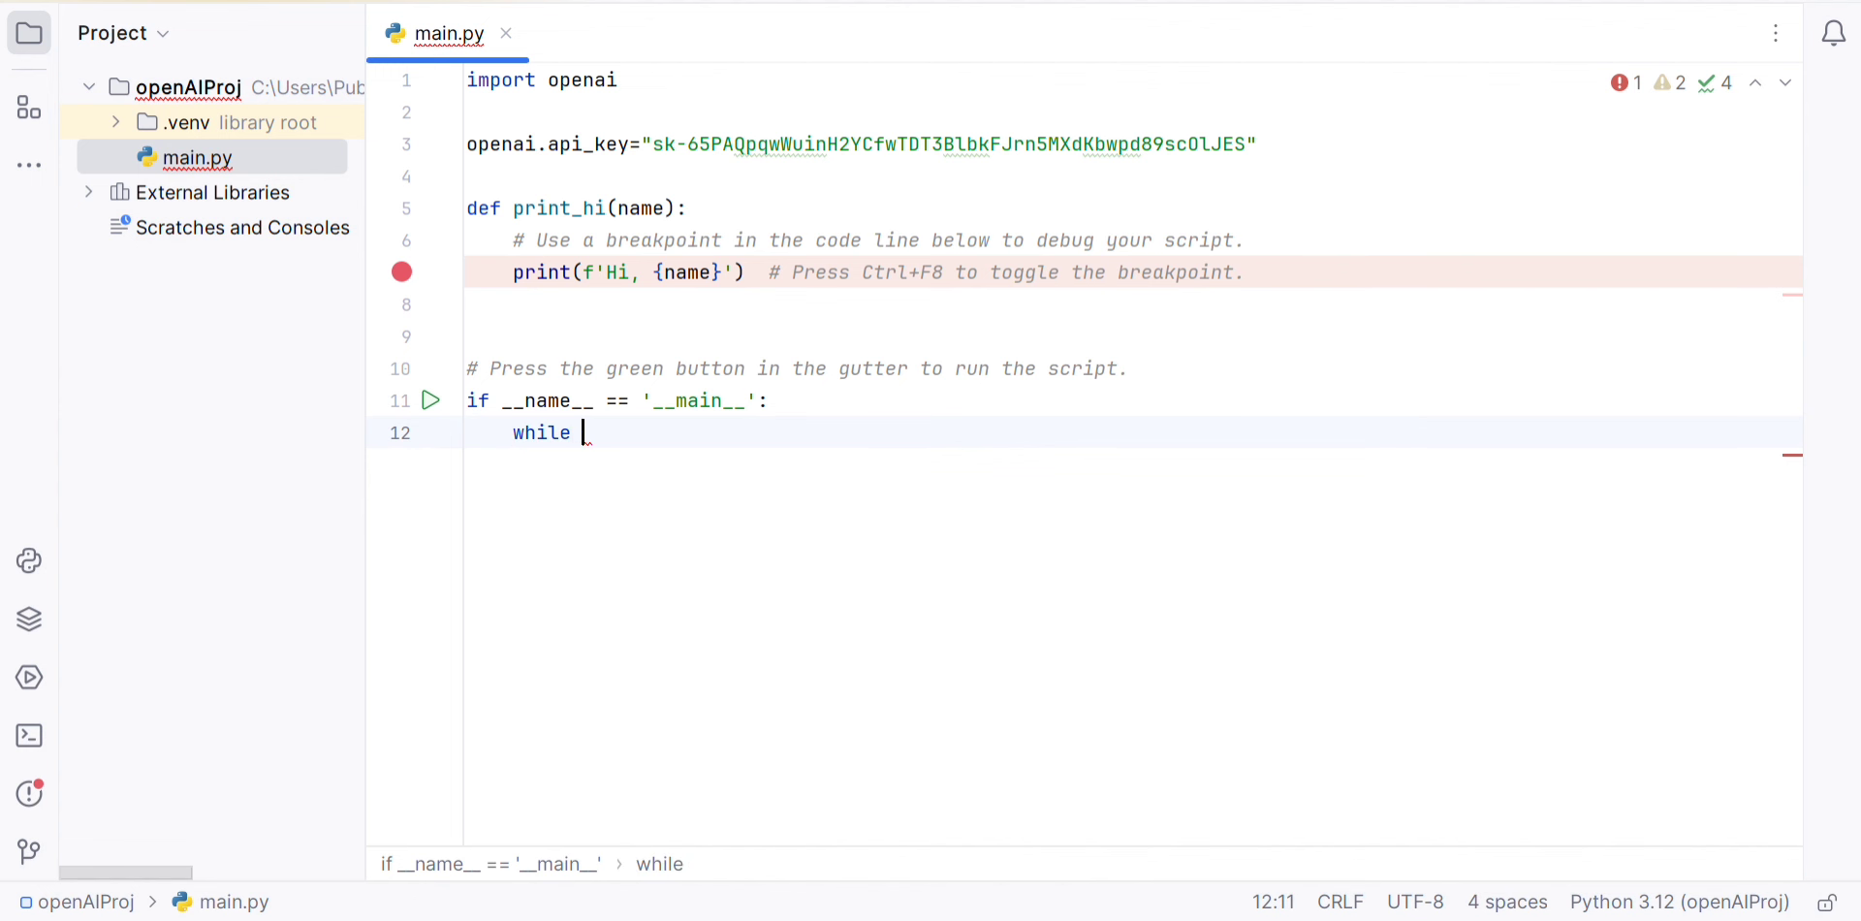
{"action": "type", "text": "True:"}
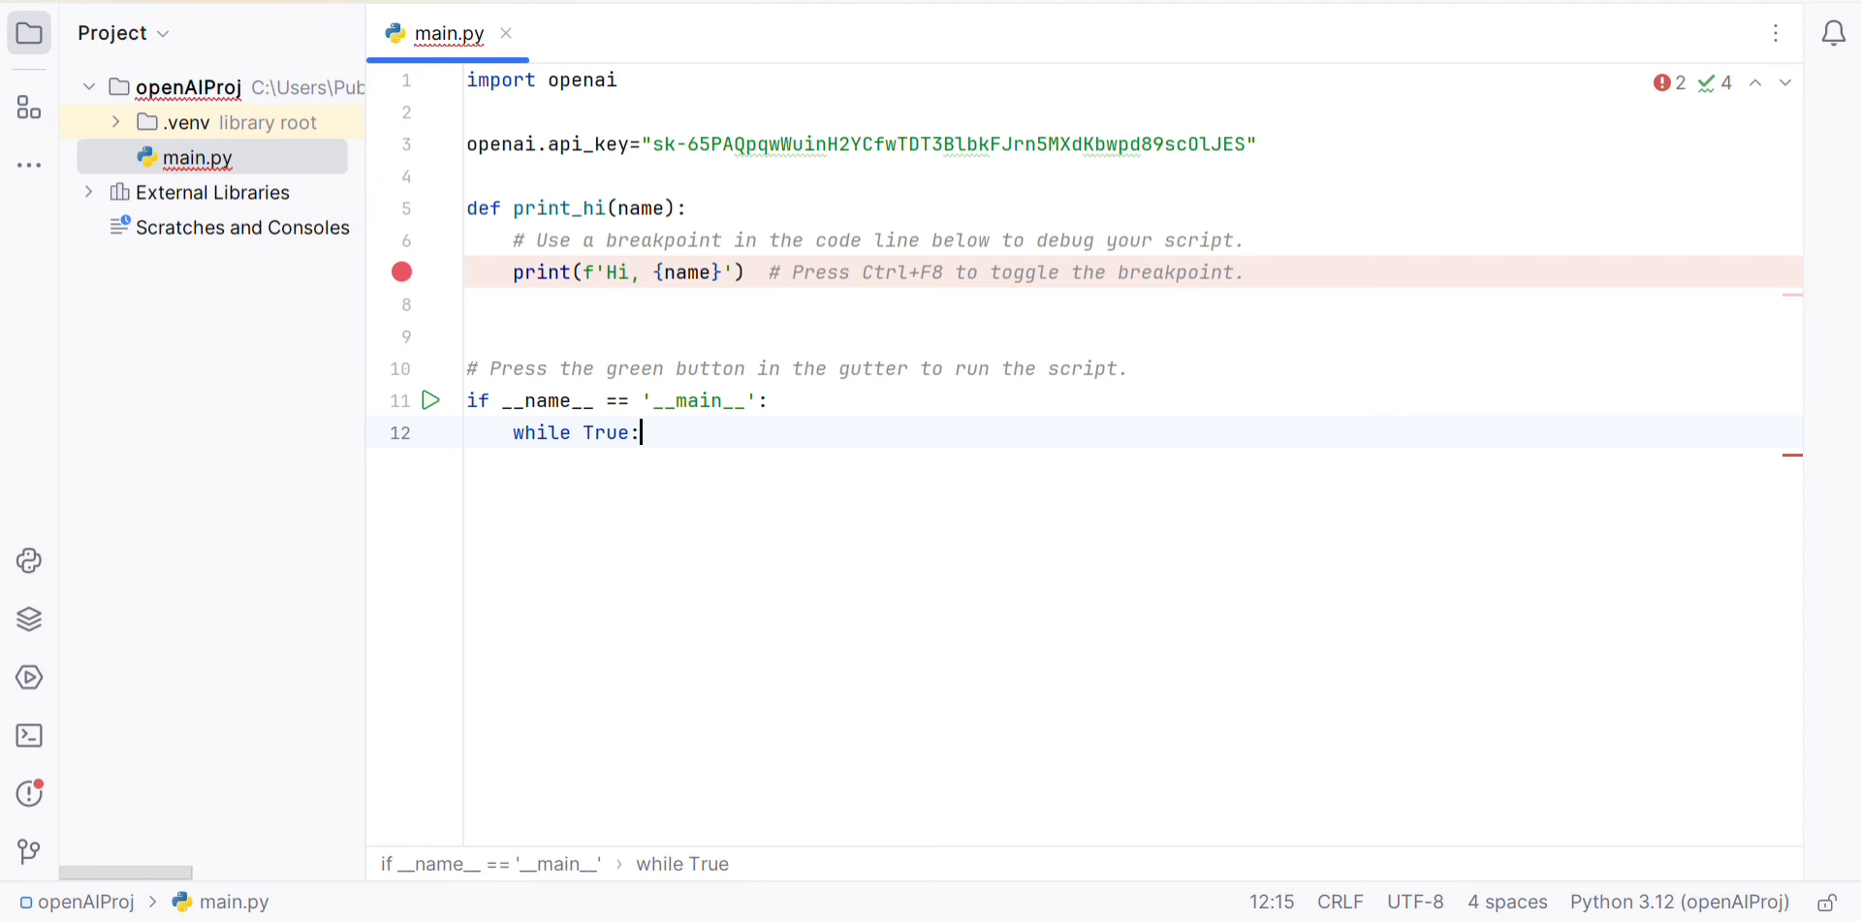
{"action": "type", "text": "human"}
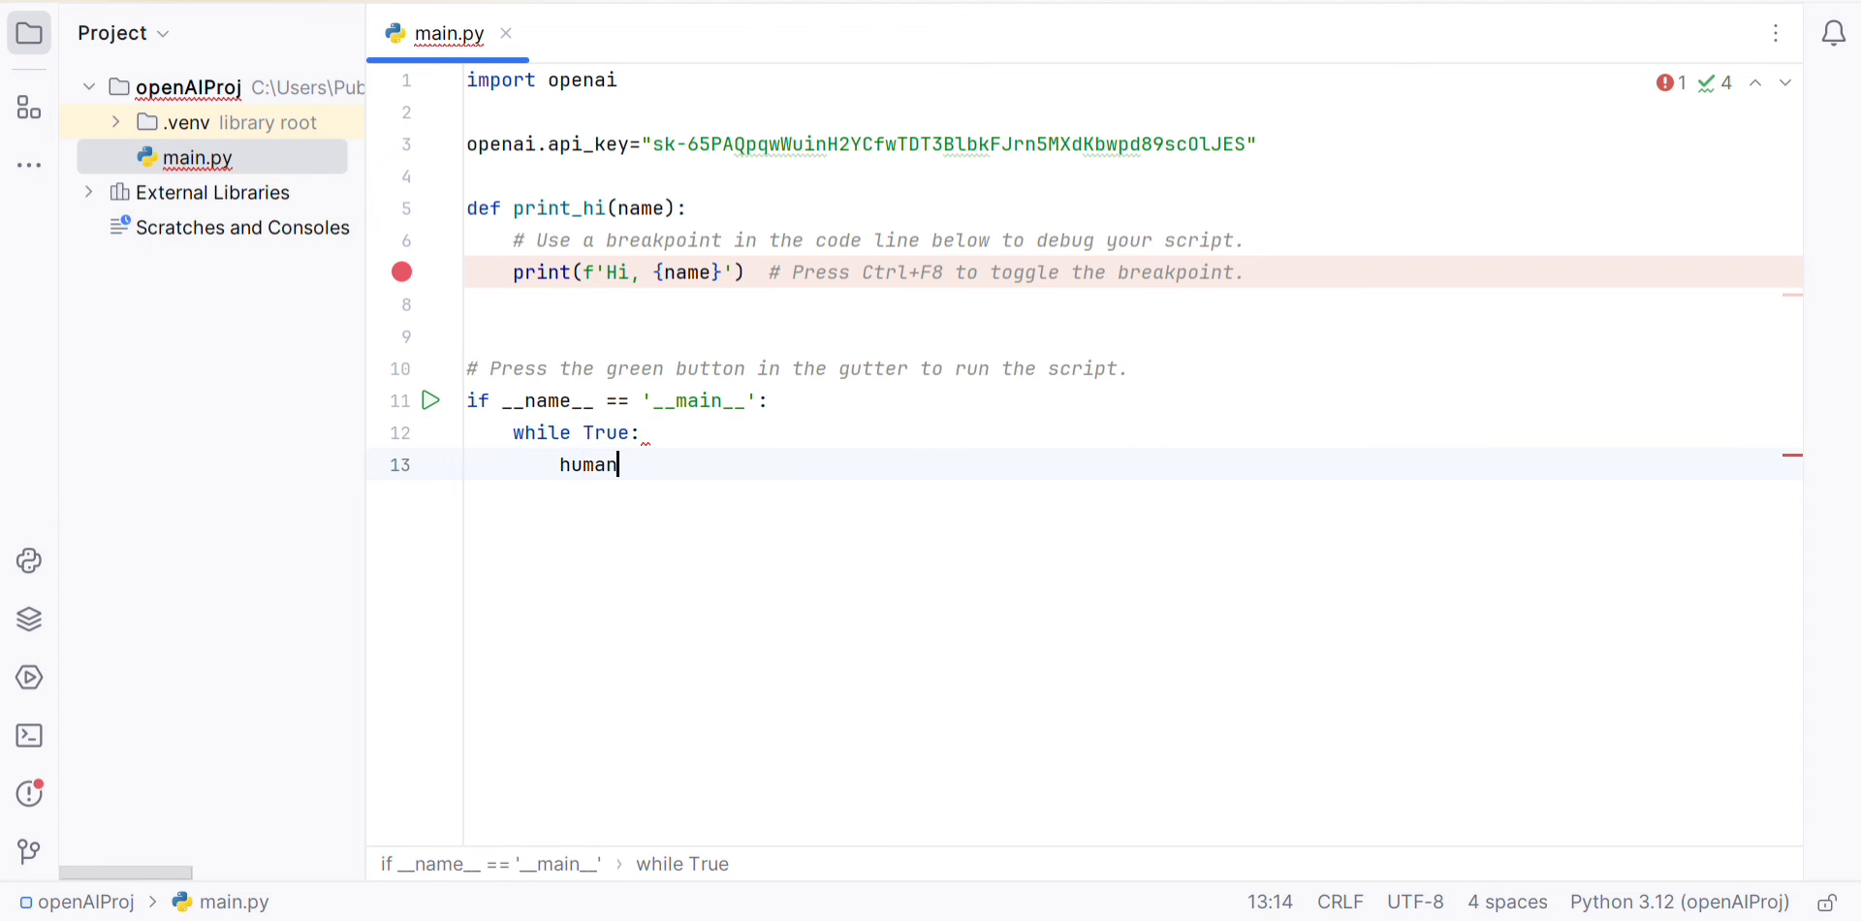
{"action": "type", "text": "_input ="}
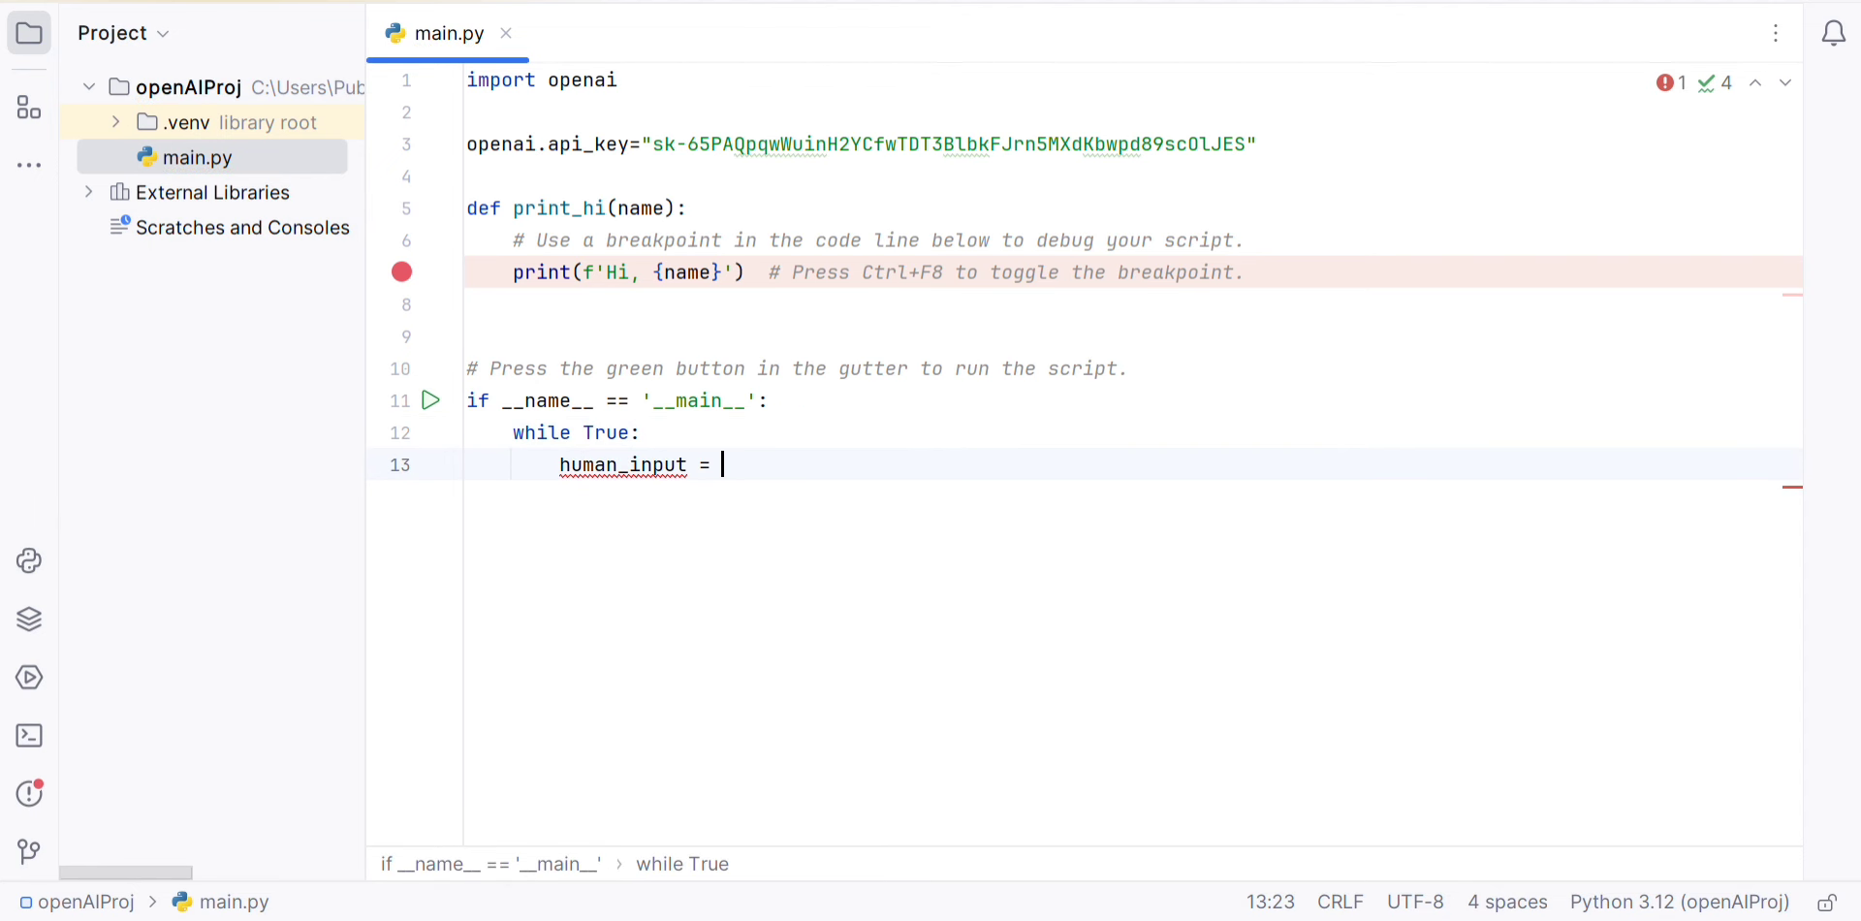
{"action": "type", "text": "input()"}
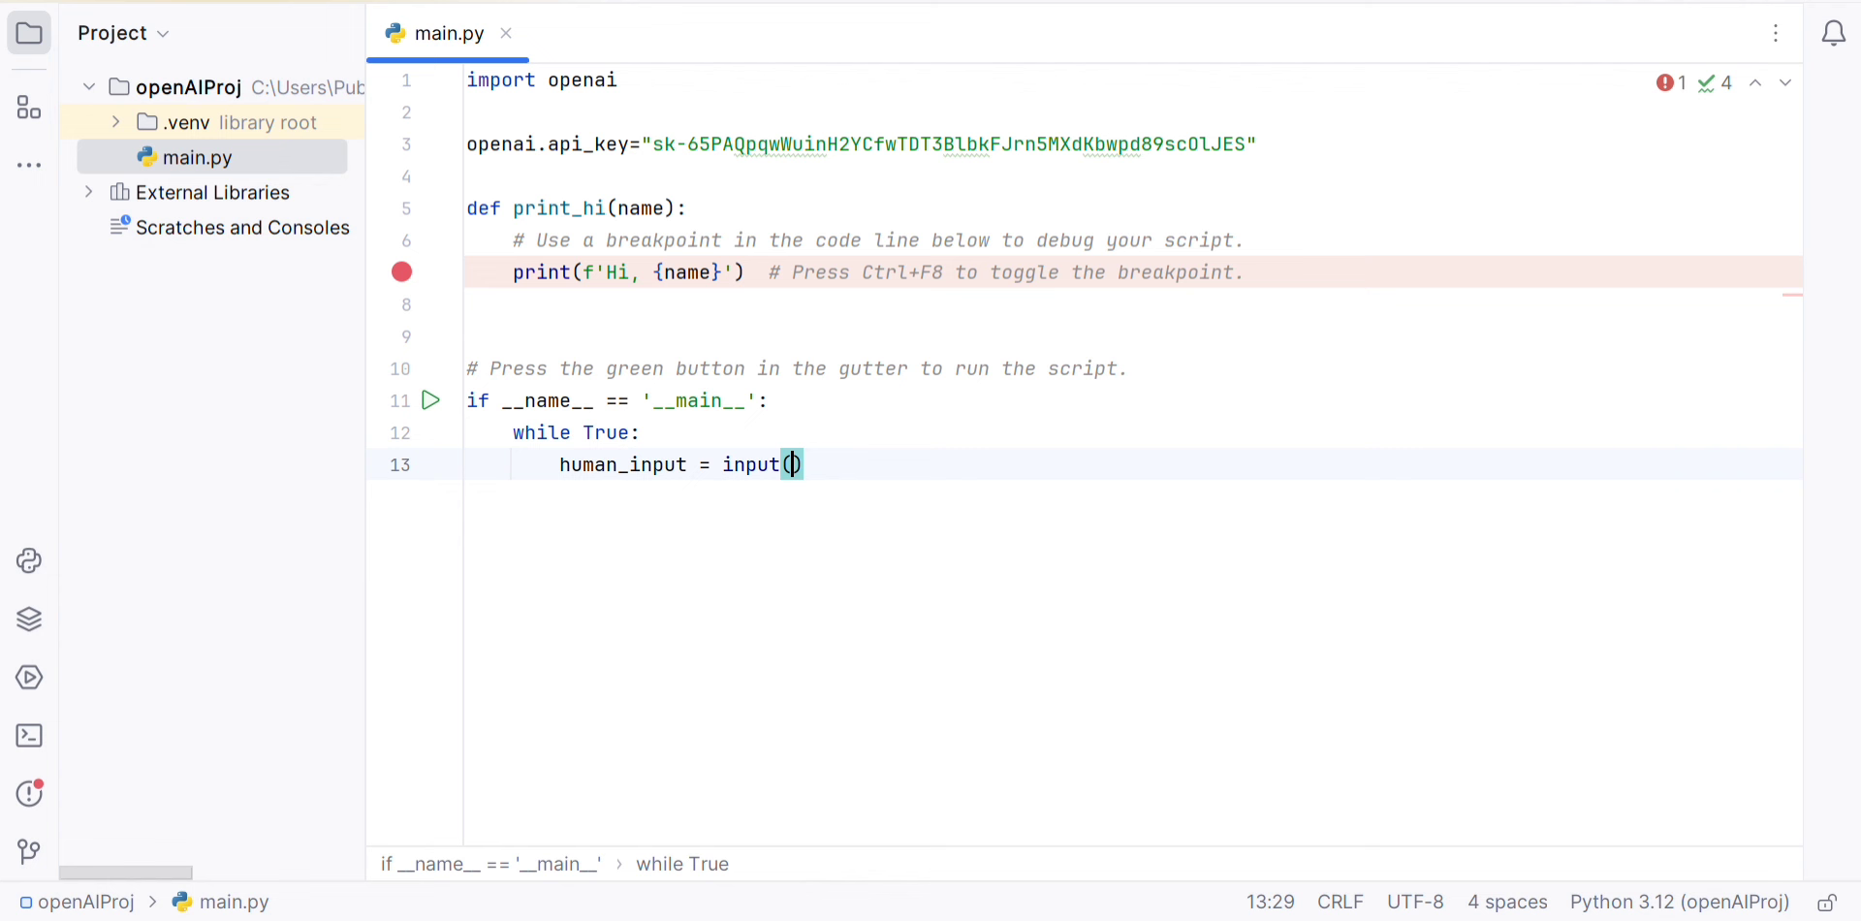
{"action": "type", "text": "Human in\""}
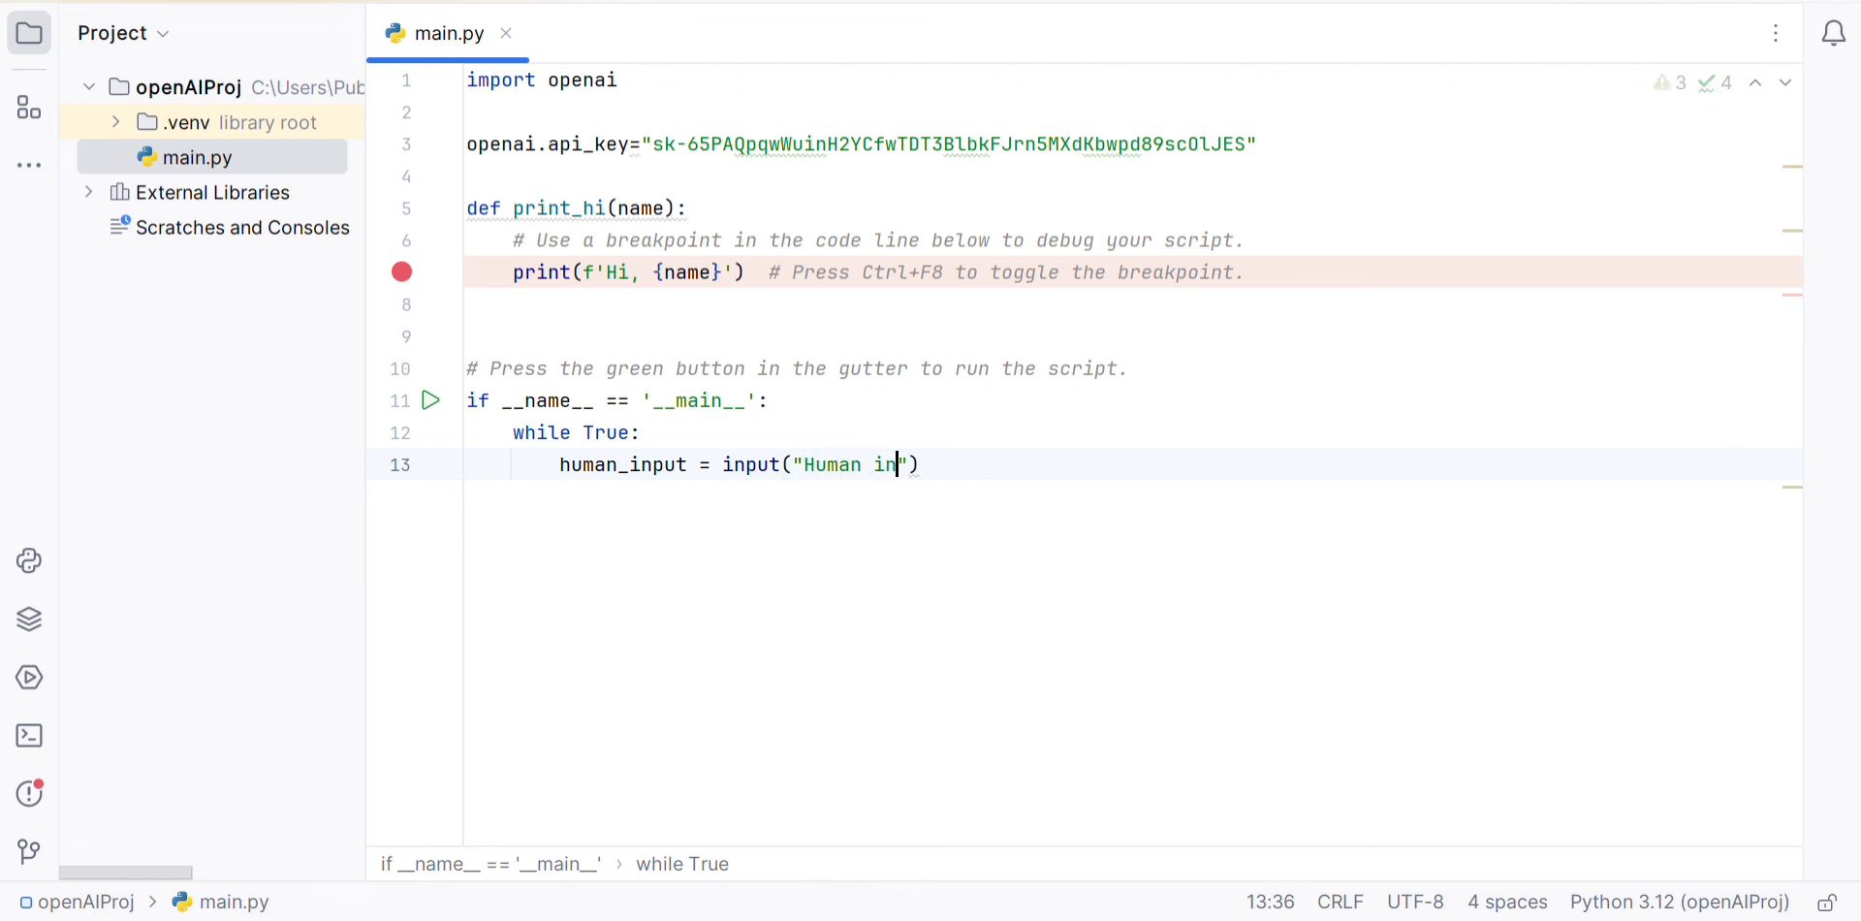
{"action": "type", "text": "put:"}
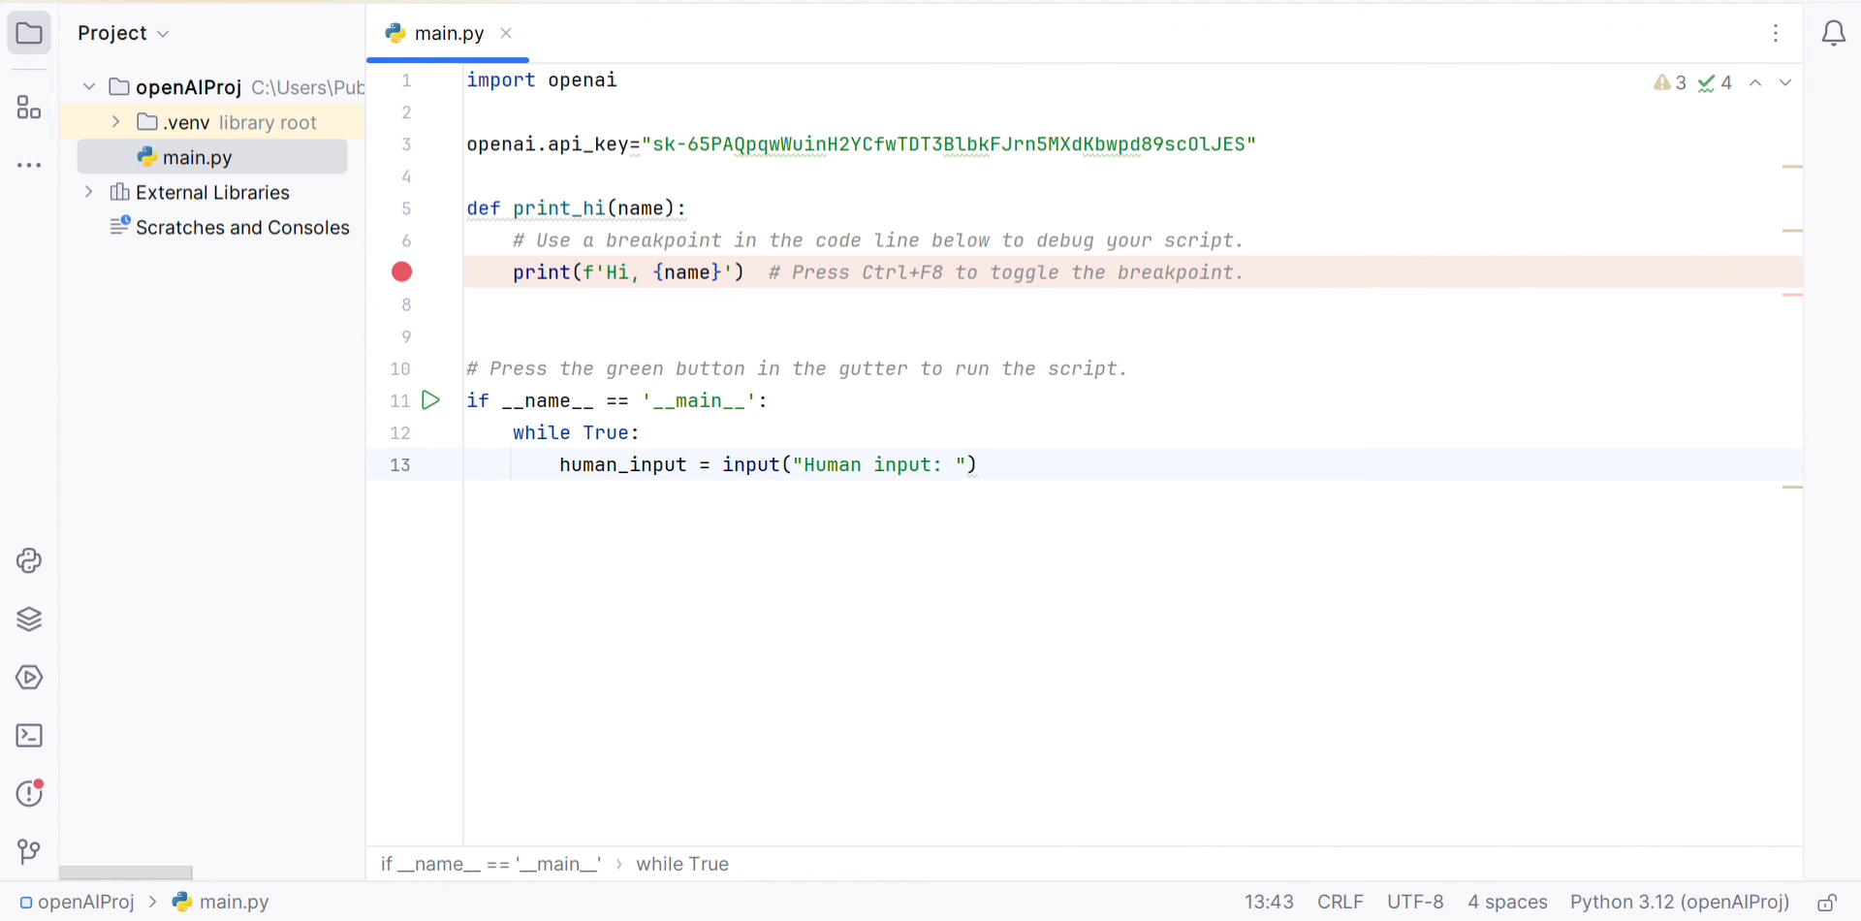
{"action": "key", "text": "enter"}
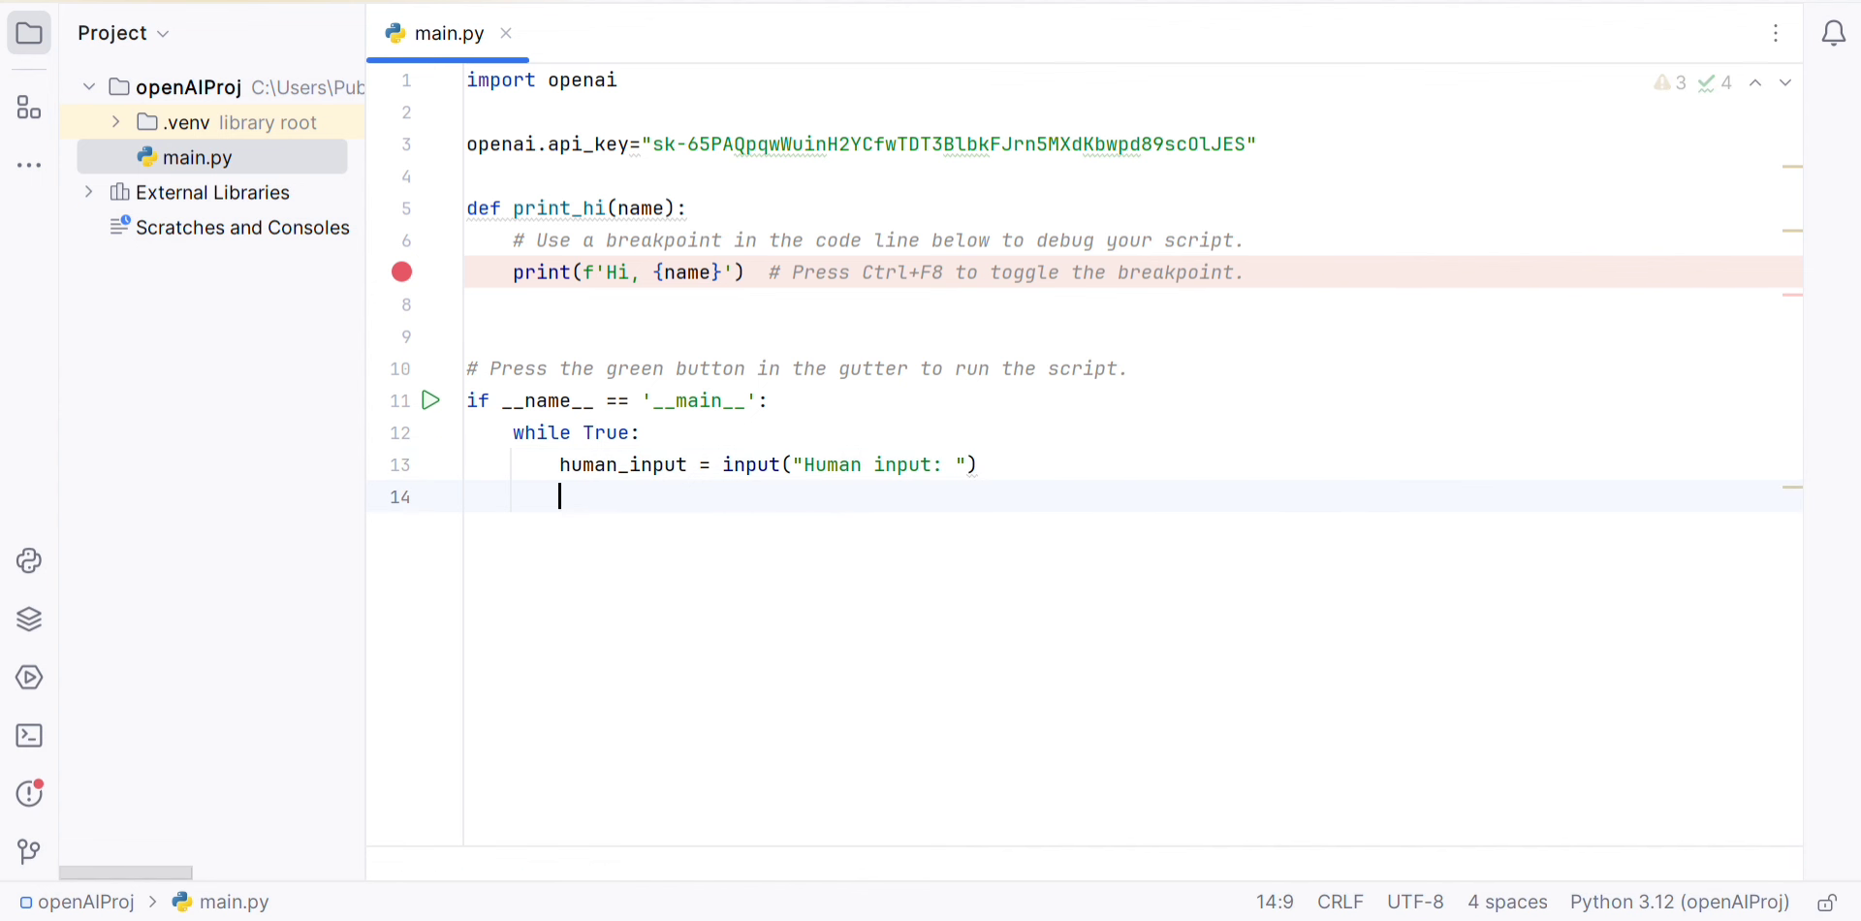
Add if human_input.lower() in ["bye", "quit"]: break inside the loop.
{"action": "type", "text": "if human_input"}
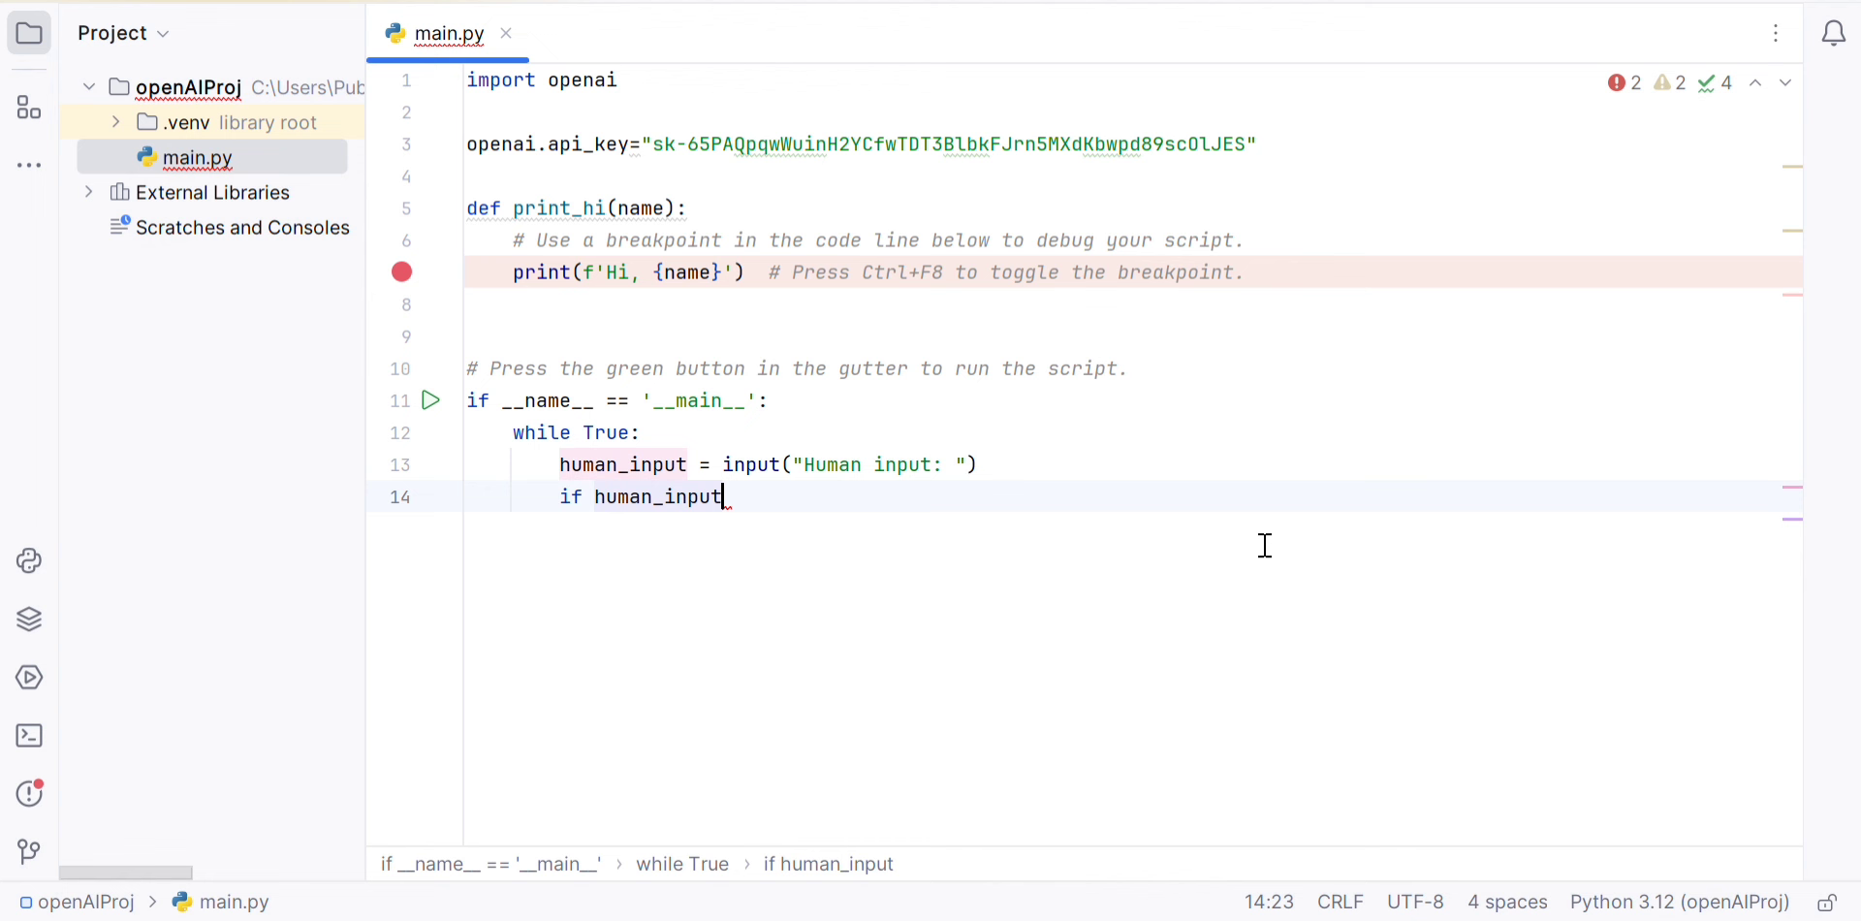
{"action": "type", "text": ".lowe"}
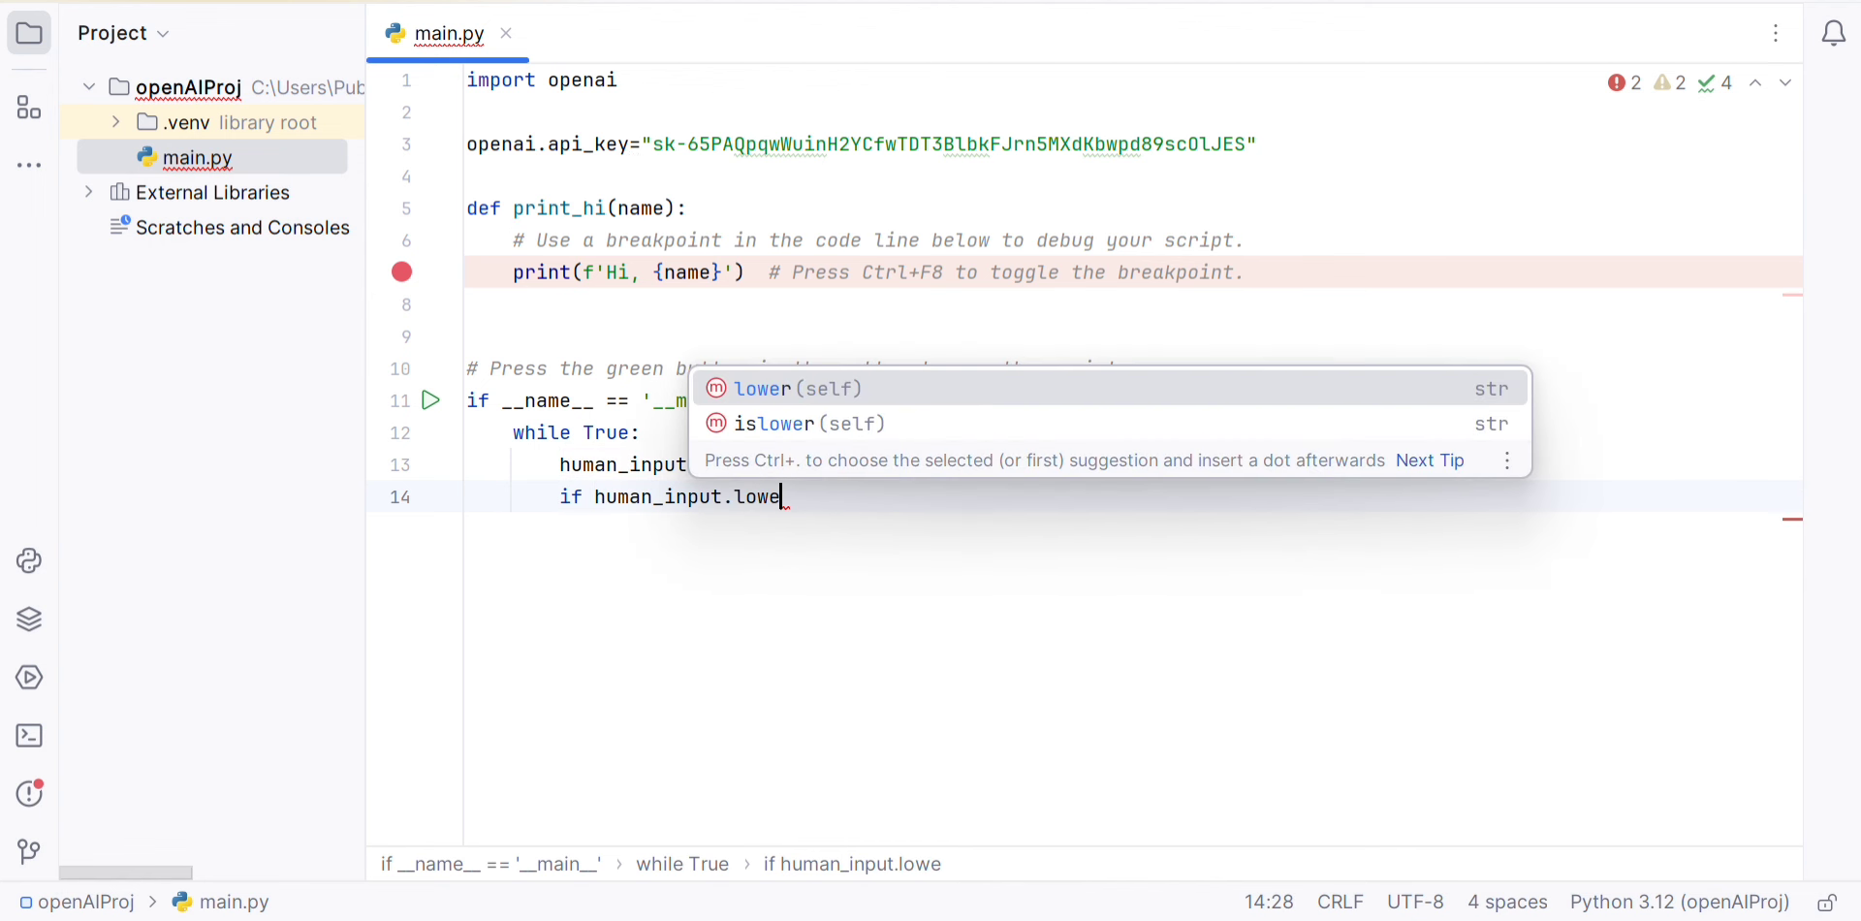
{"action": "type", "text": "r() in"}
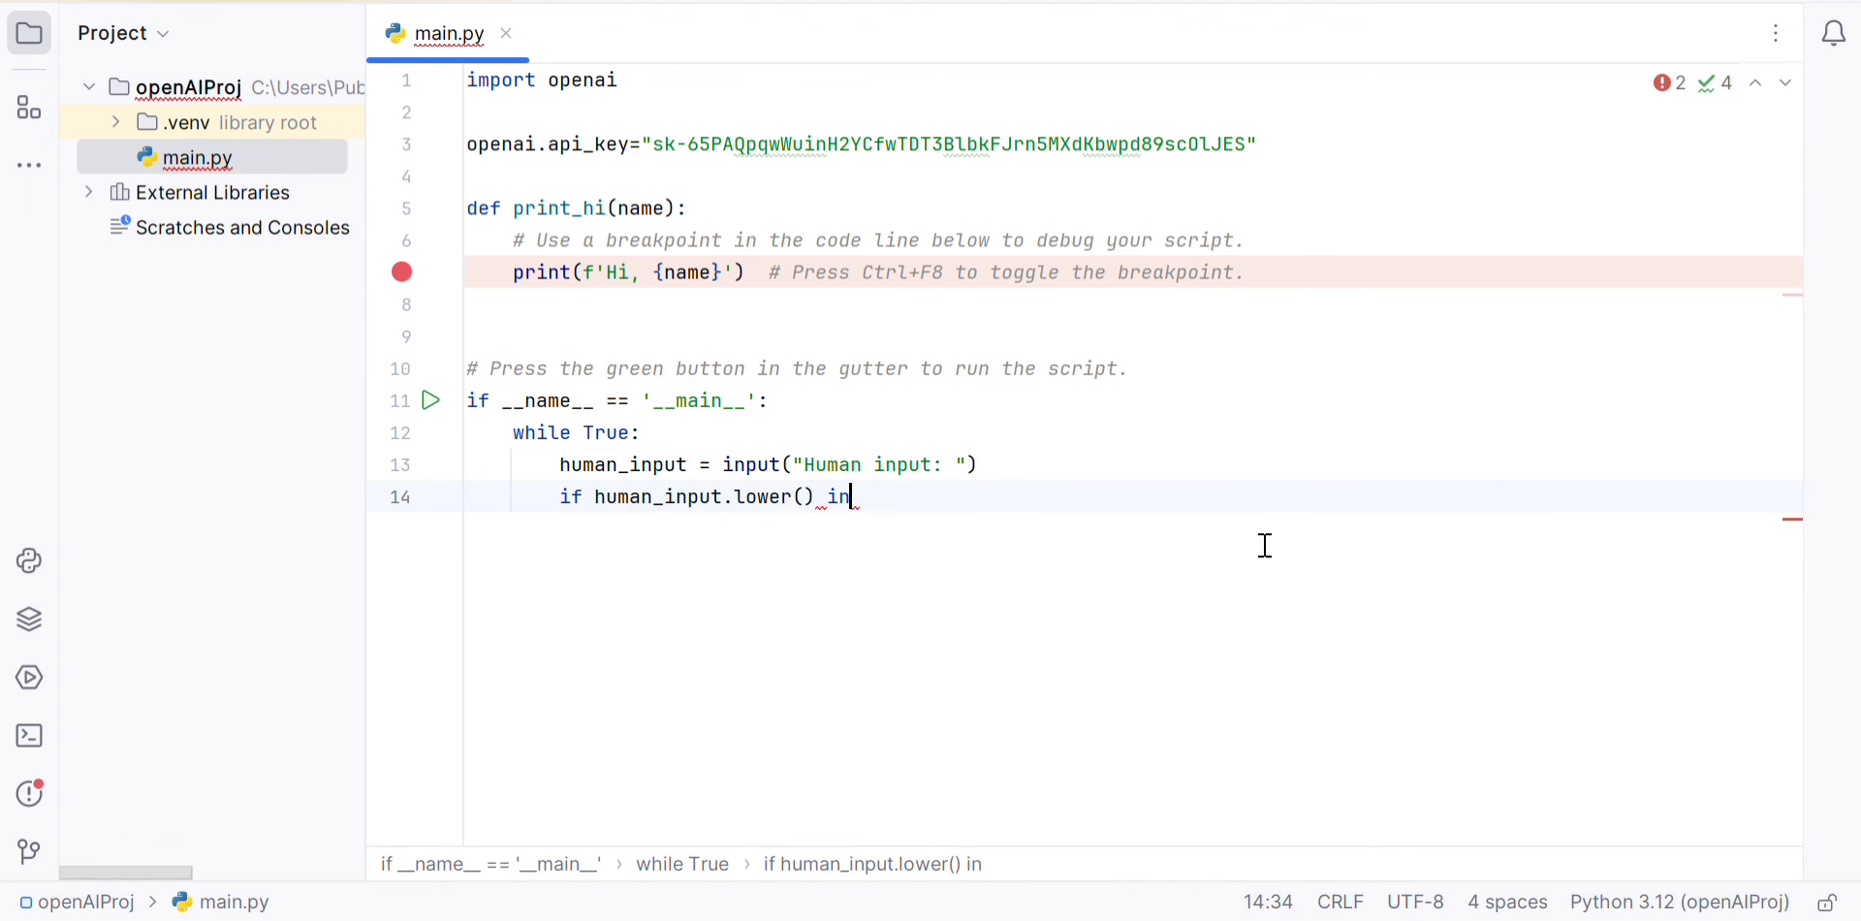
{"action": "type", "text": "[]"}
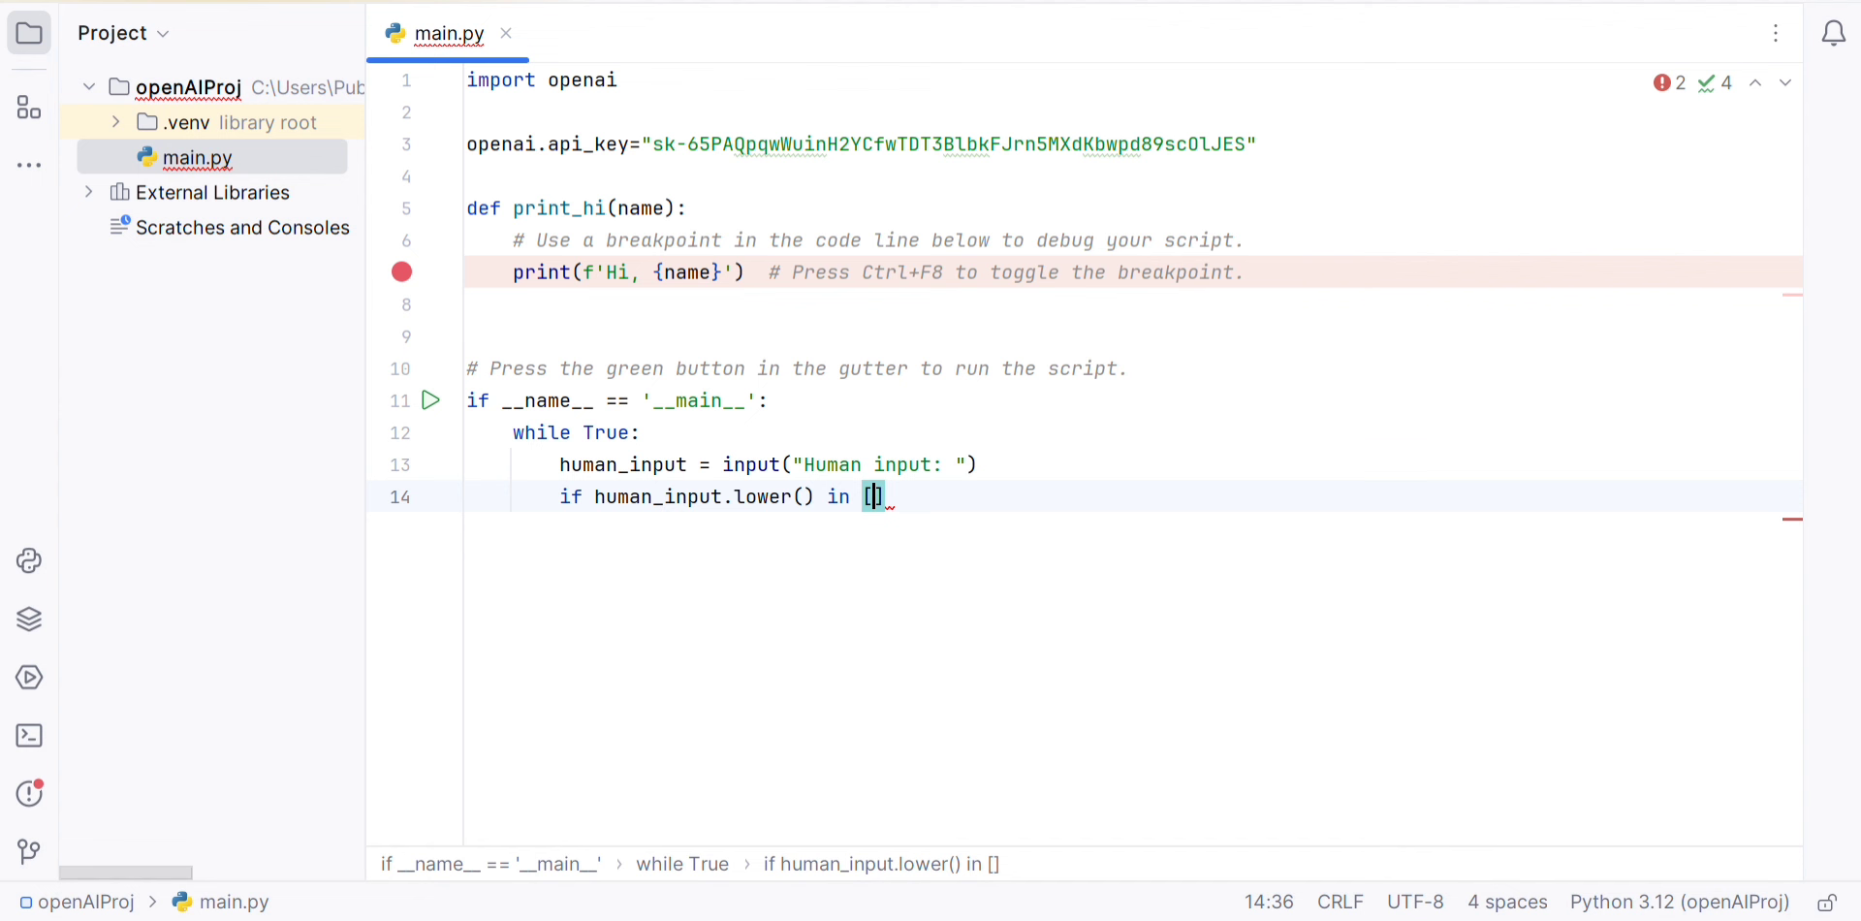
{"action": "type", "text": "\"bye\""}
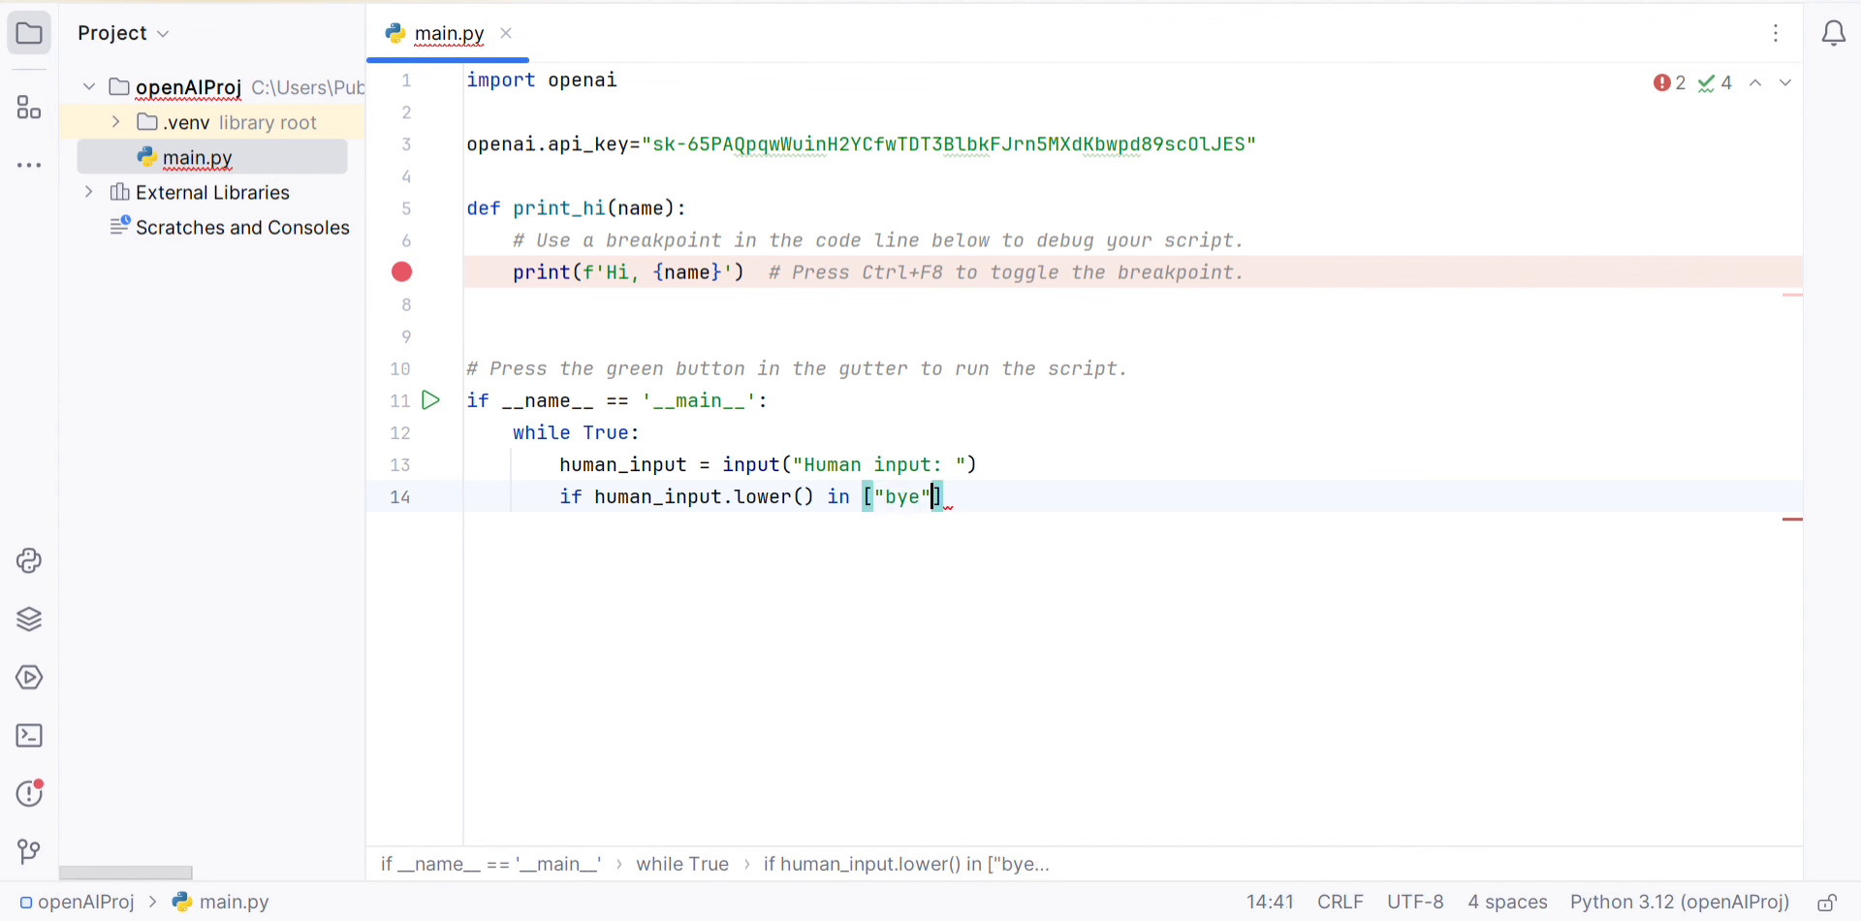
{"action": "type", "text": ", \"quit\""}
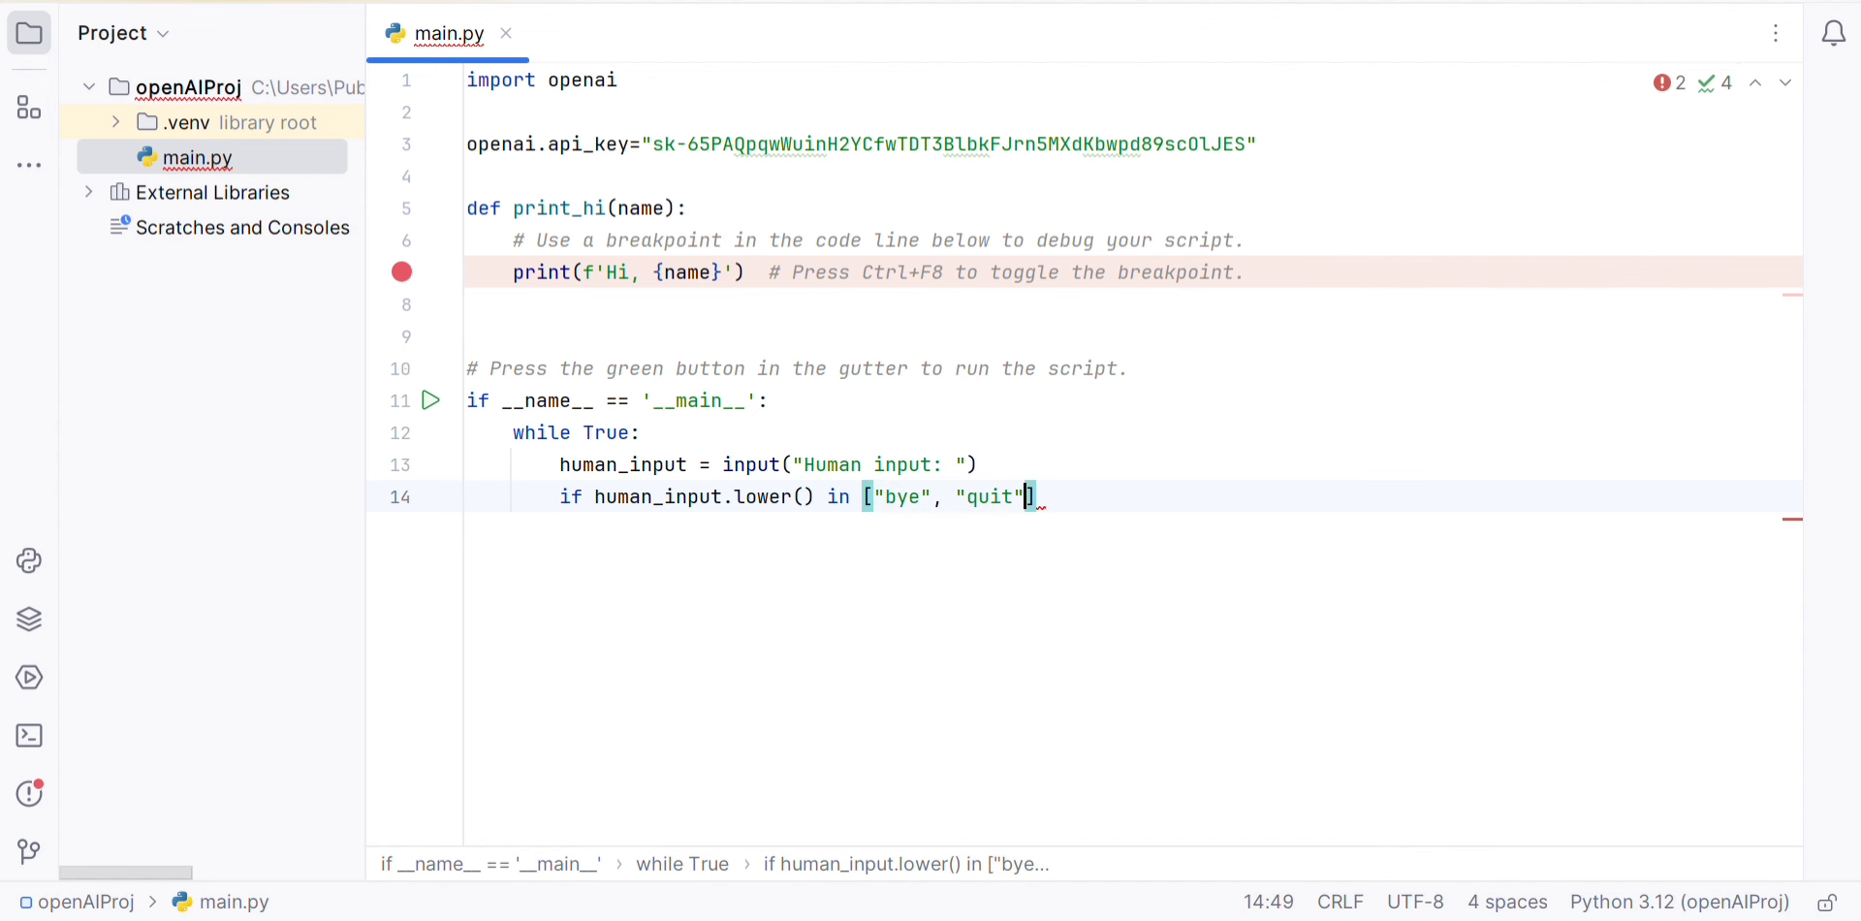
{"action": "key", "text": "enter"}
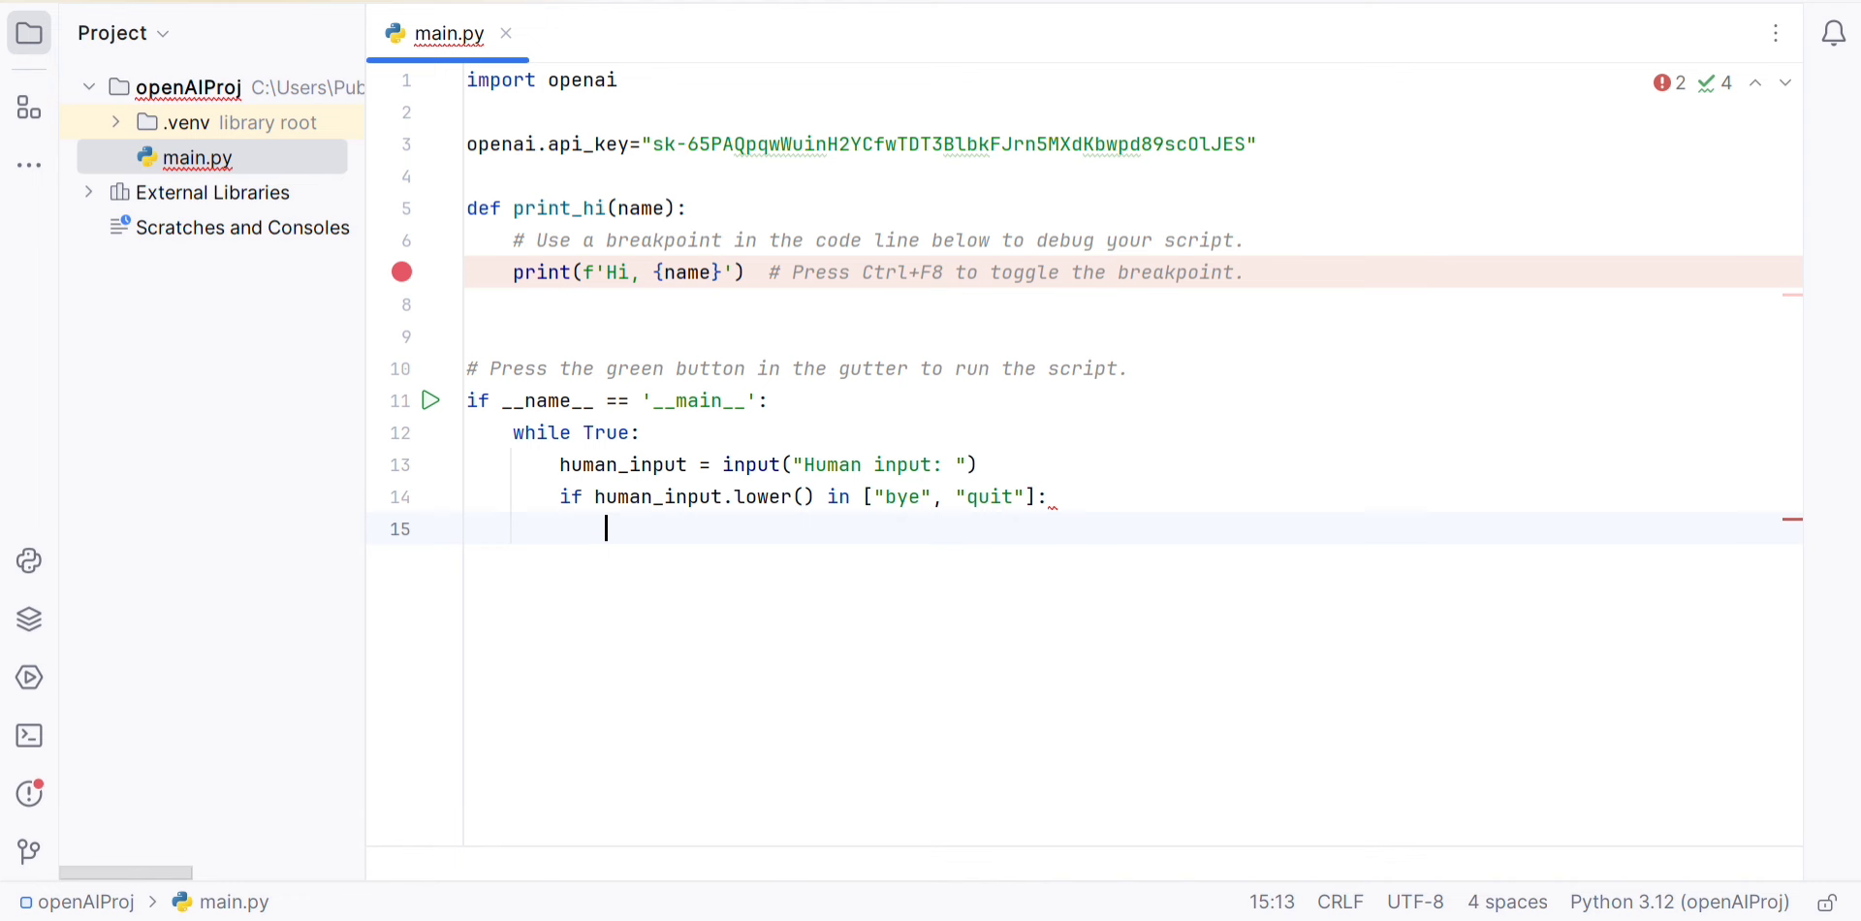
{"action": "type", "text": "break"}
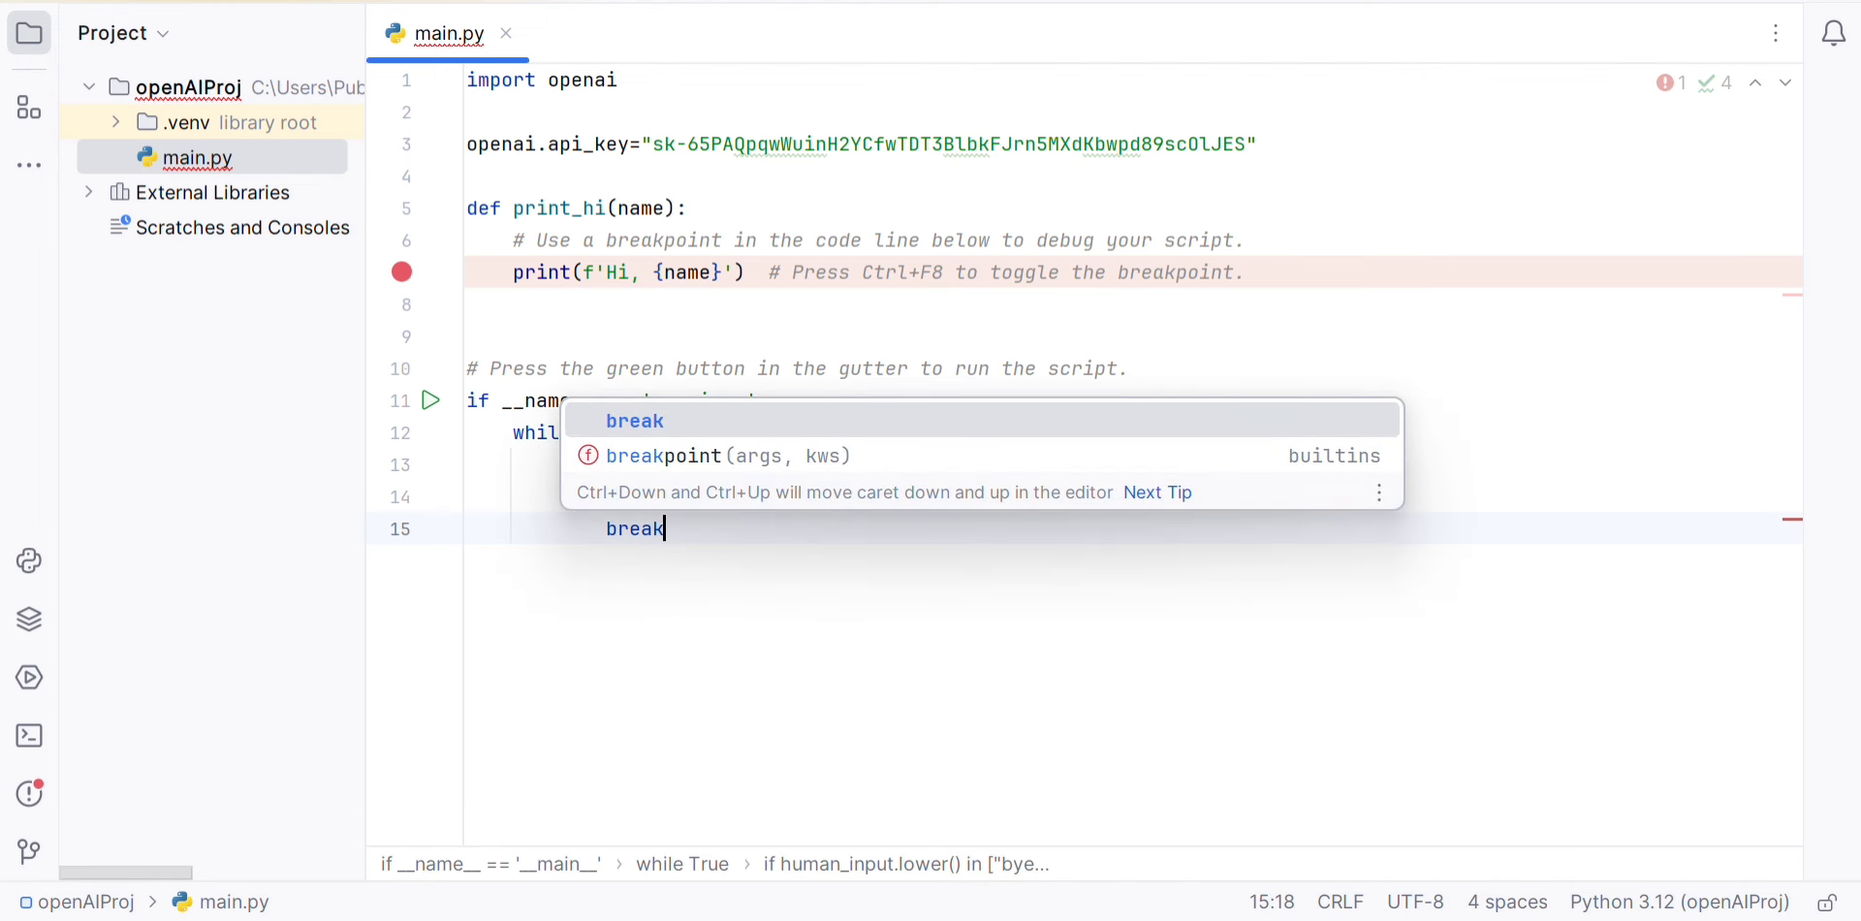
{"action": "key", "text": "enter"}
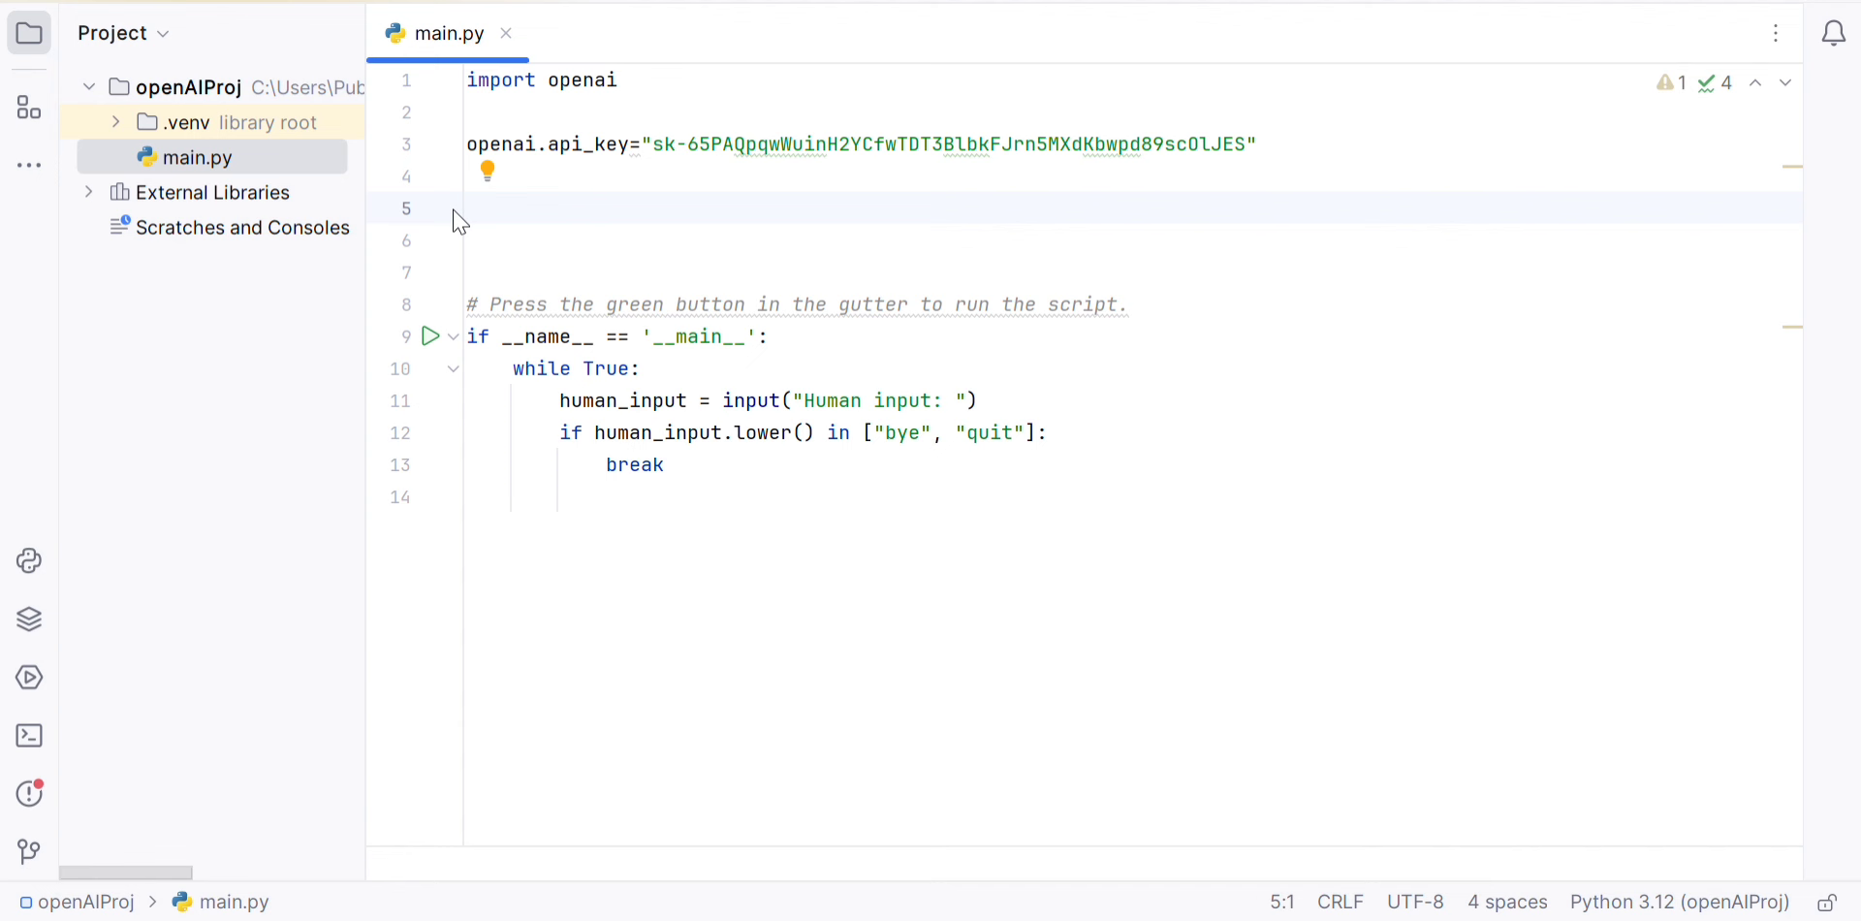
Define the function def open_ai(prompt):.
{"action": "type", "text": "def"}
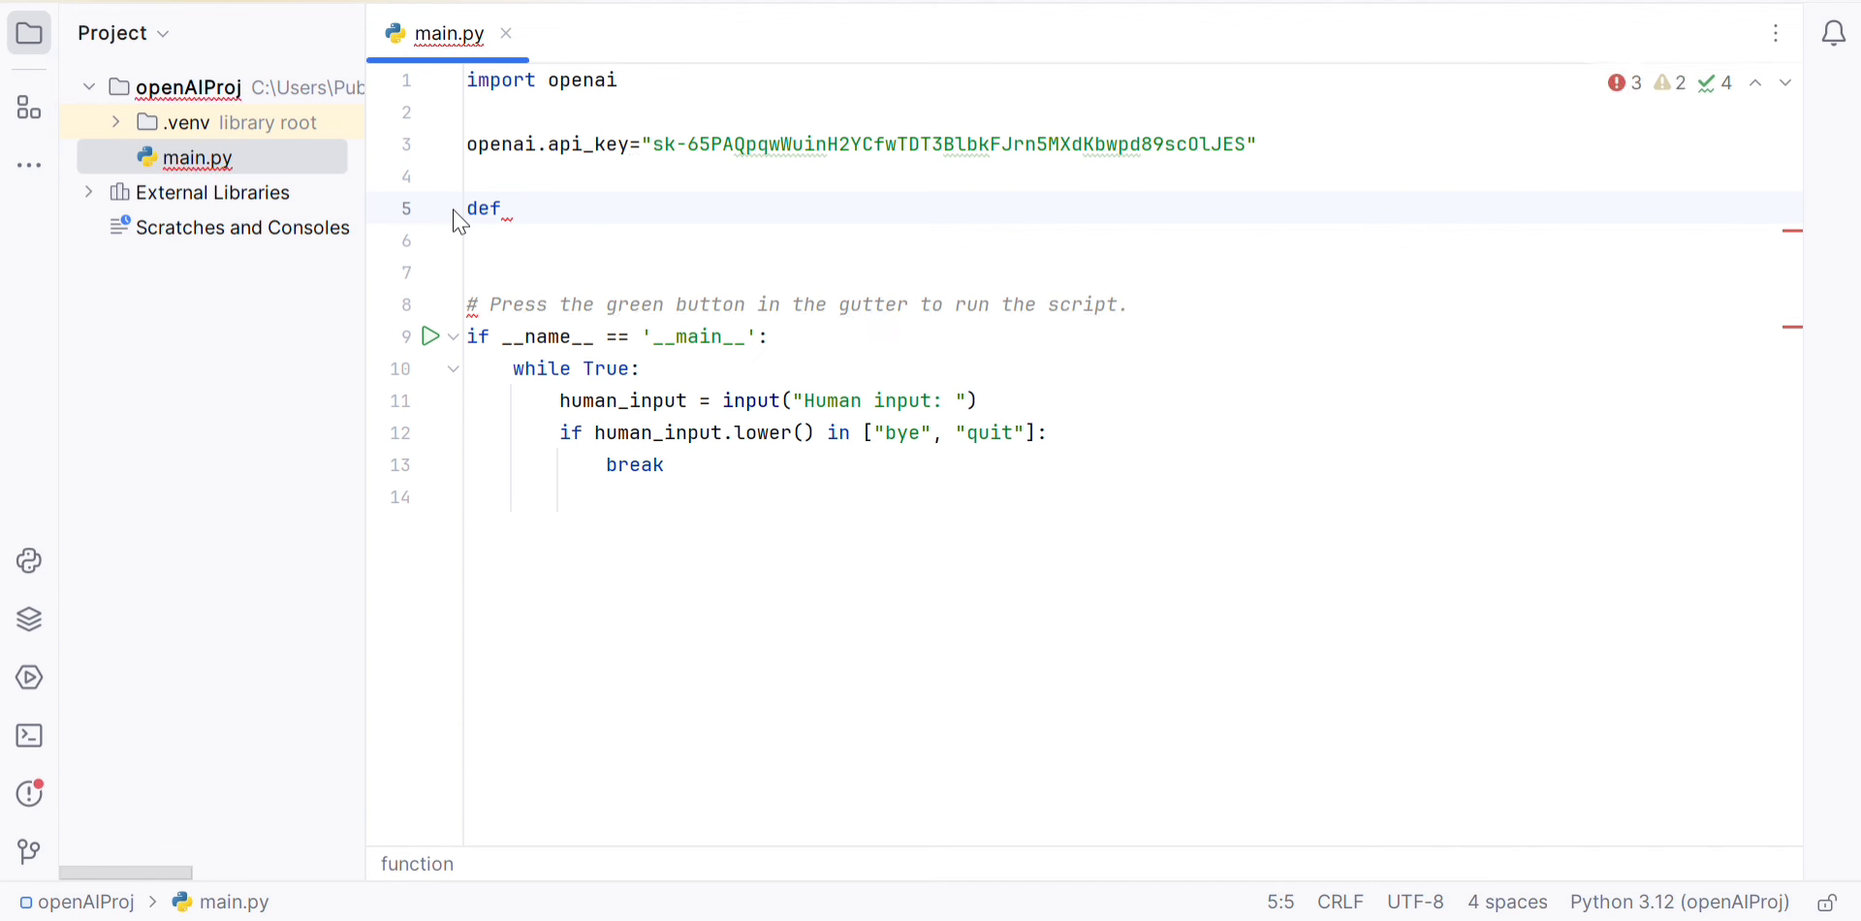
{"action": "type", "text": "open"}
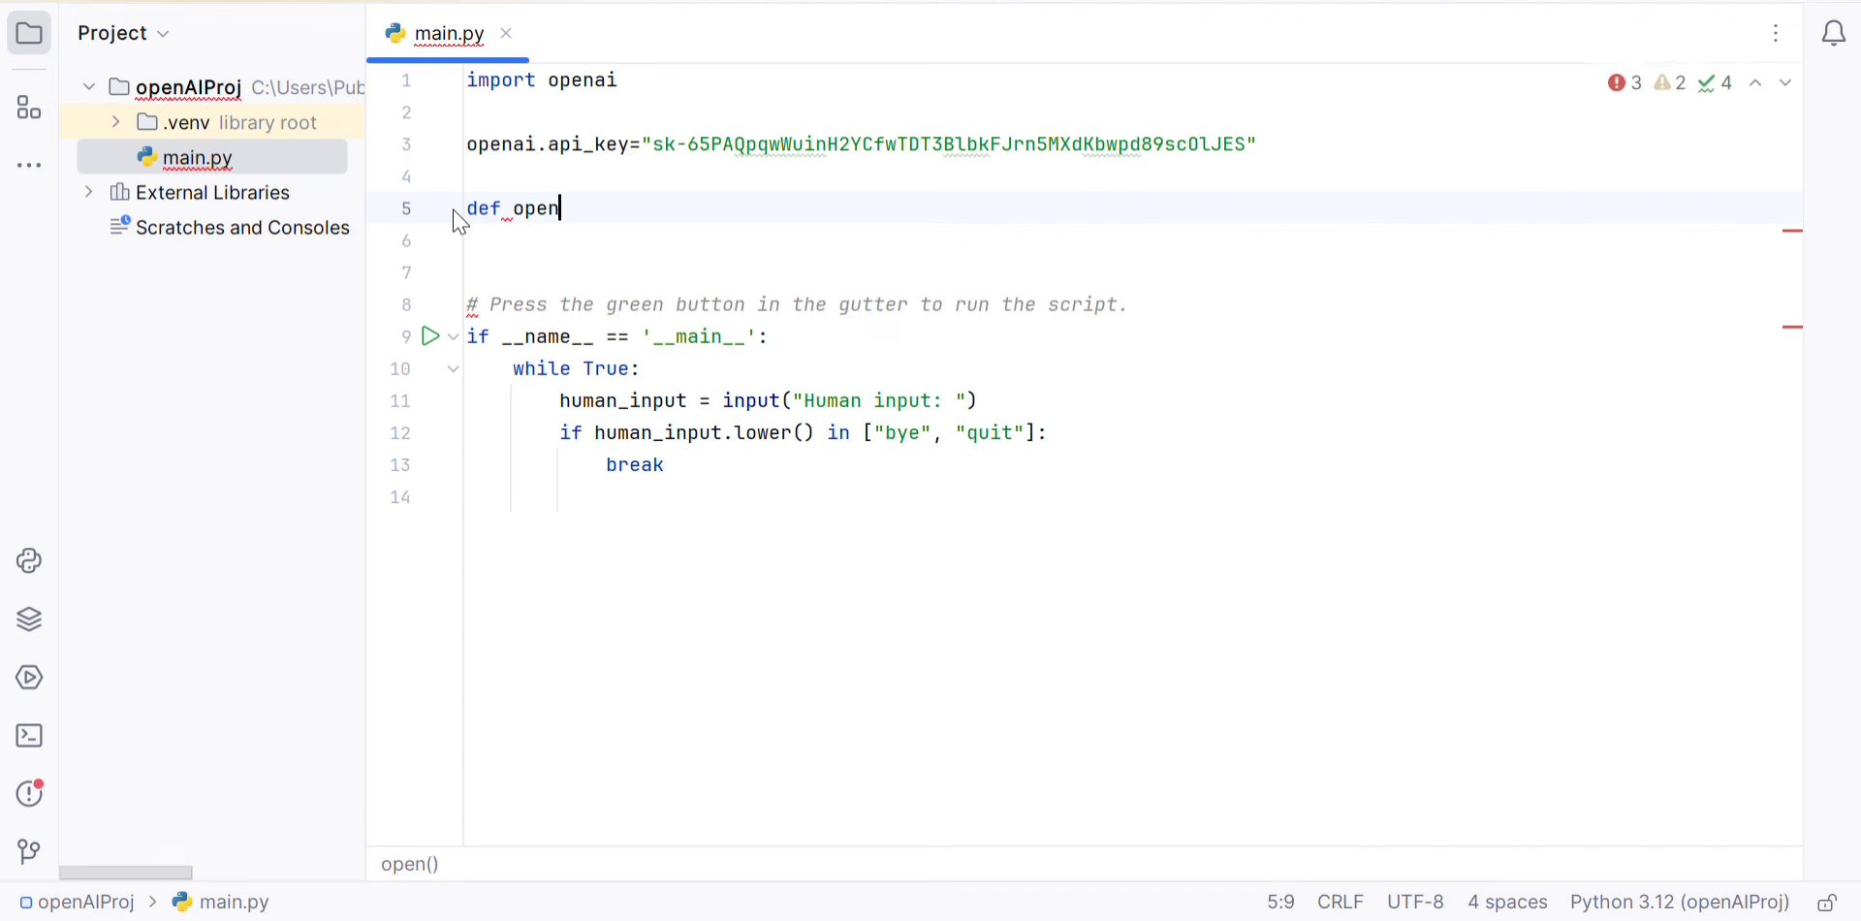
{"action": "type", "text": "_ai"}
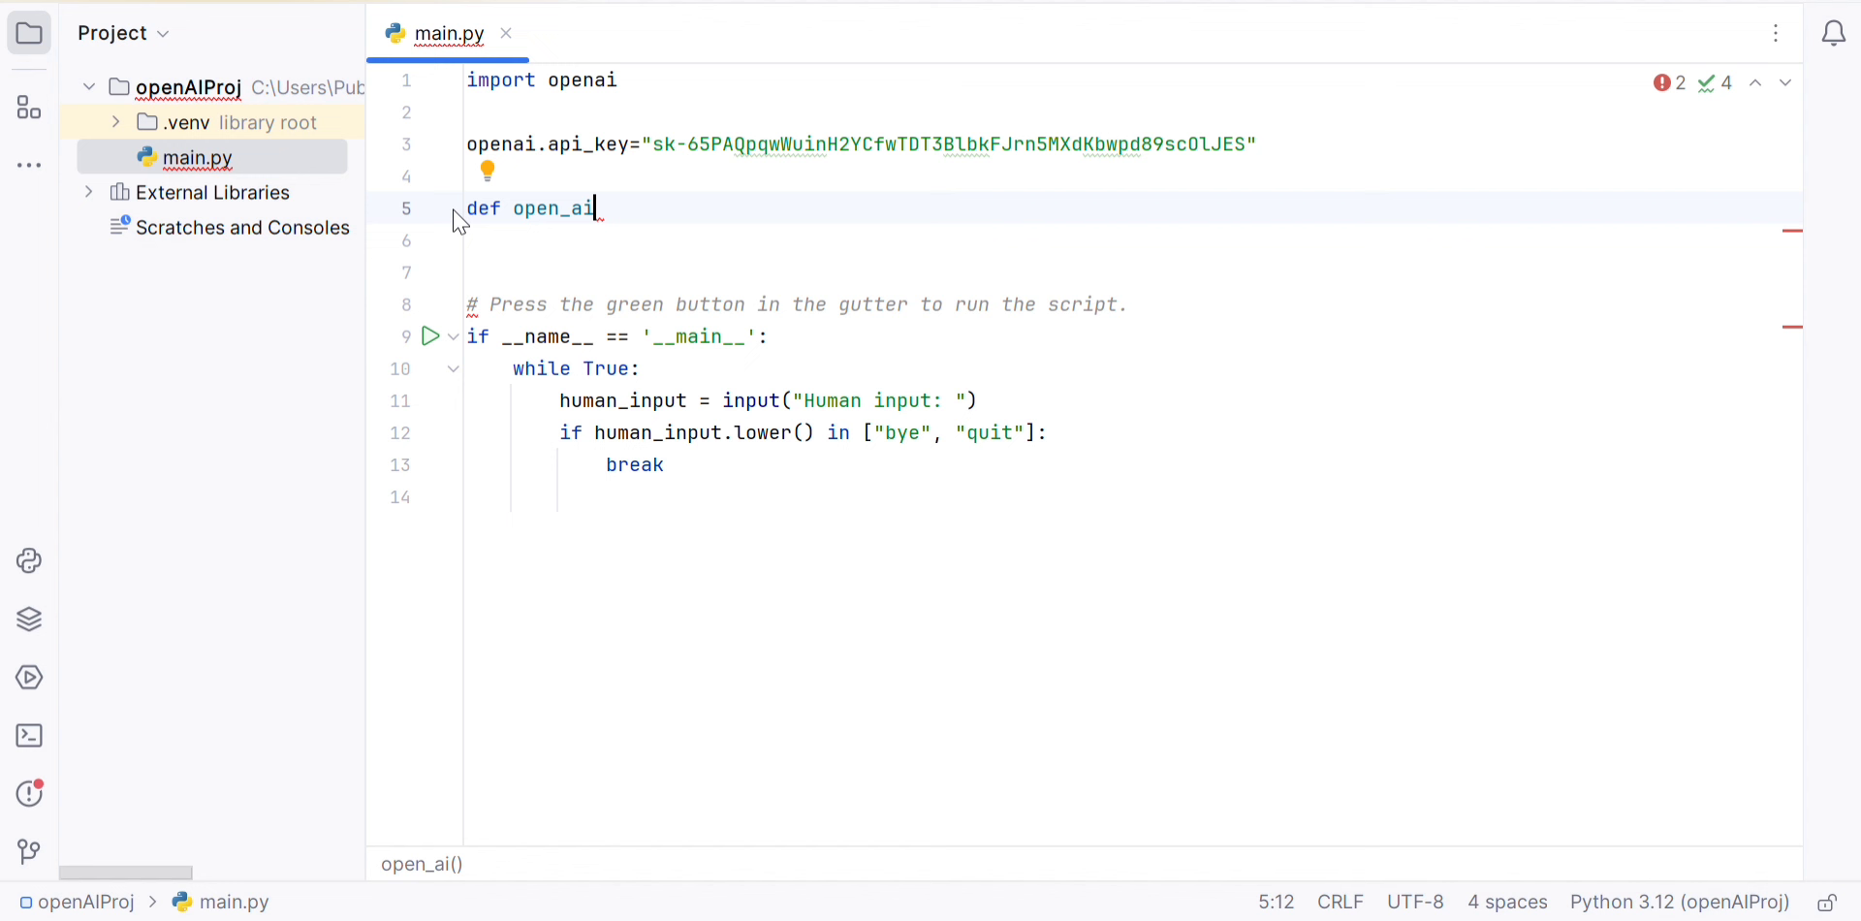
{"action": "type", "text": "()"}
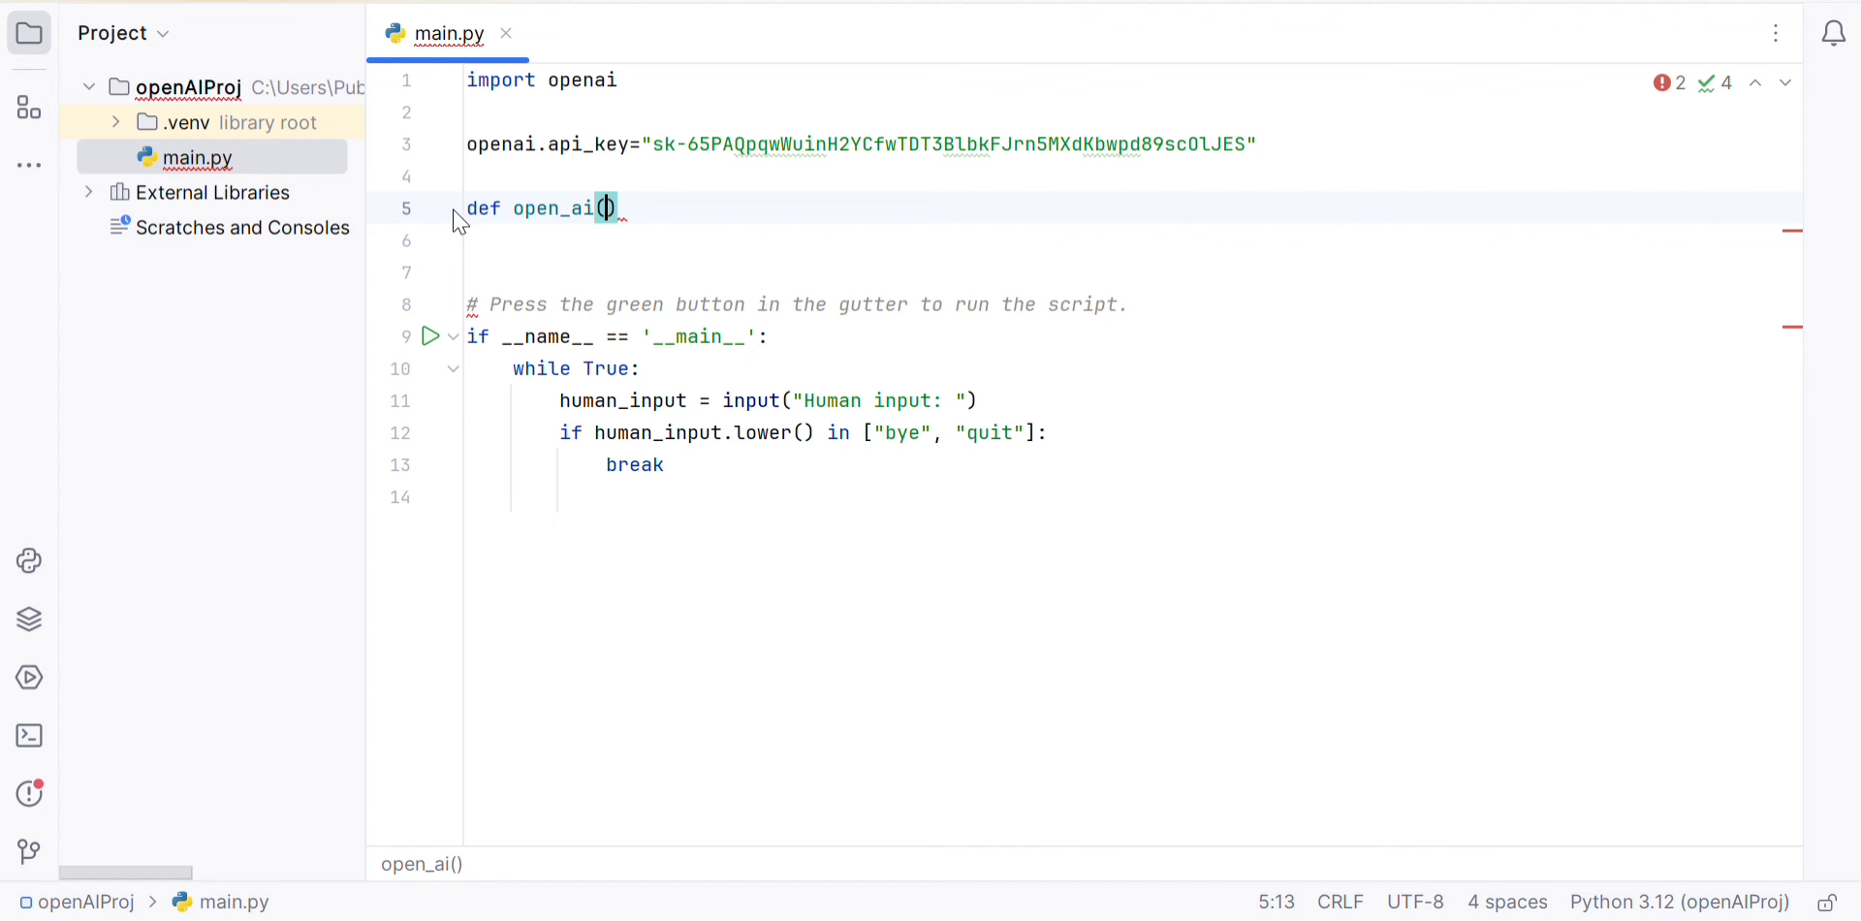
{"action": "type", "text": "prompt"}
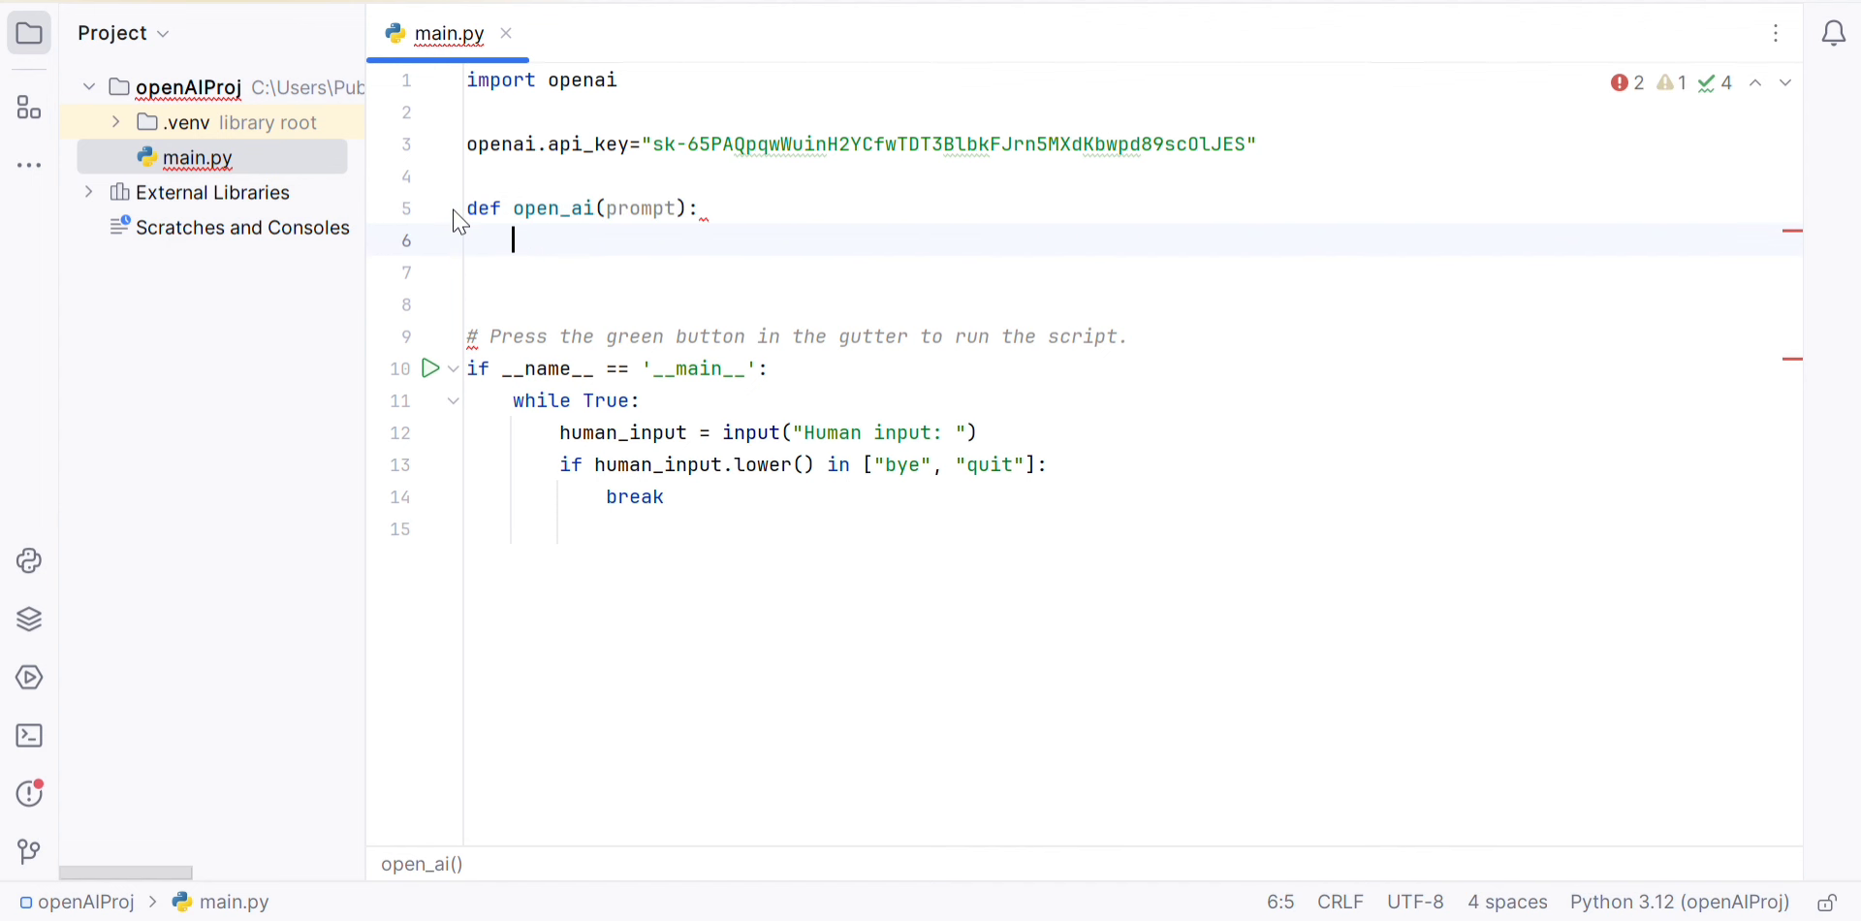
Add response = openai.chat.completions.create( with a blank line for its arguments.
{"action": "type", "text": "opena"}
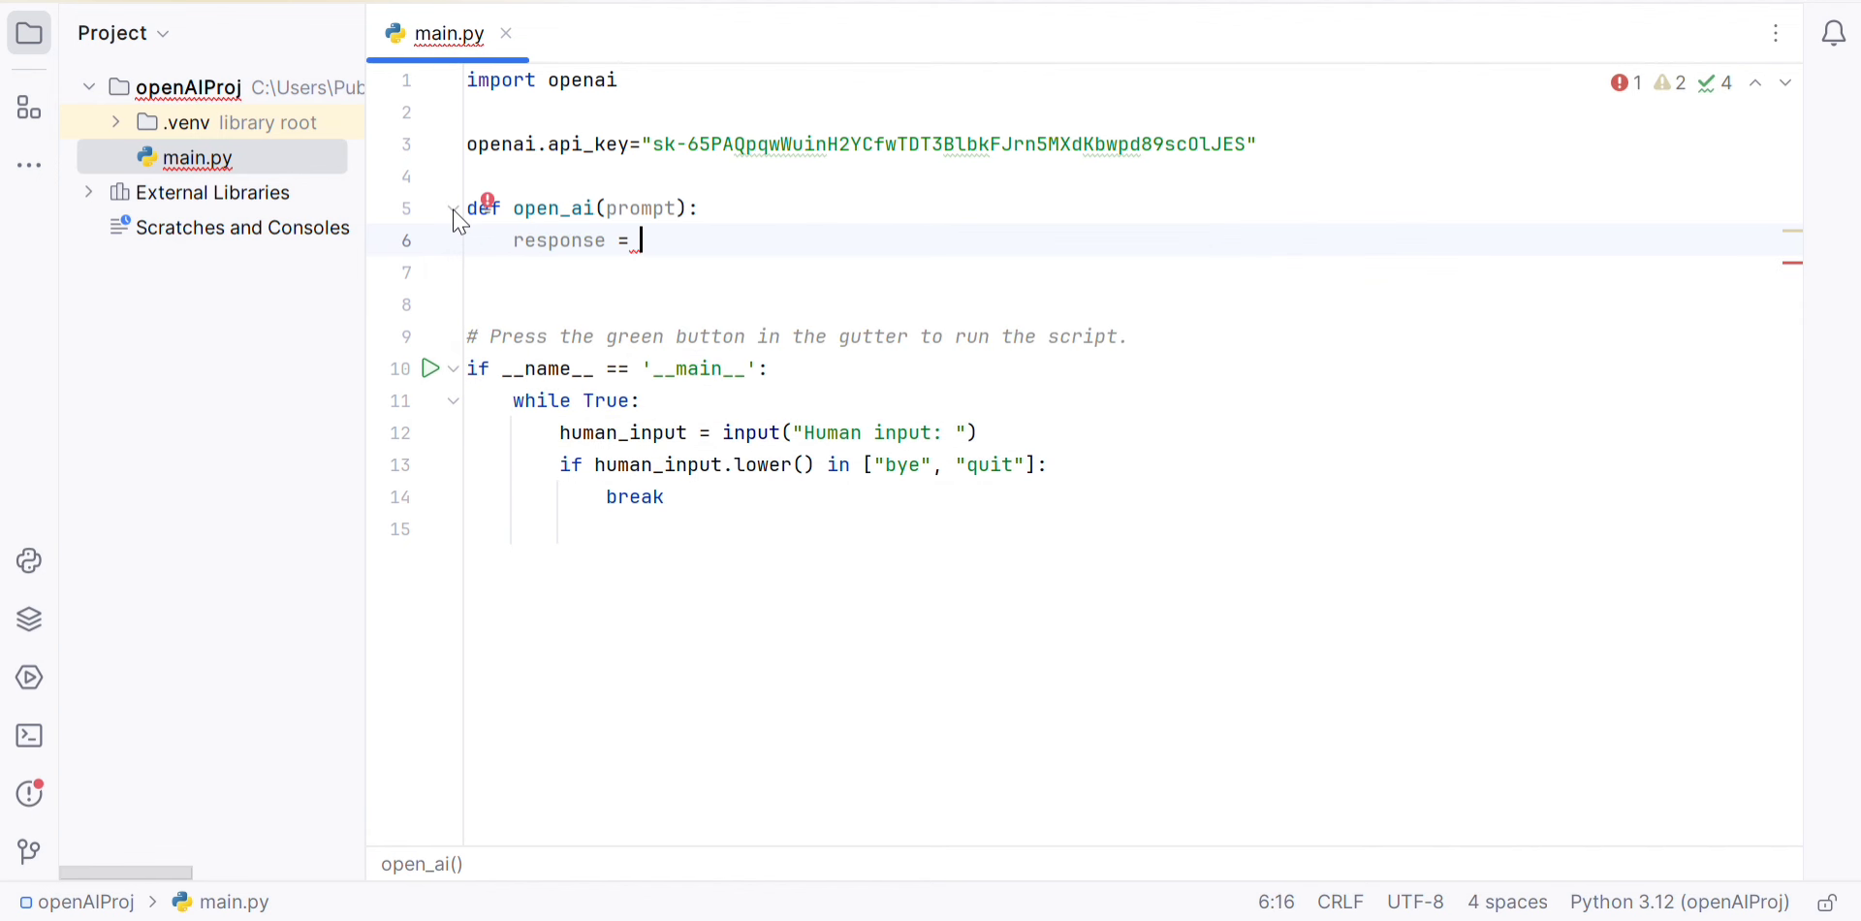
{"action": "type", "text": "openai."}
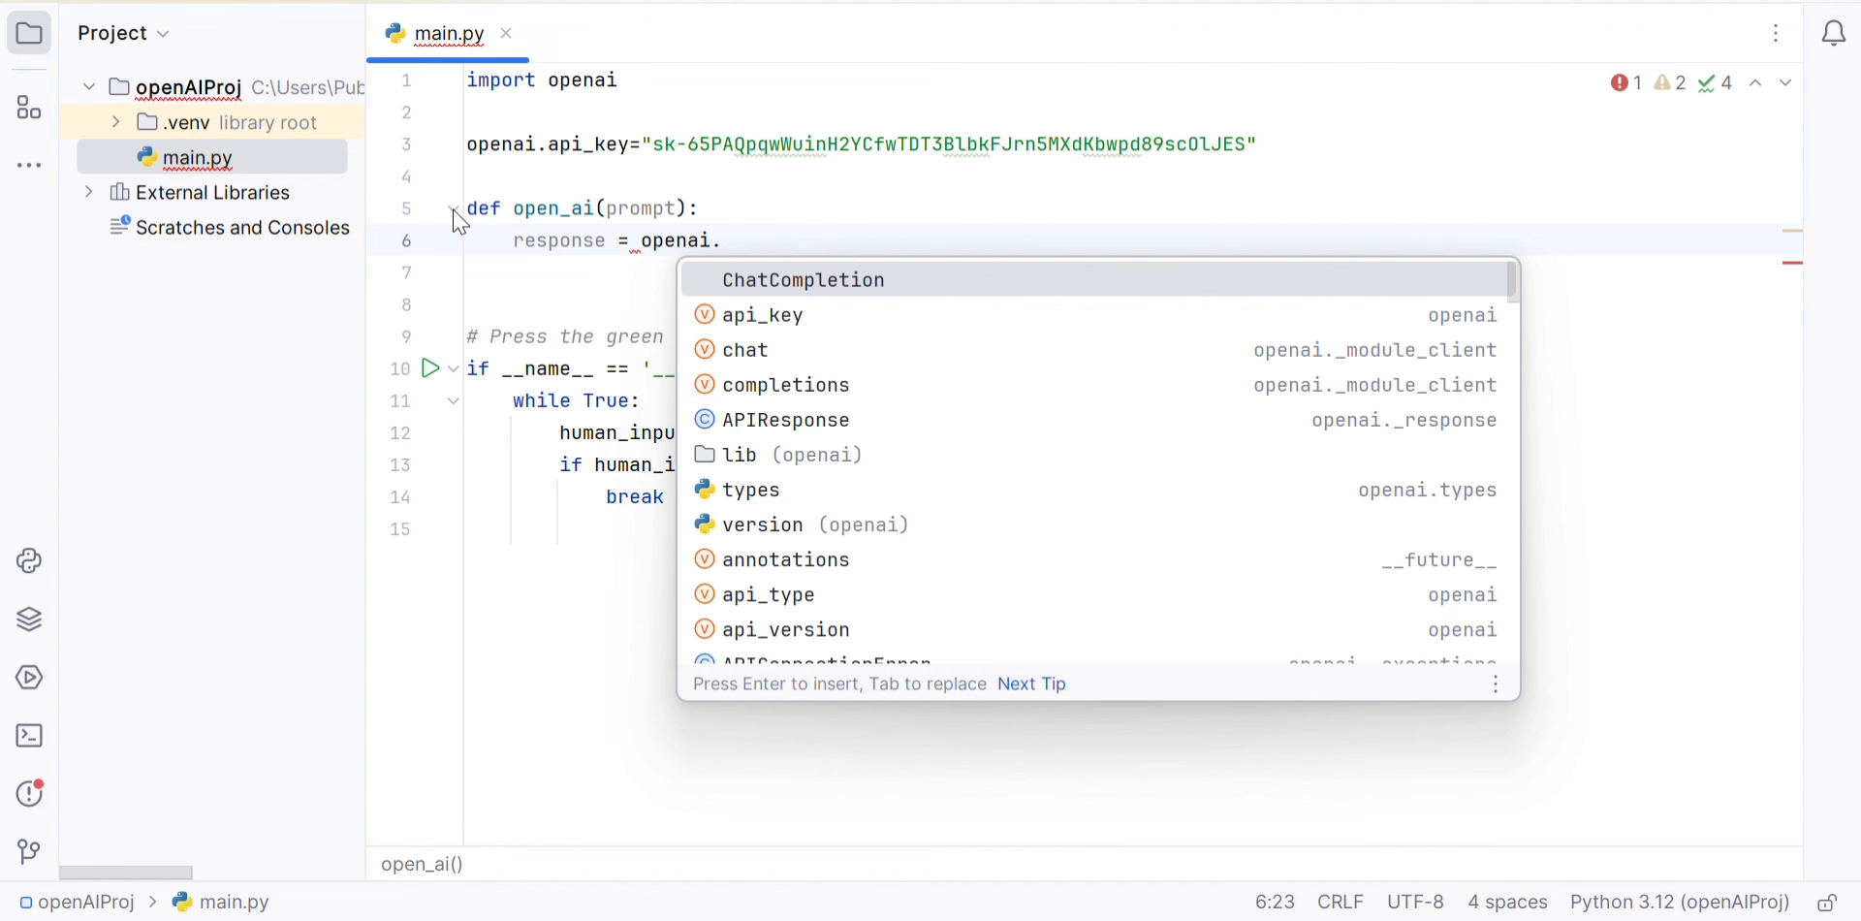
{"action": "type", "text": "ch"}
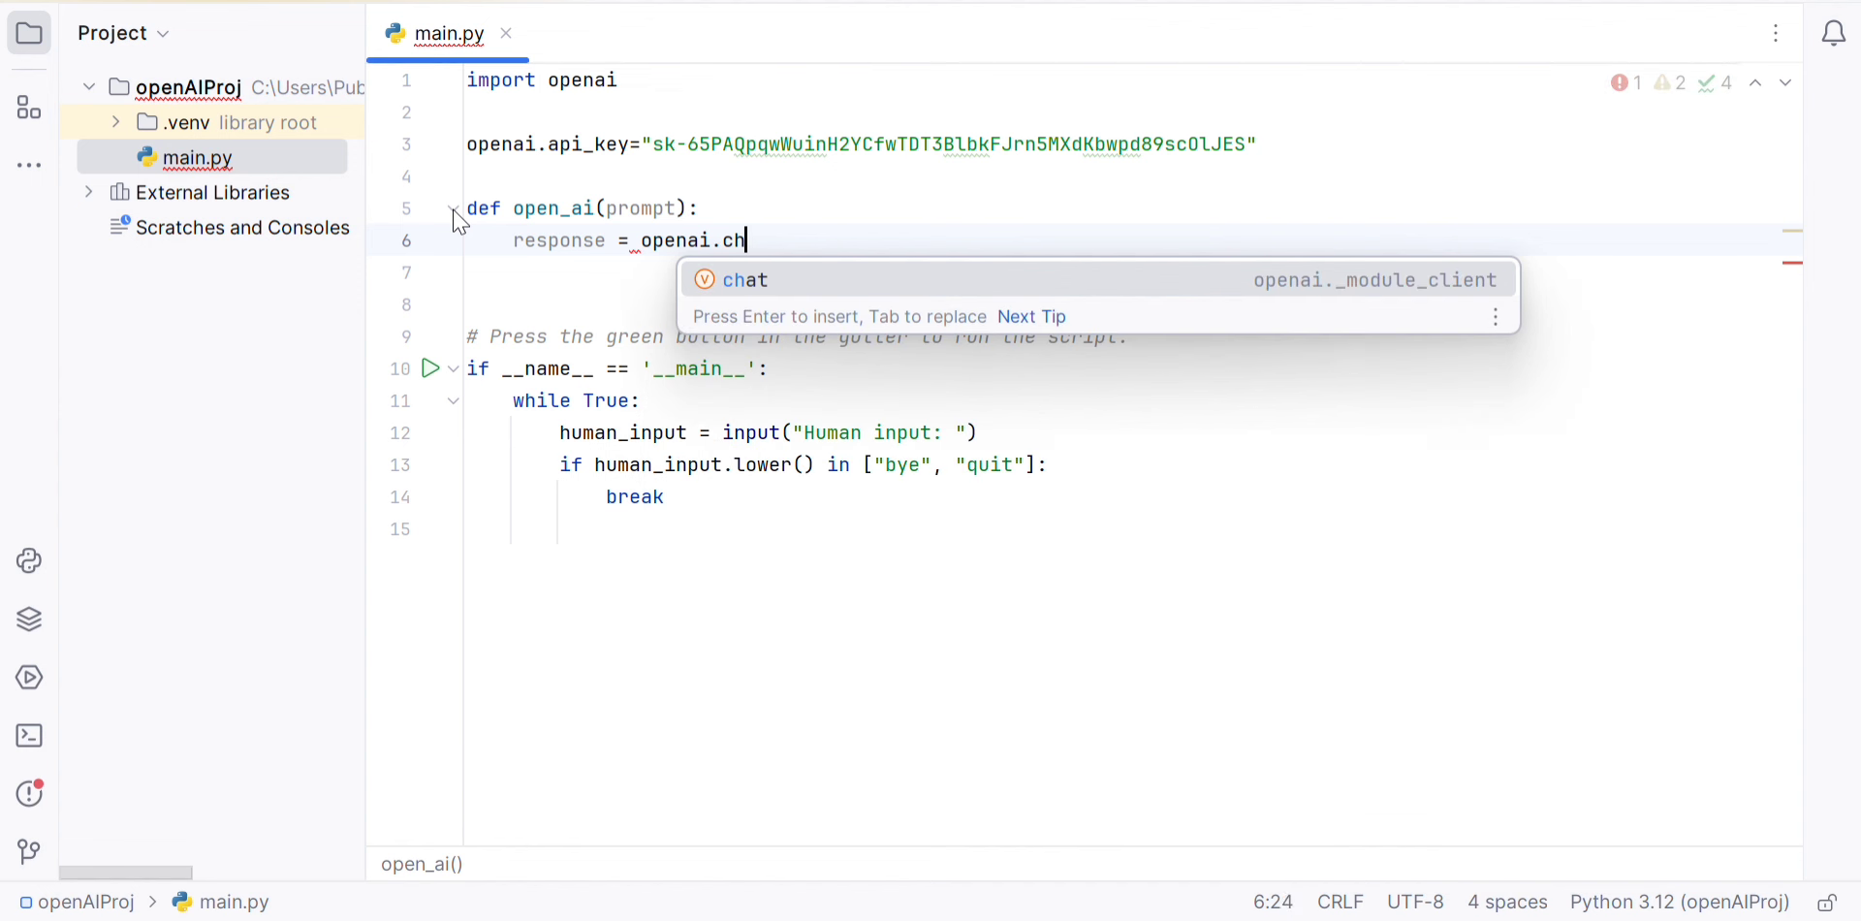
{"action": "type", "text": "at.completions."}
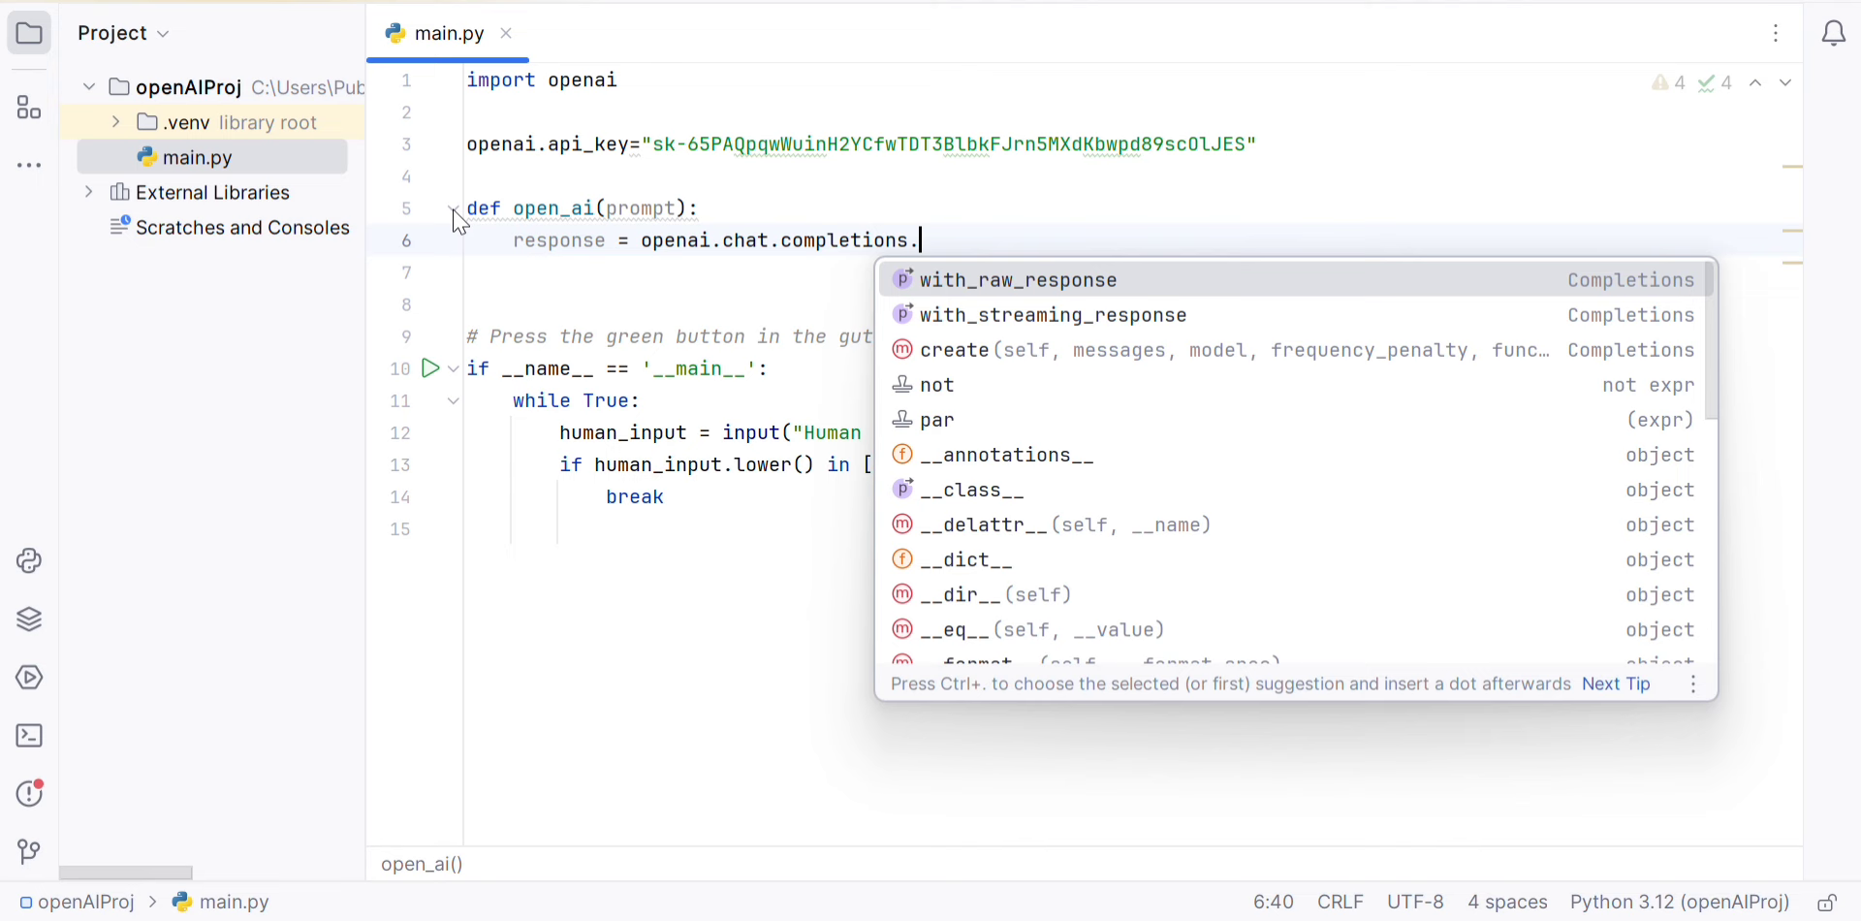
{"action": "left_click", "coordinate": [954, 350]}
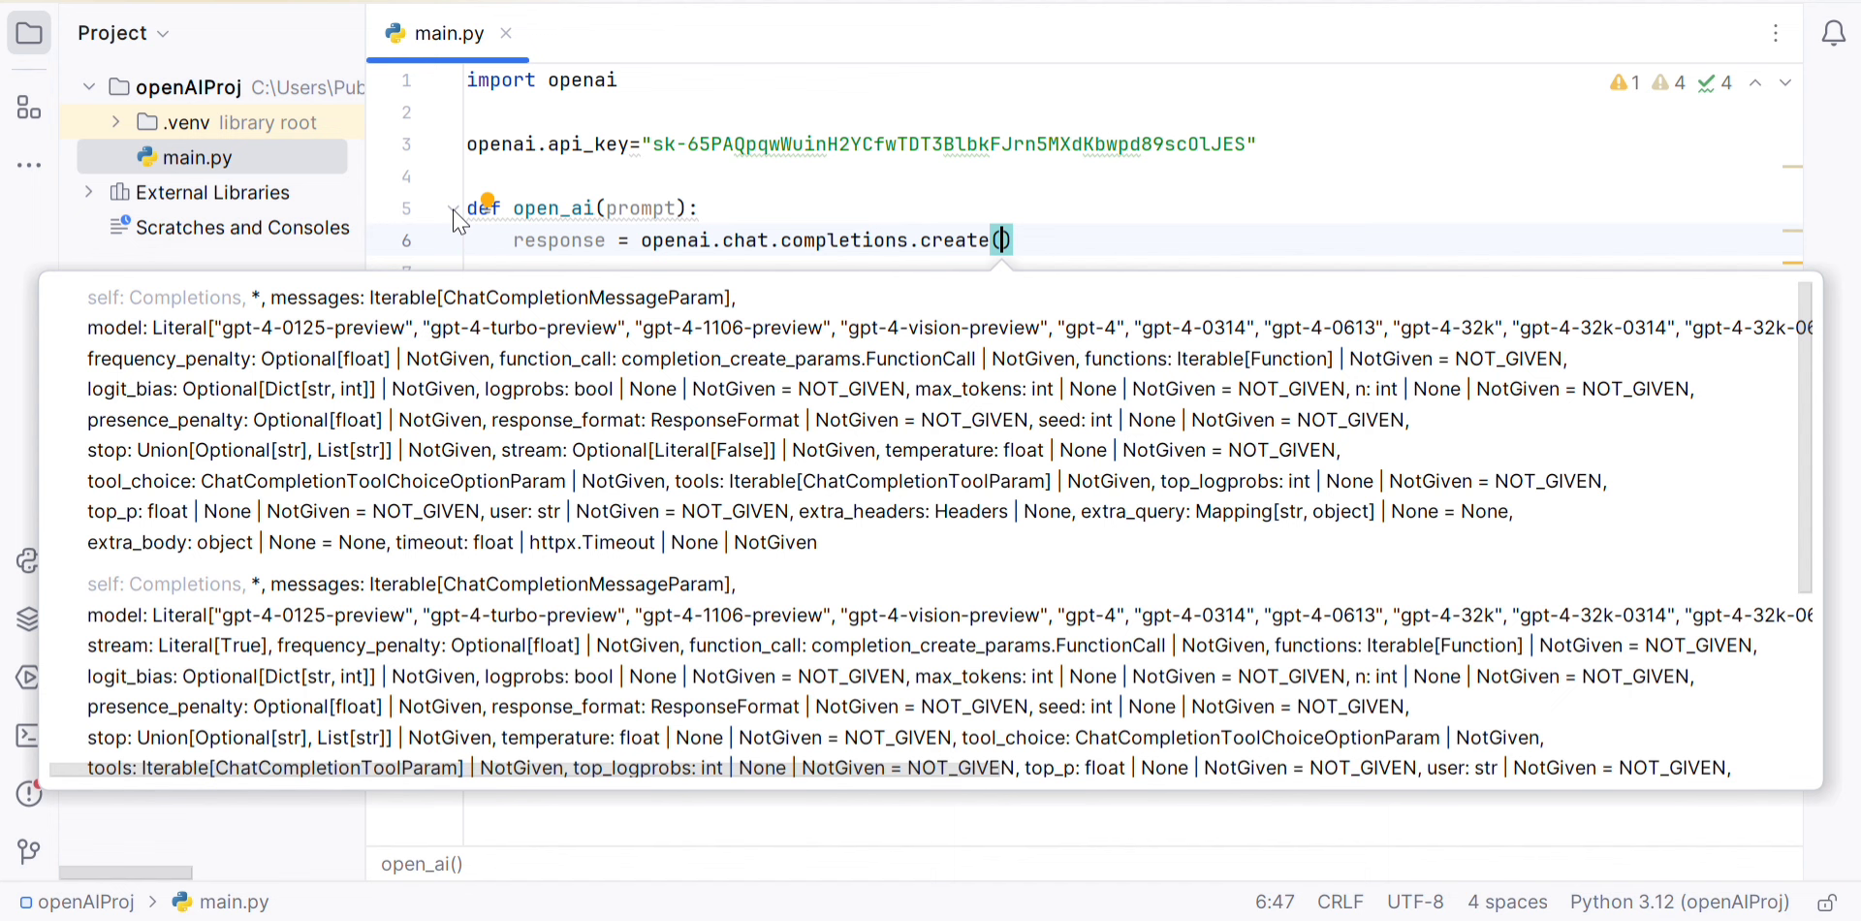
{"action": "key", "text": "Enter"}
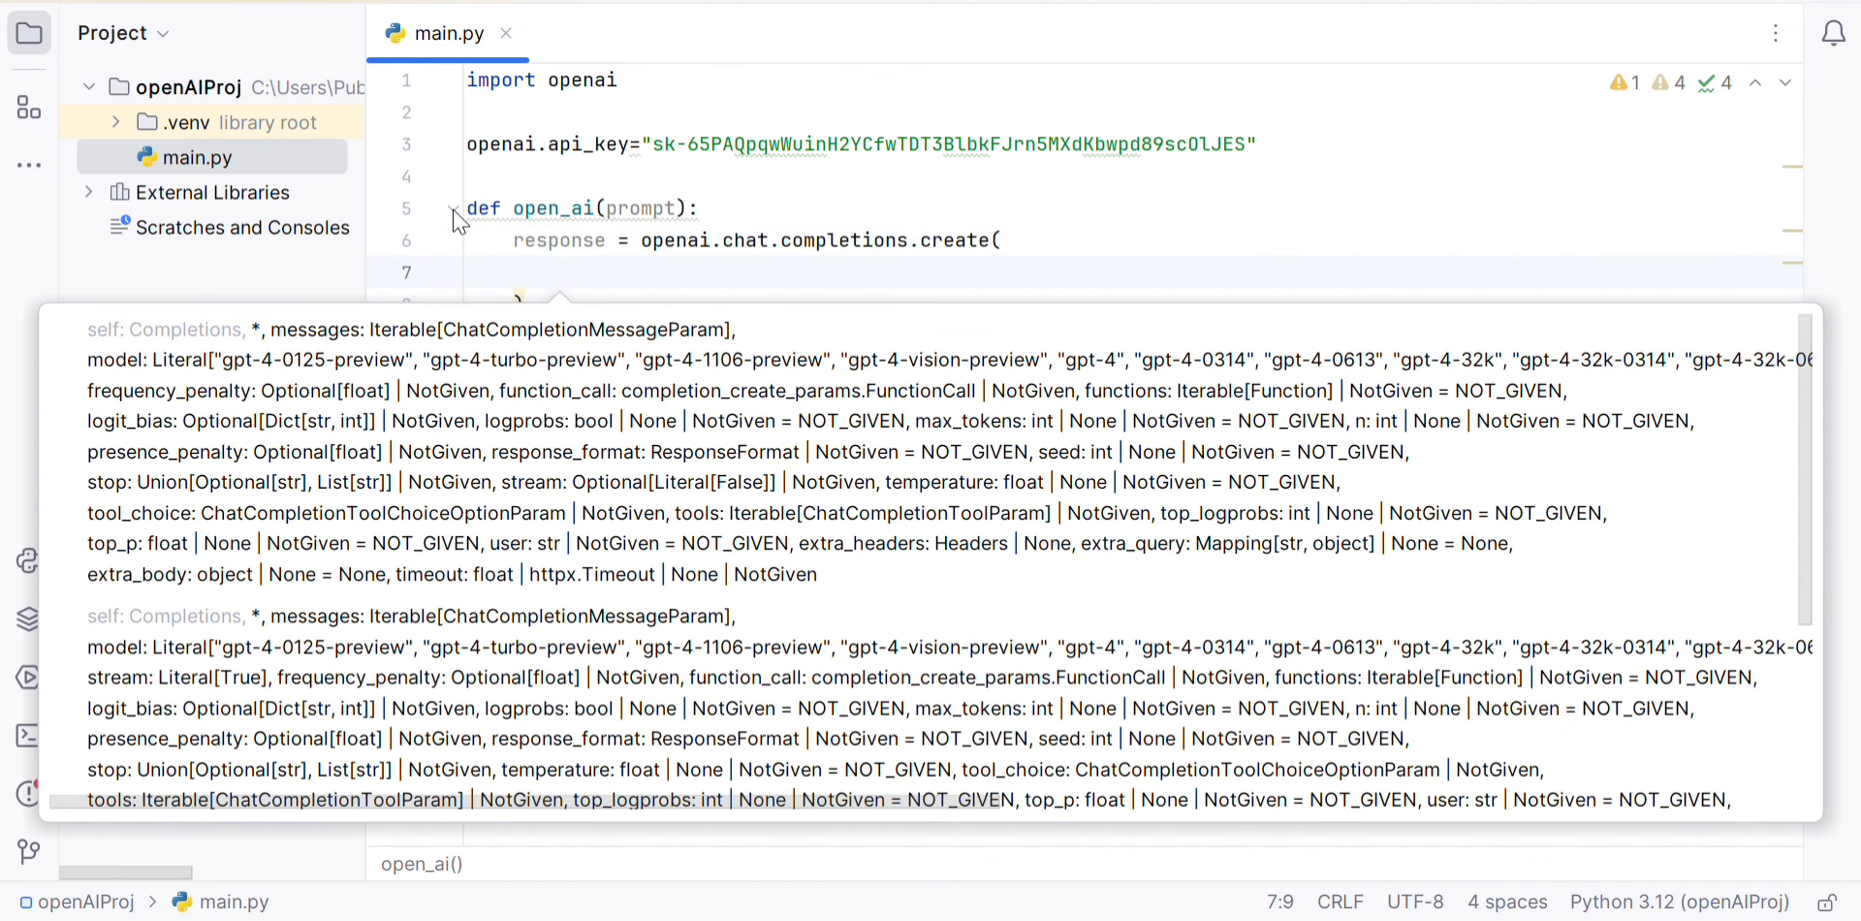
{"action": "left_click", "coordinate": [566, 272]}
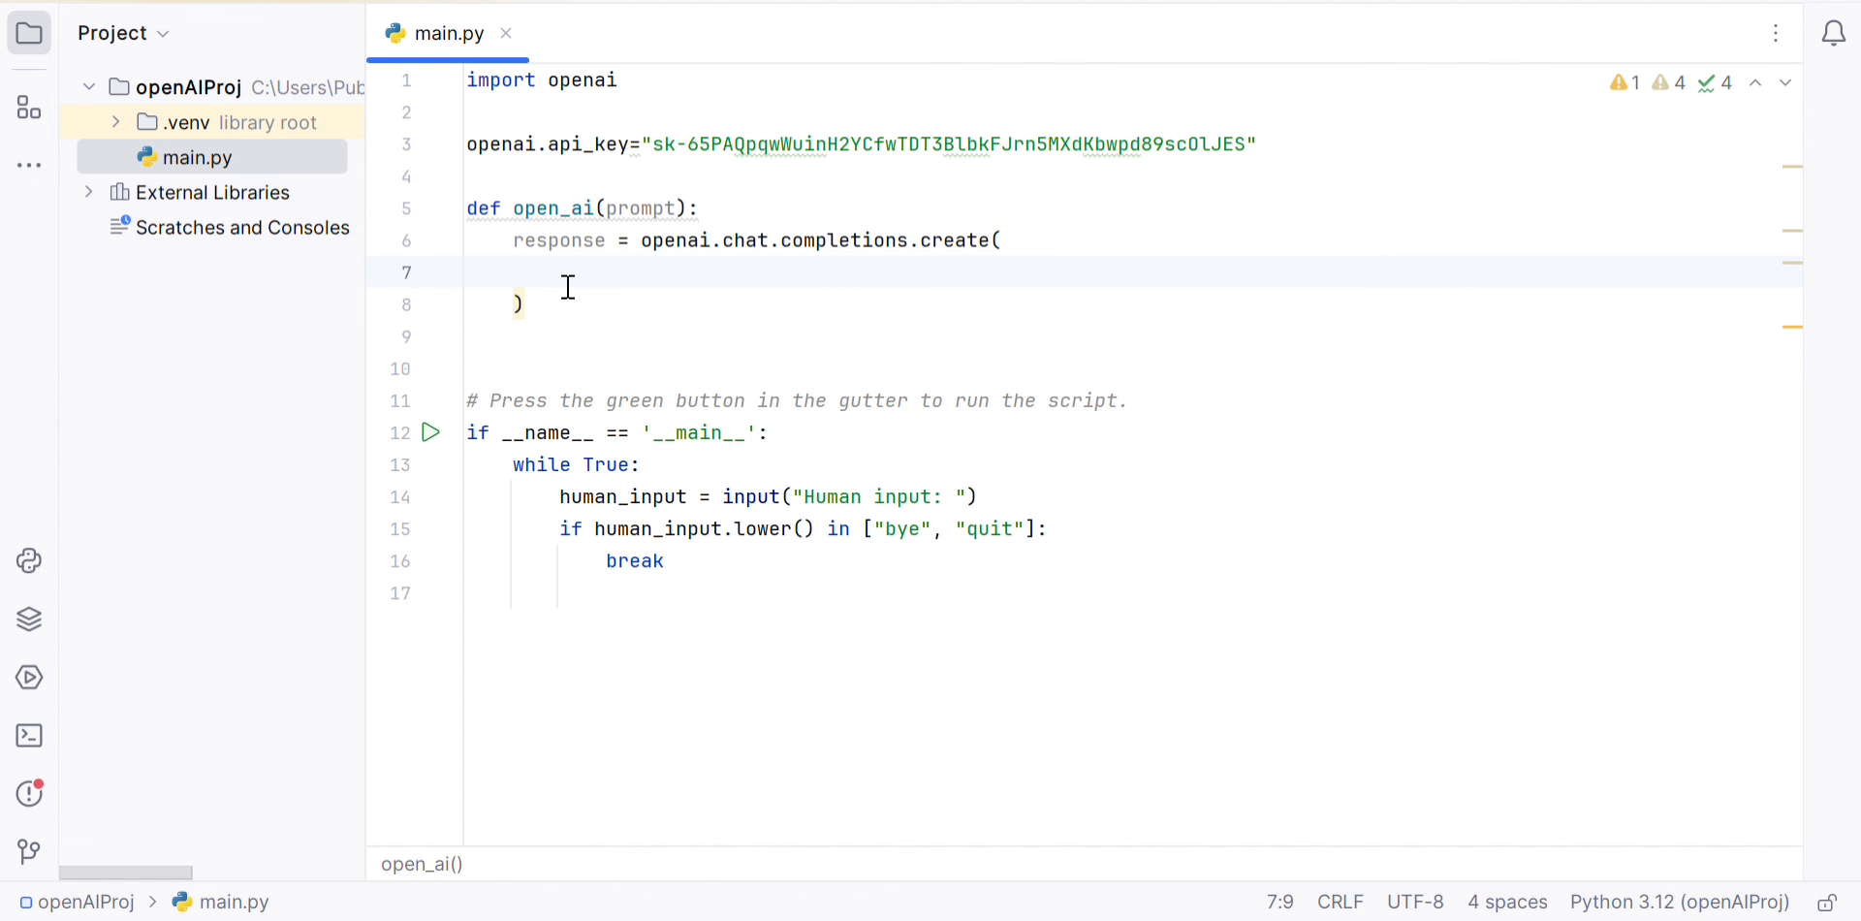
Pass model="gpt-3.5-turbo" to the create call and insert the messages argument.
{"action": "type", "text": "model="}
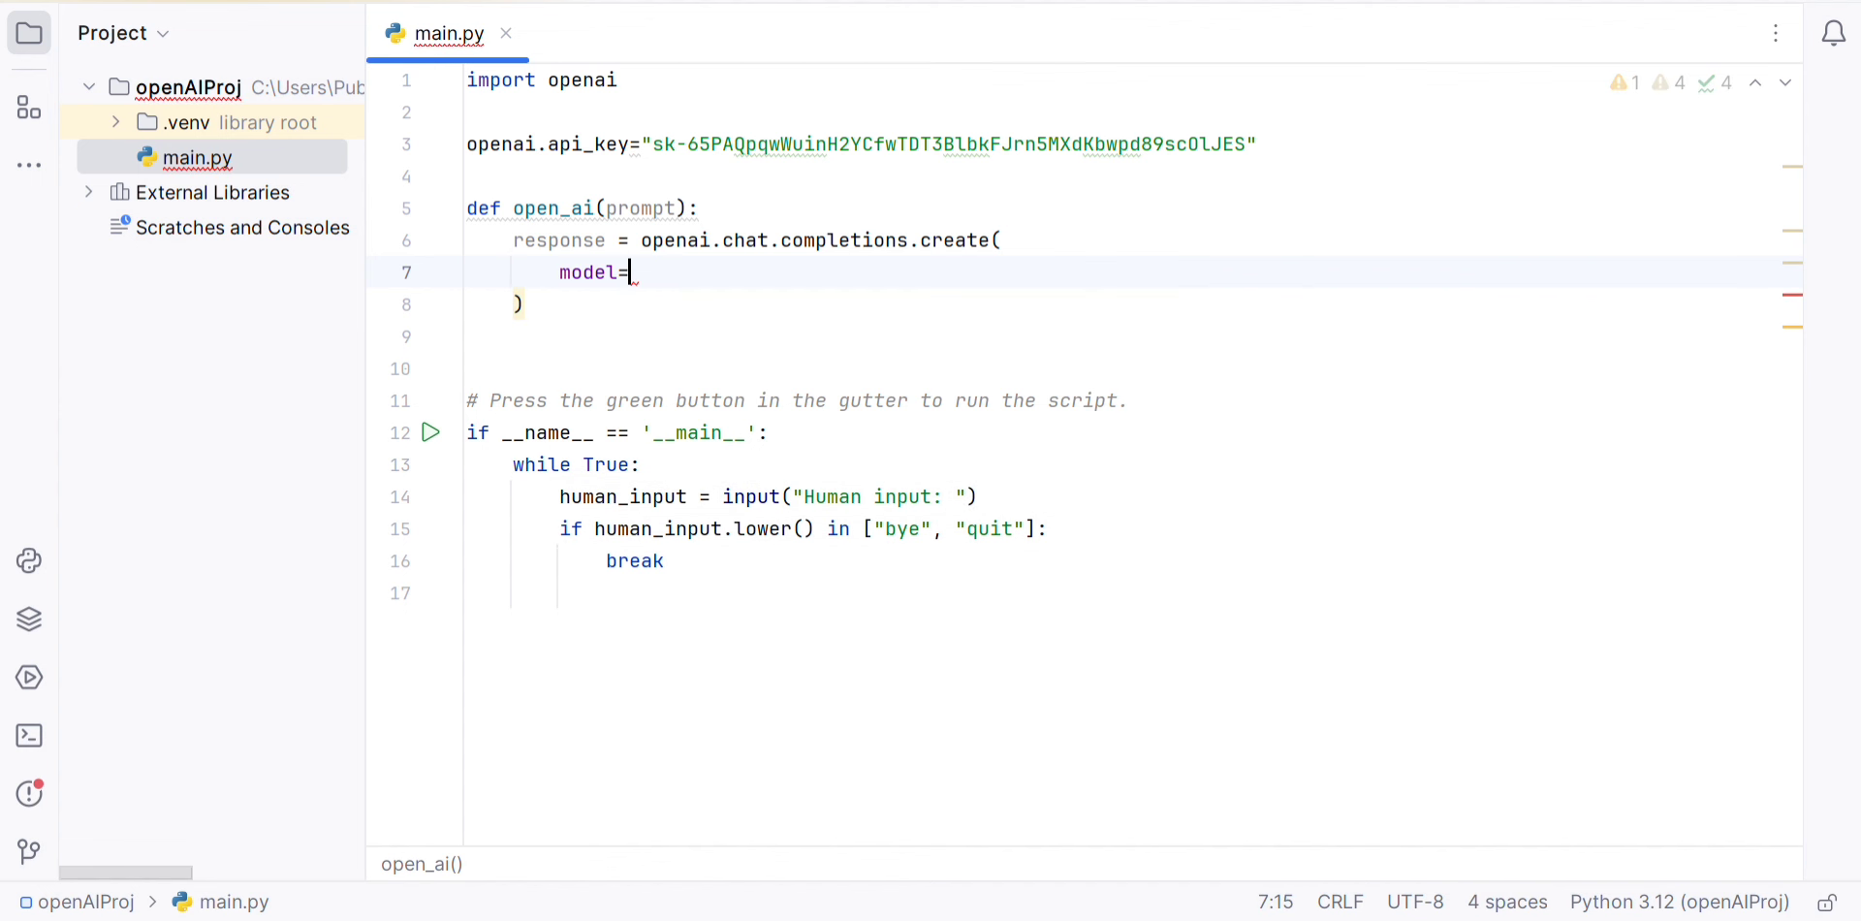
{"action": "type", "text": "\"gpt\""}
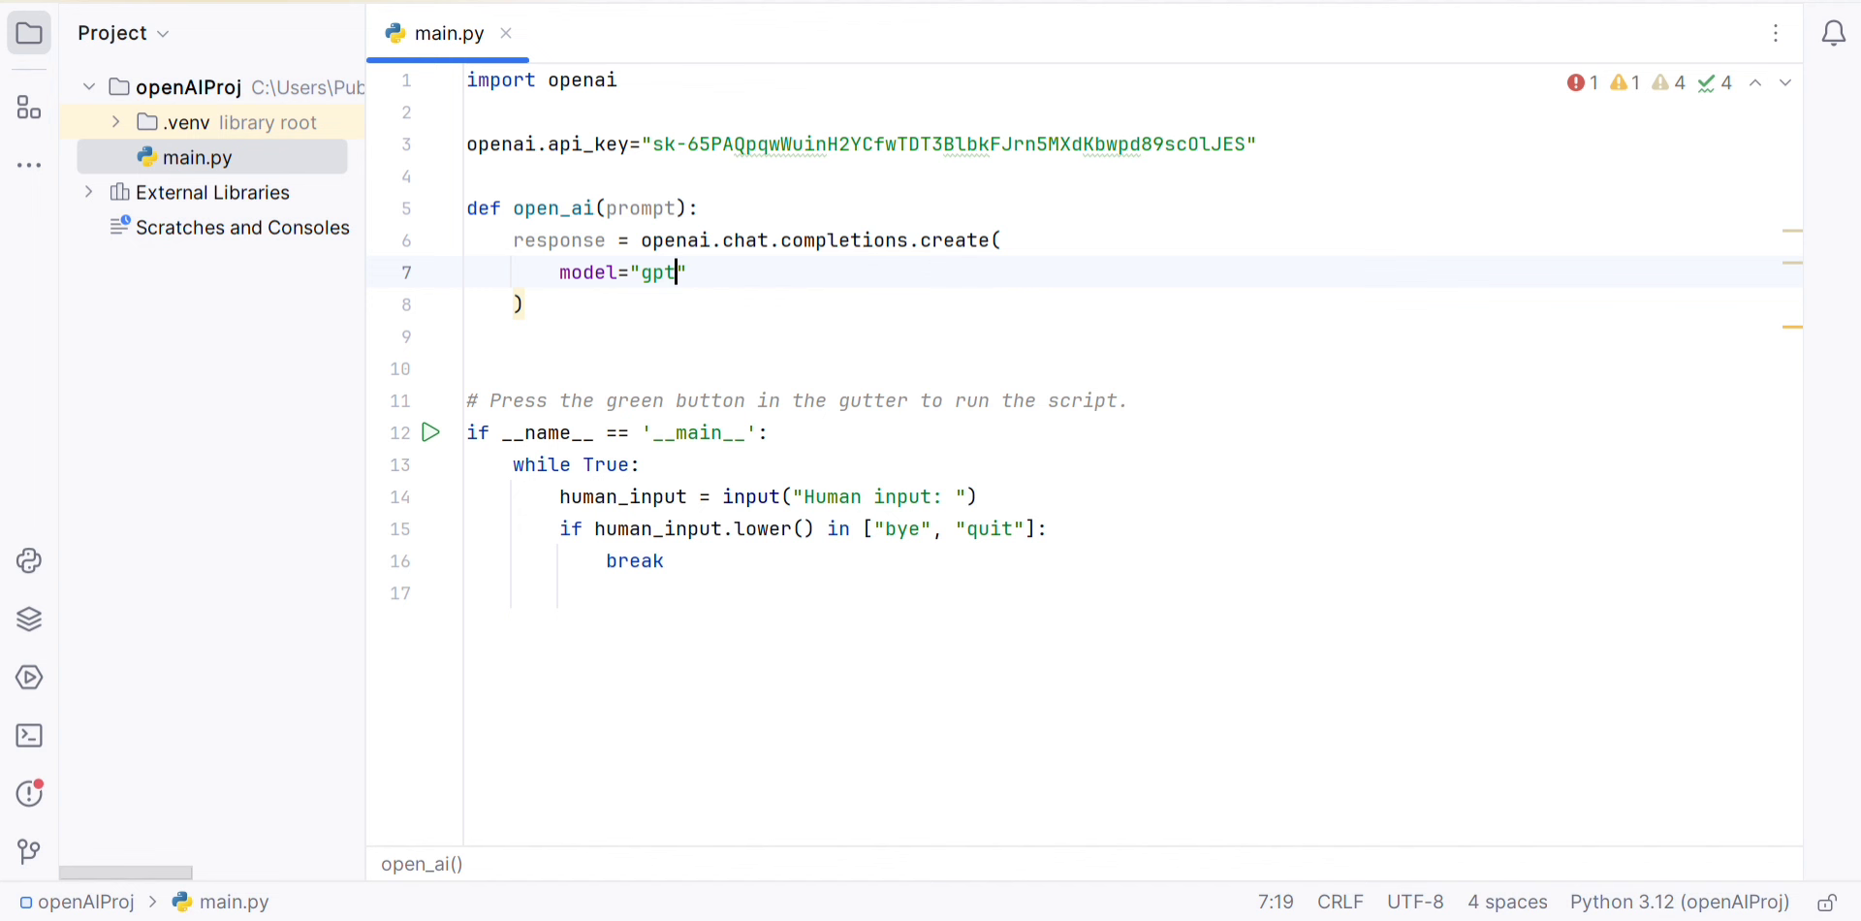
{"action": "type", "text": "-3."}
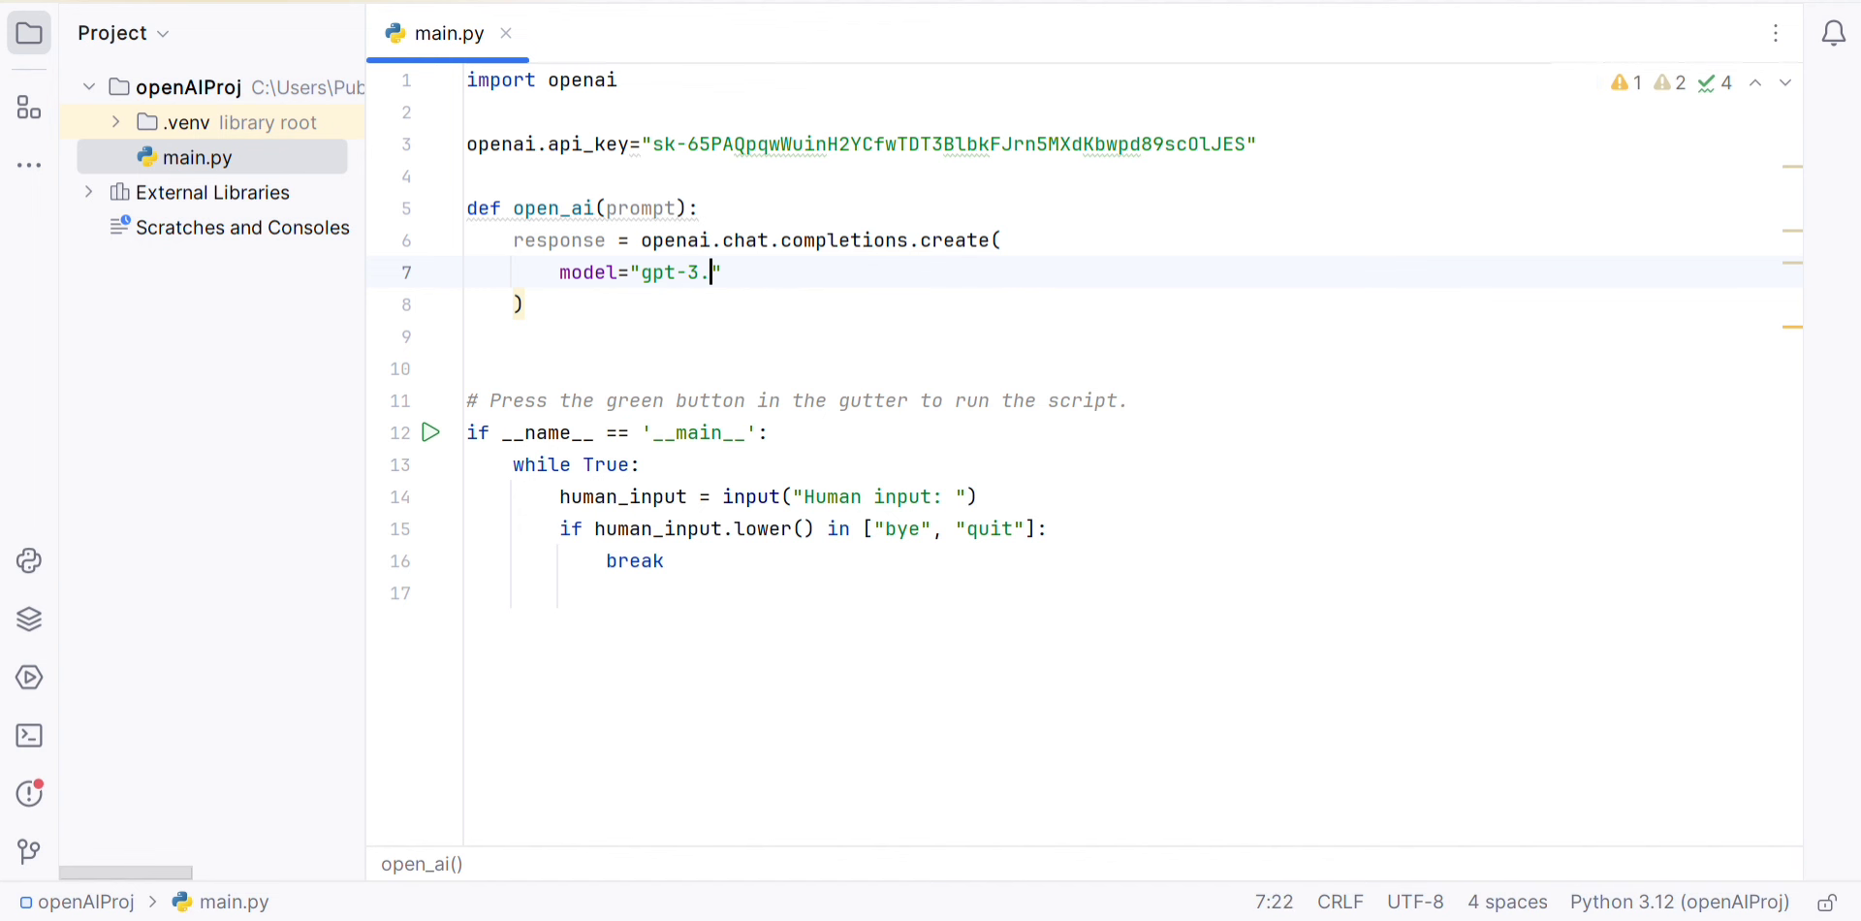
{"action": "type", "text": "5-turbo"}
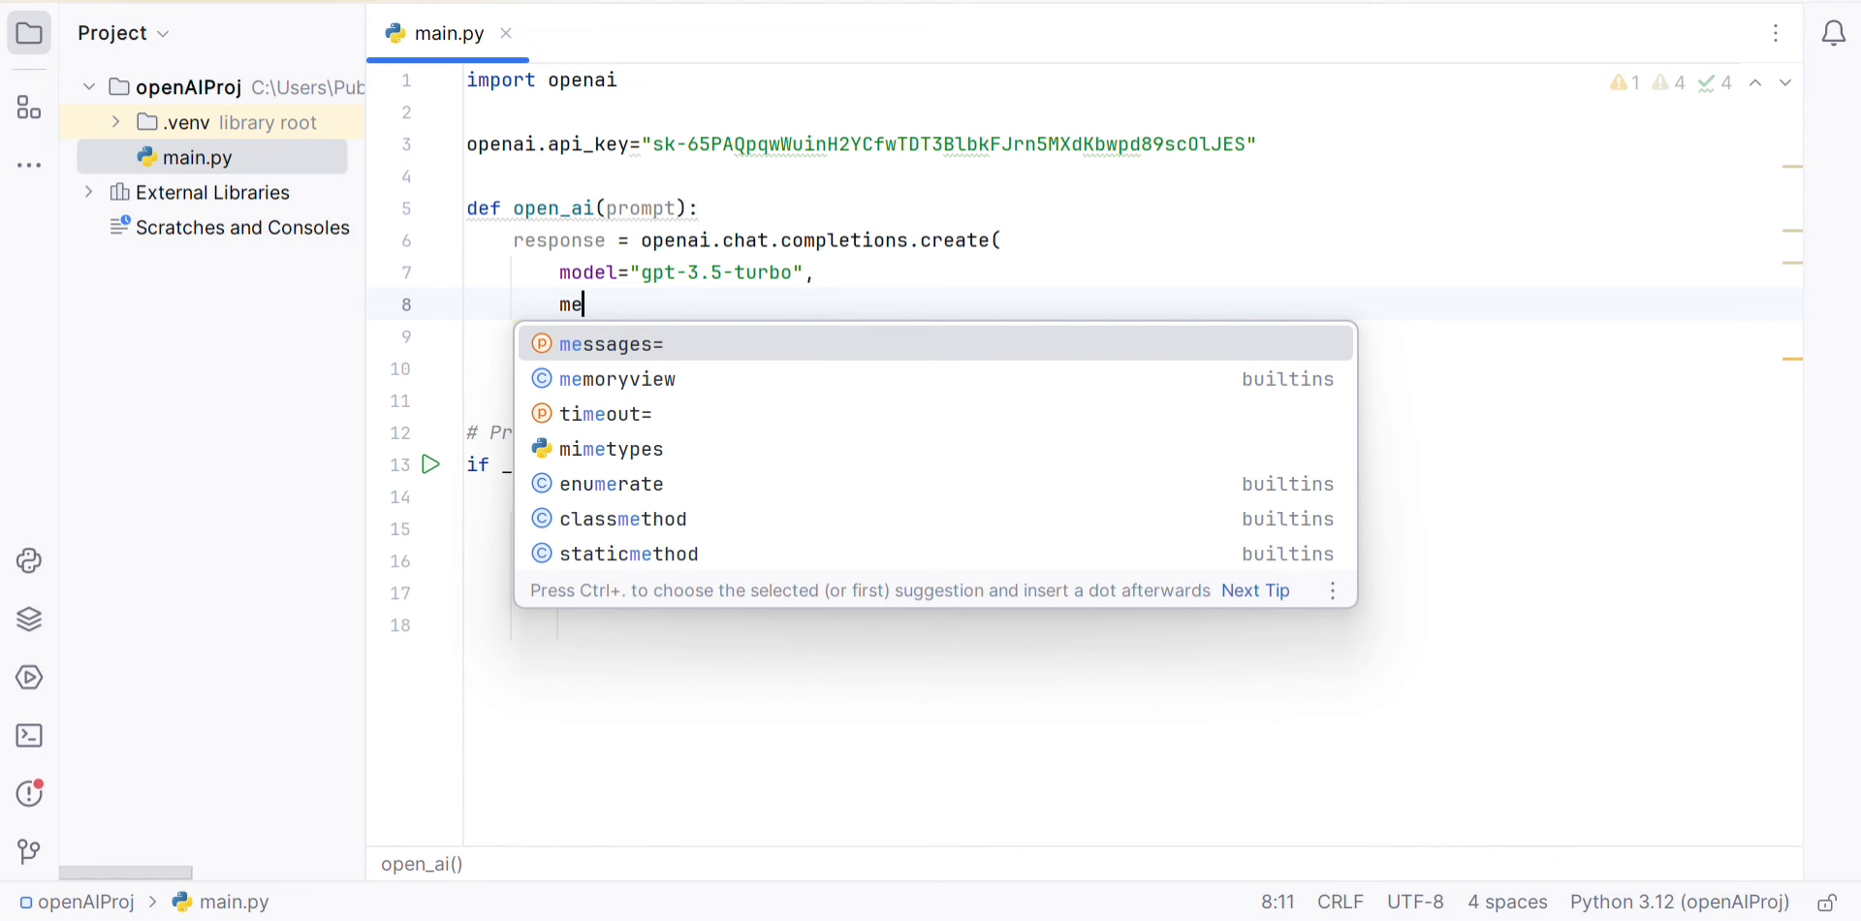
{"action": "key", "text": "Tab"}
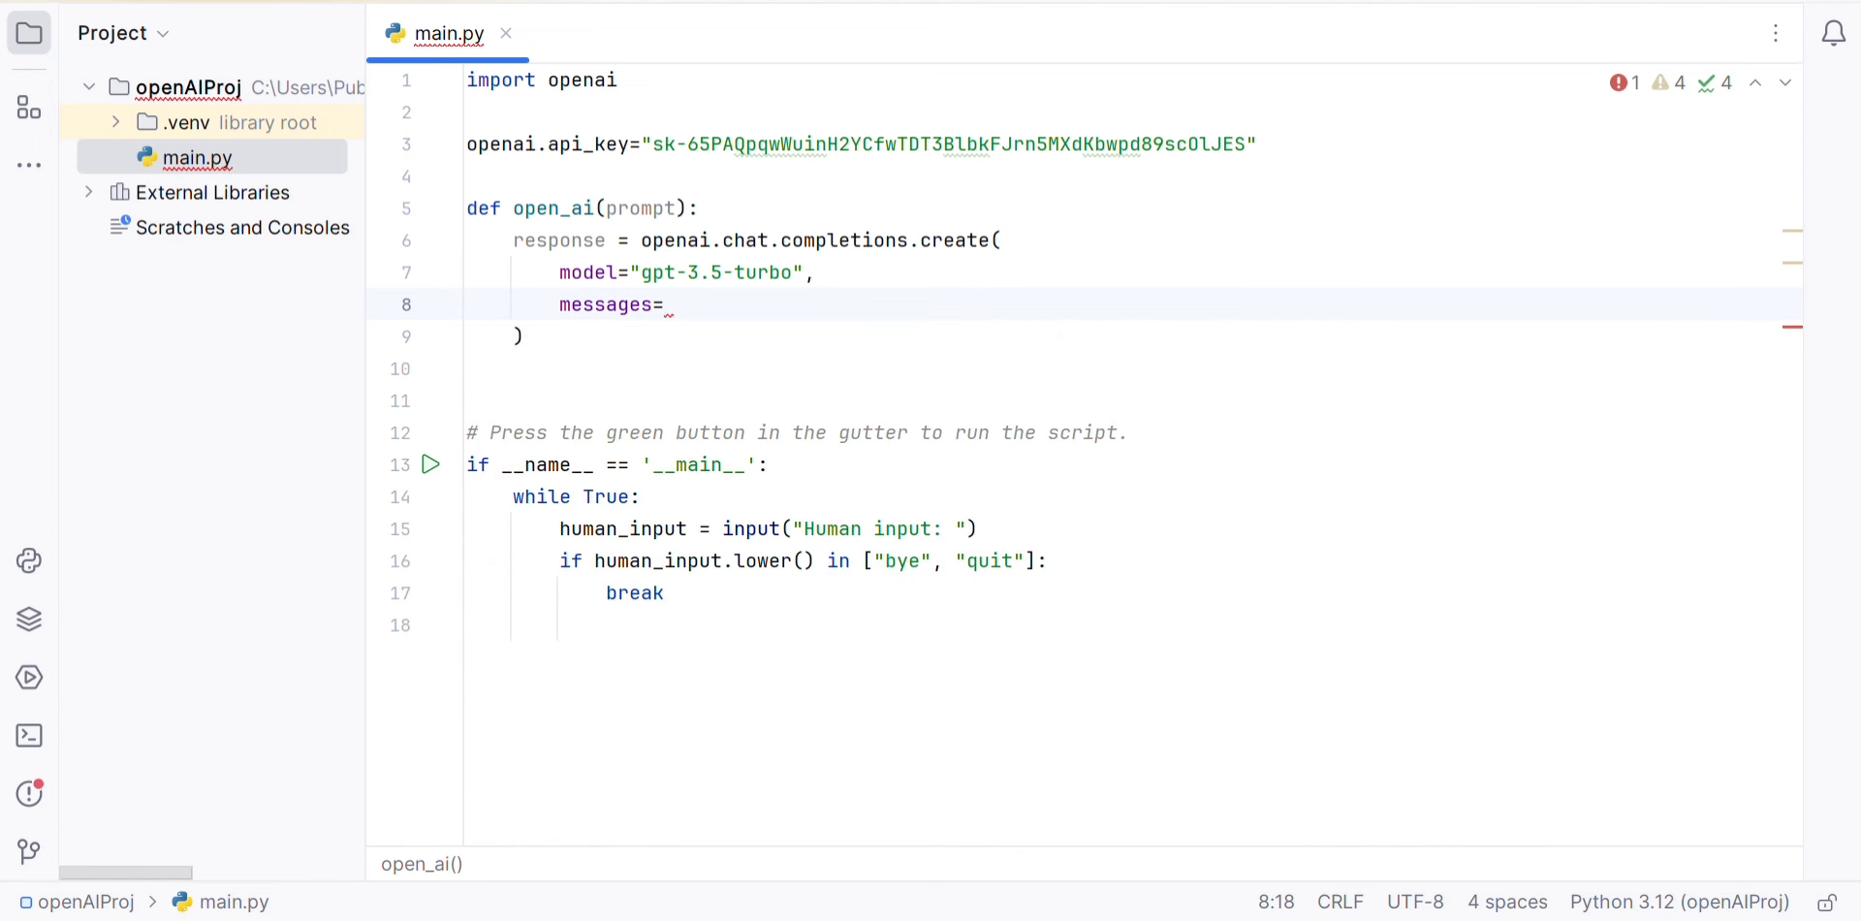
Set messages to [{"role":"user", "content":prompt}] and tidy the blank lines.
{"action": "type", "text": "["}
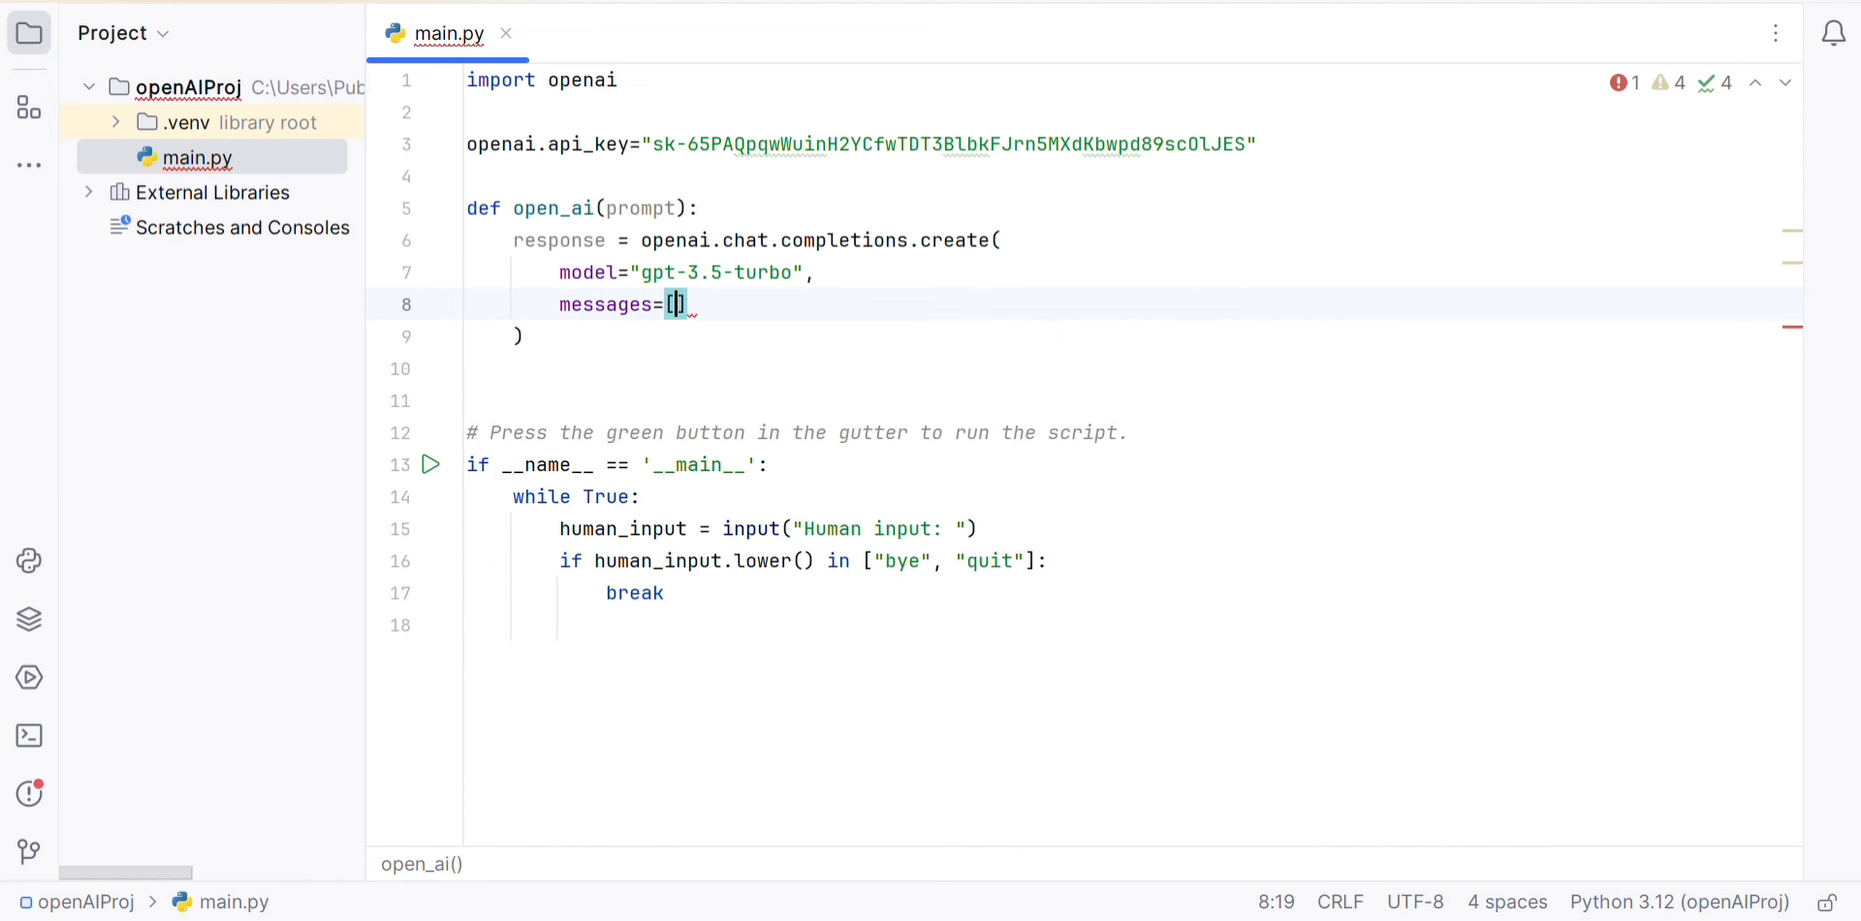
{"action": "type", "text": "{"}
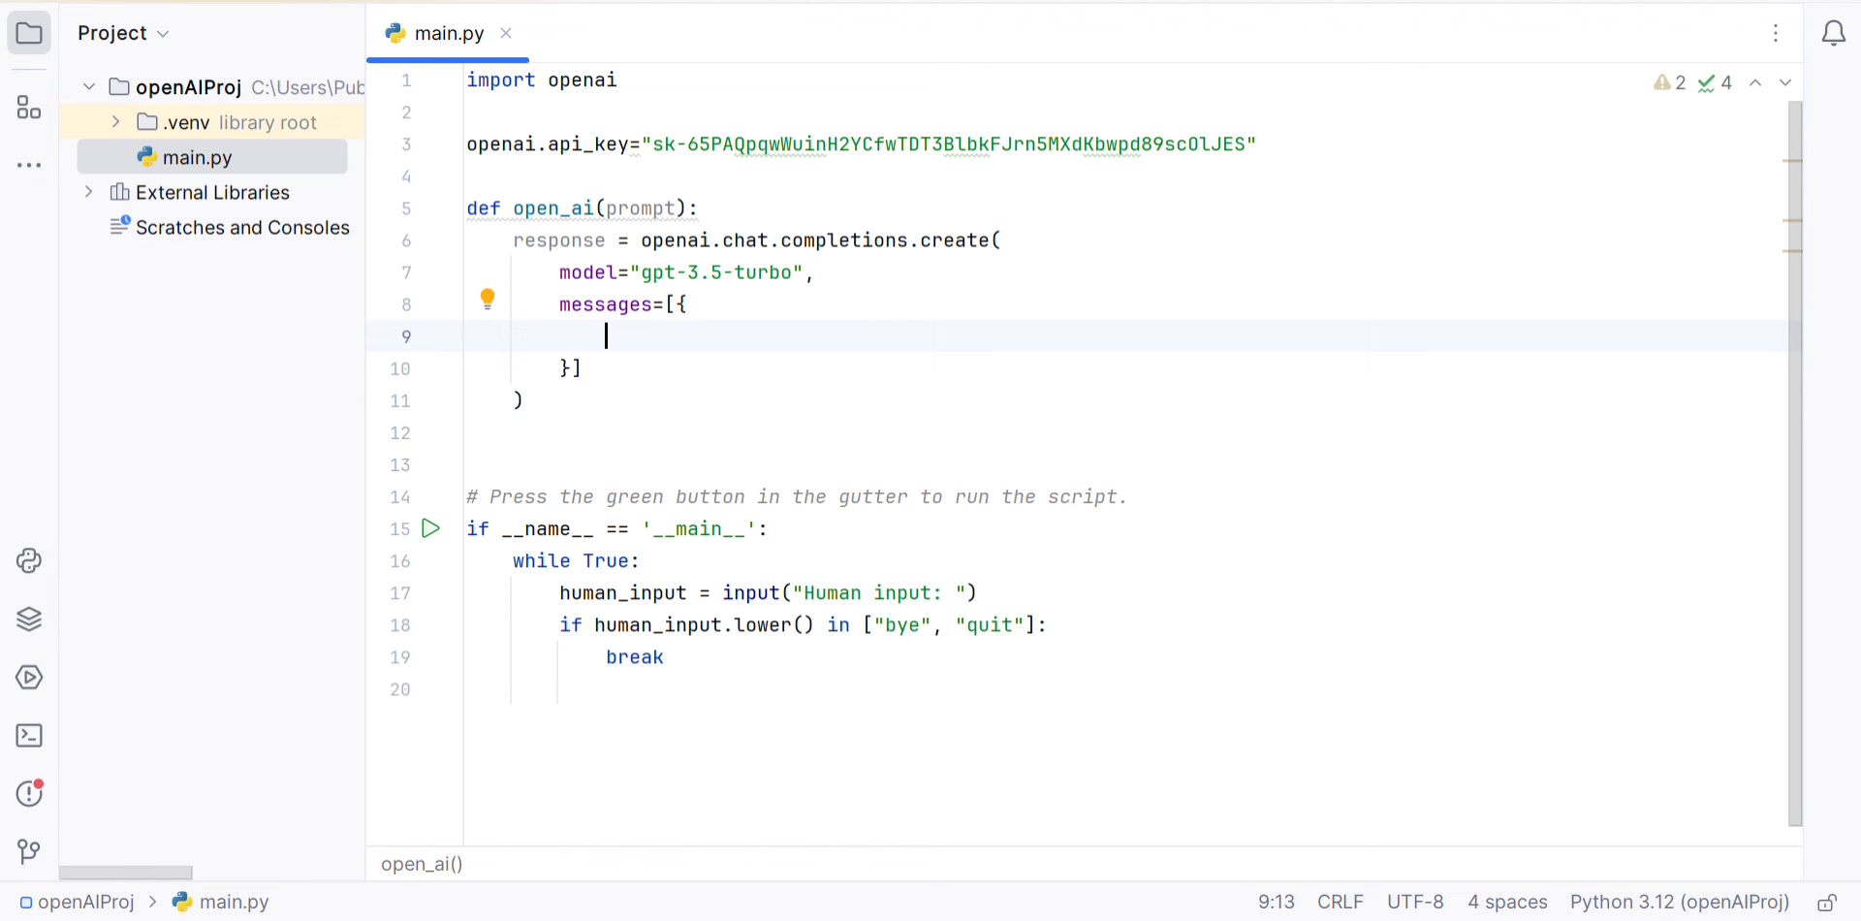
{"action": "type", "text": "role"}
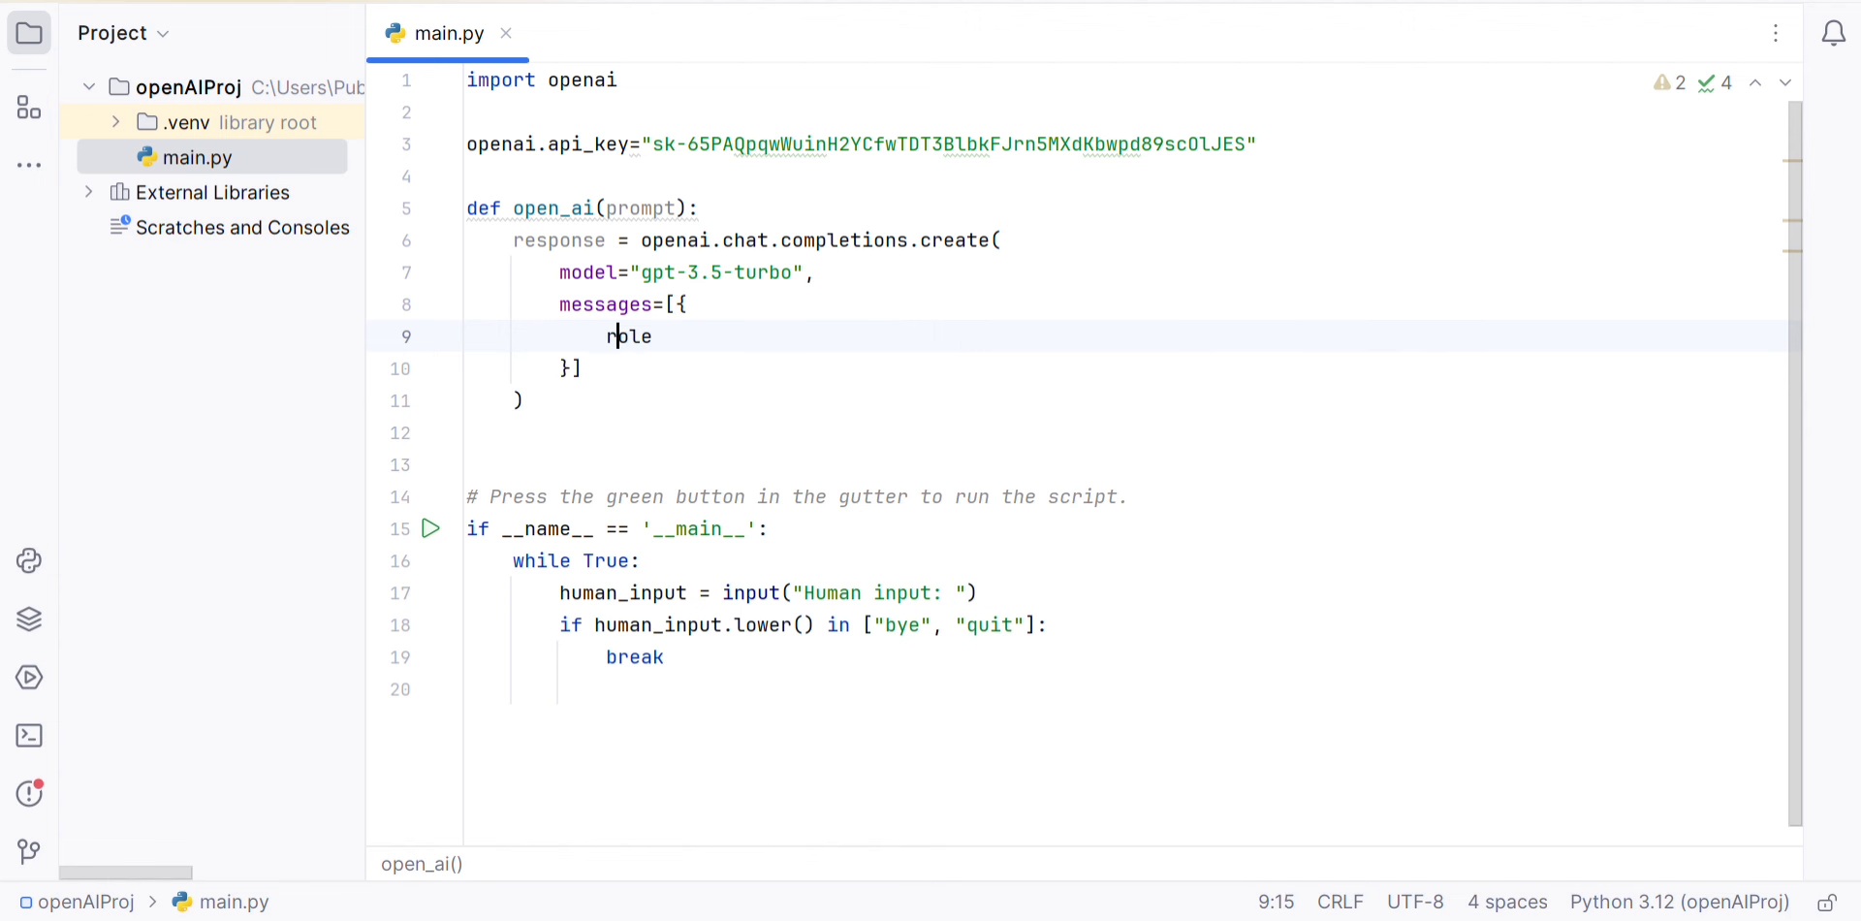
{"action": "type", "text": "\"role\""}
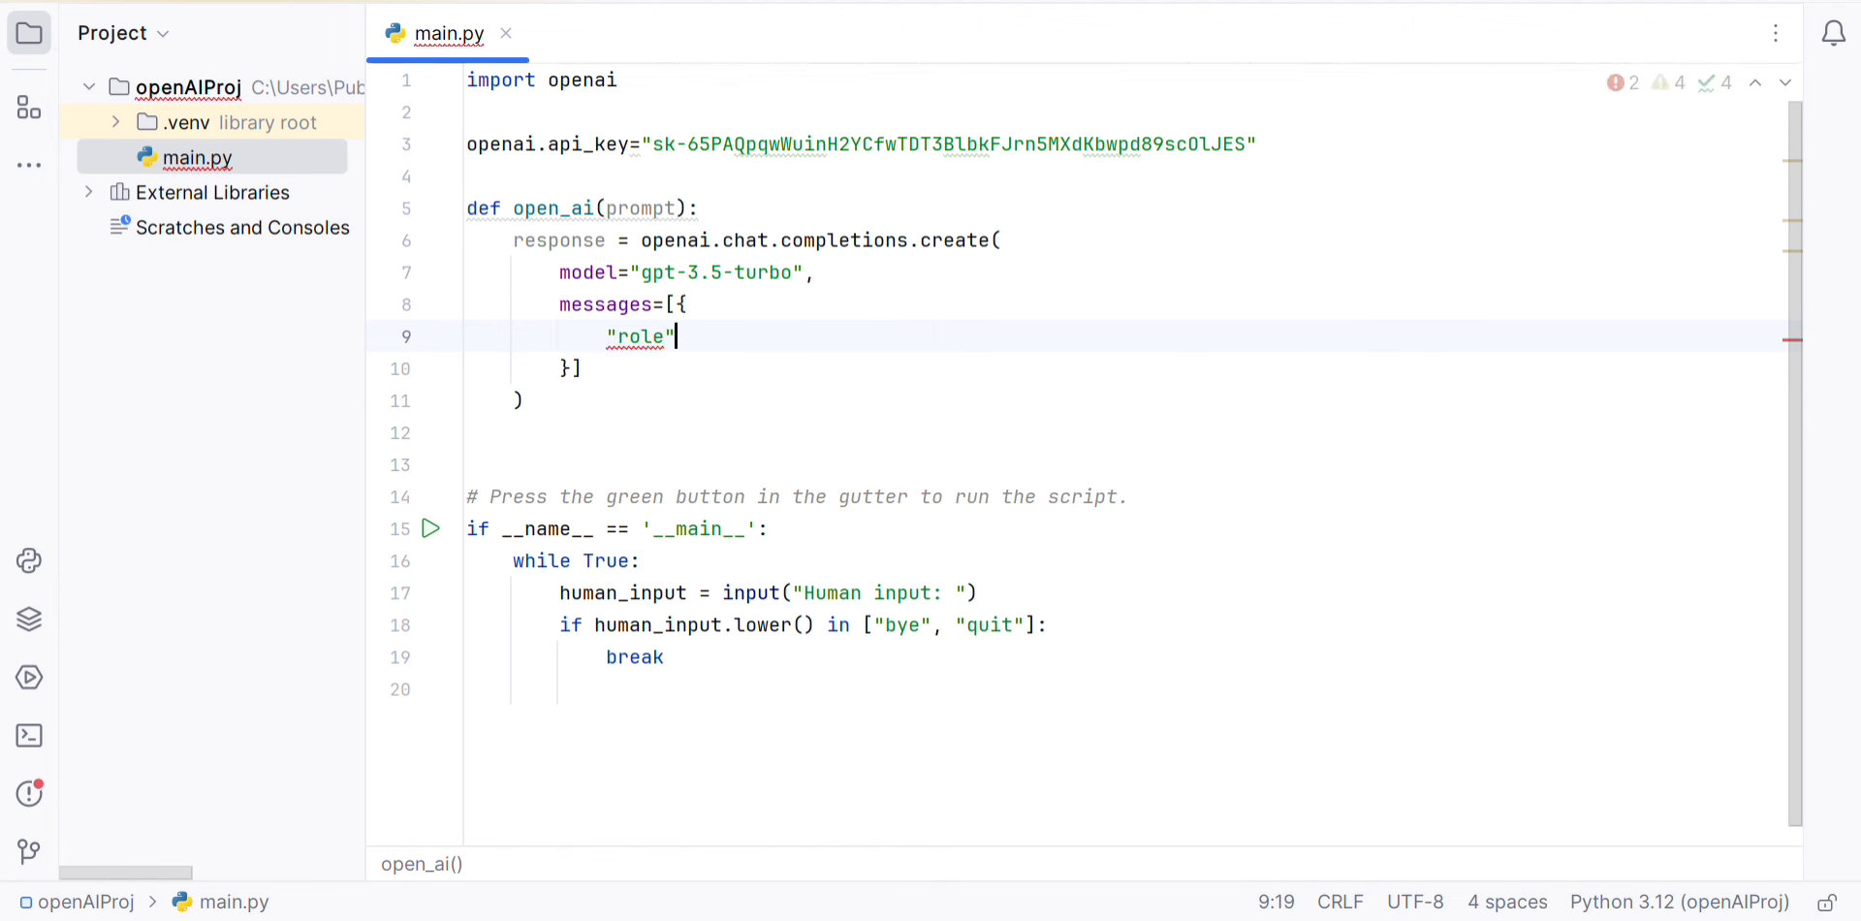
{"action": "type", "text": ":\"user\""}
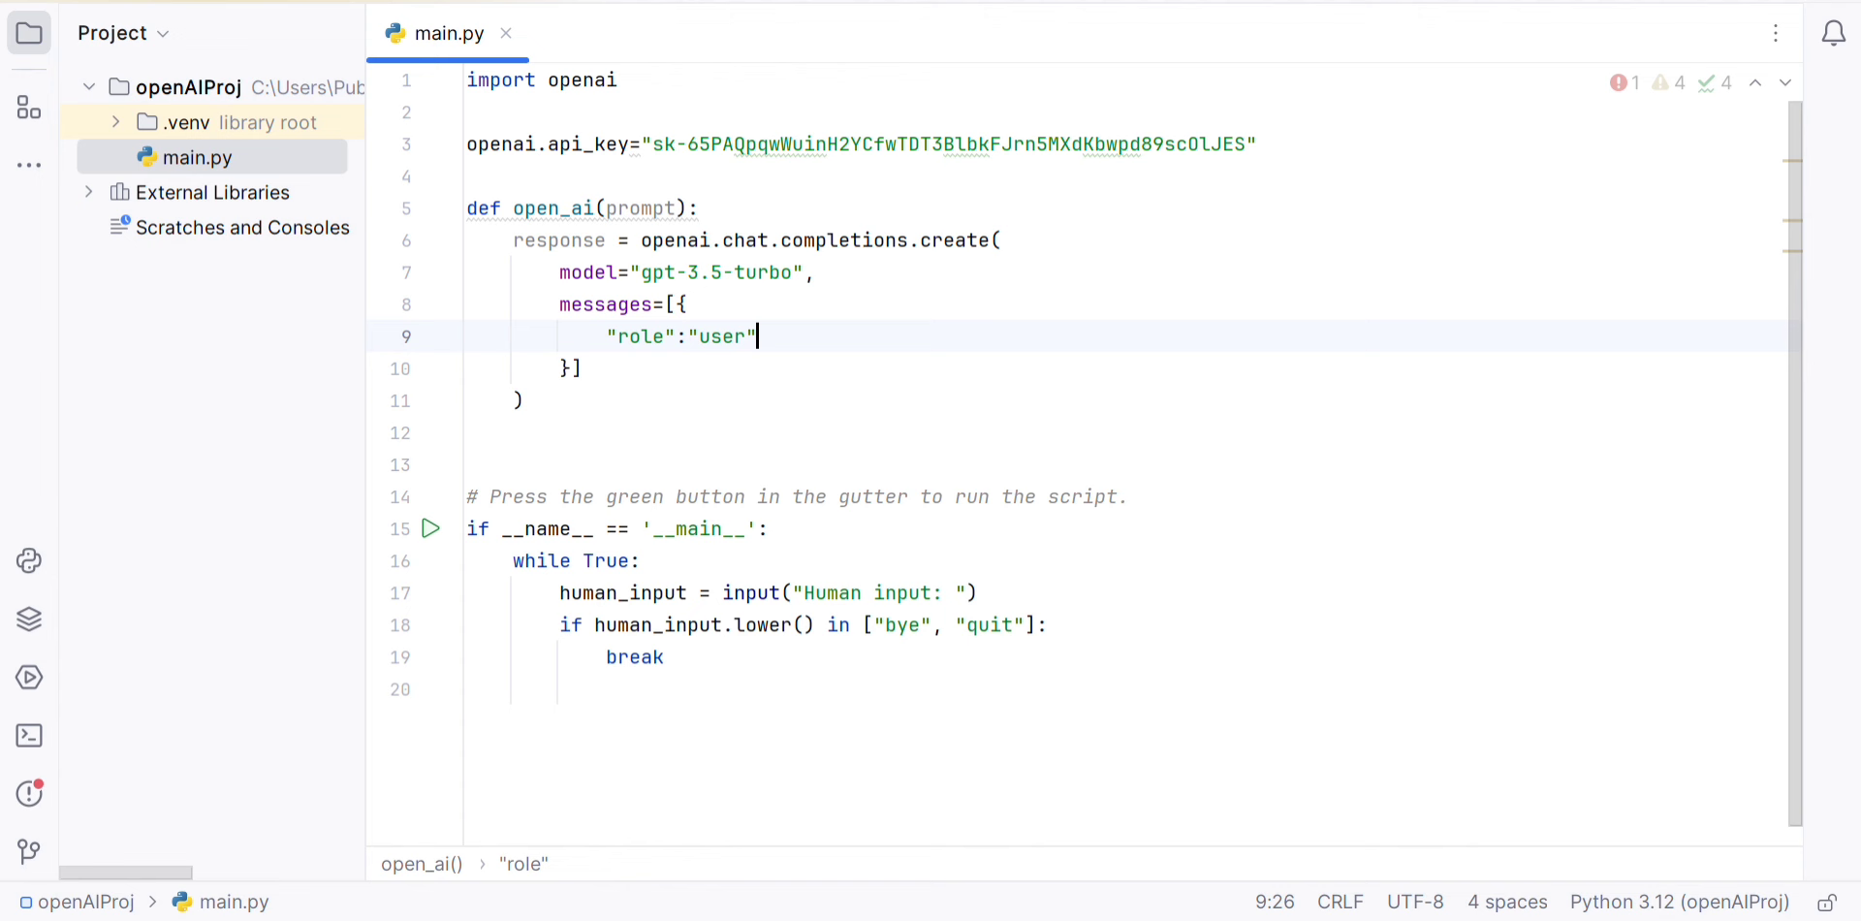
{"action": "key", "text": "enter"}
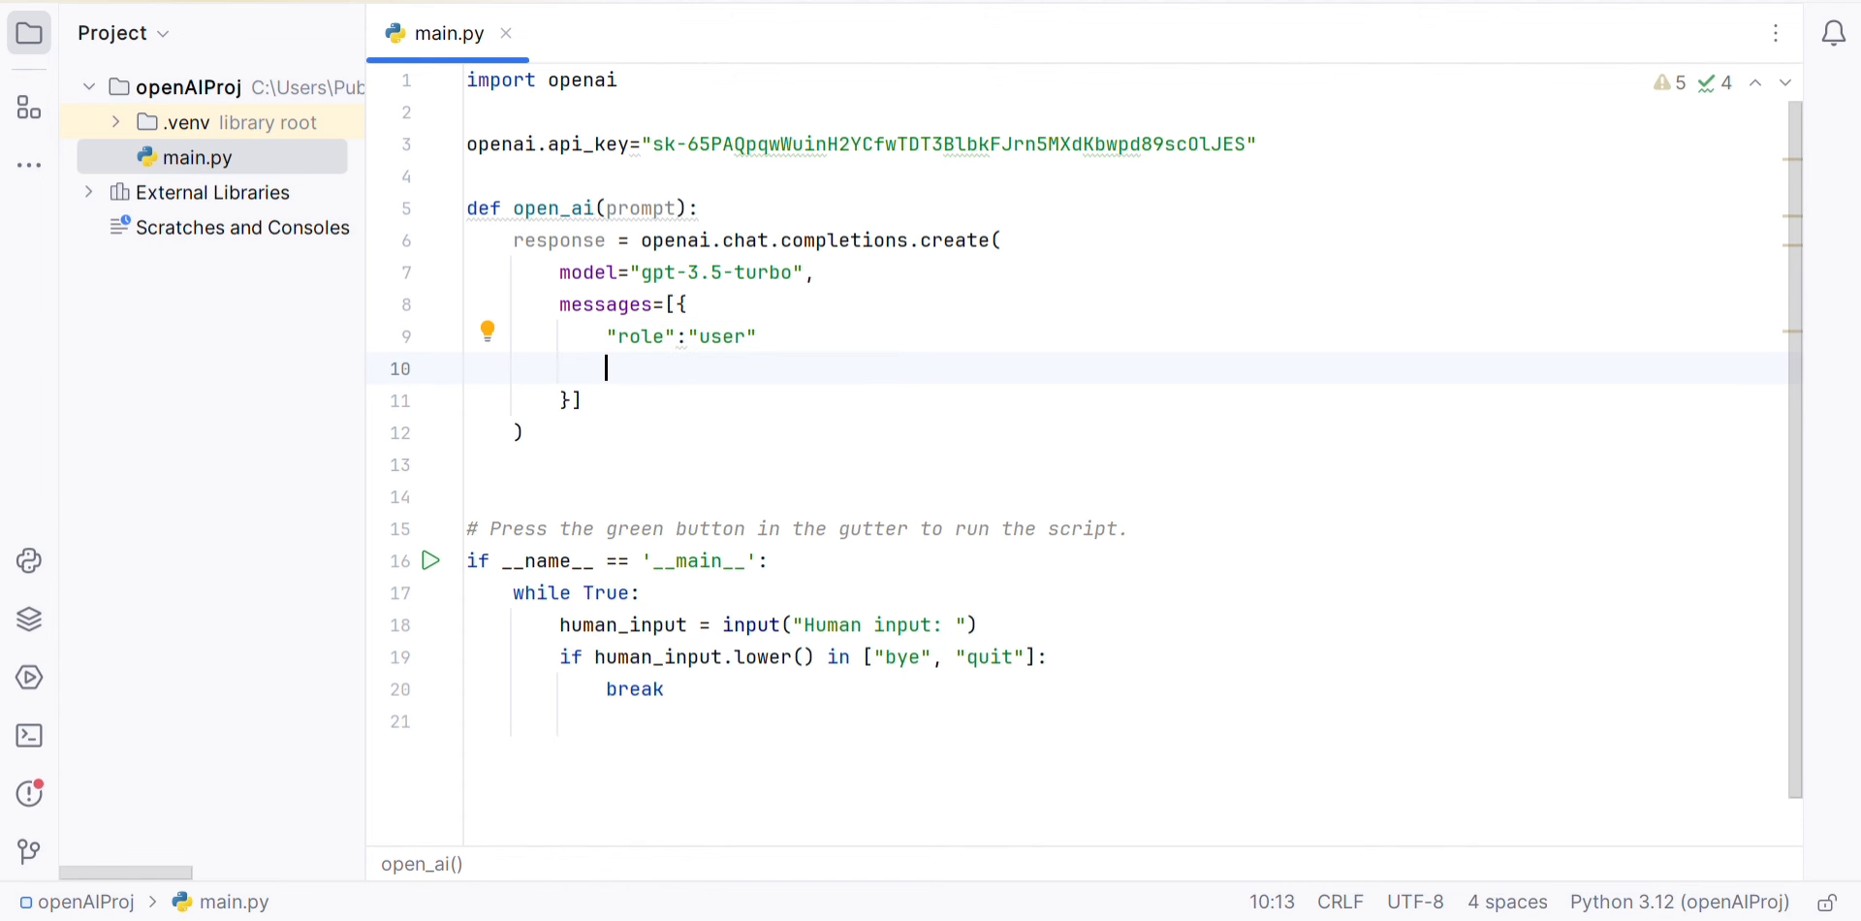
{"action": "left_click", "coordinate": [760, 335]}
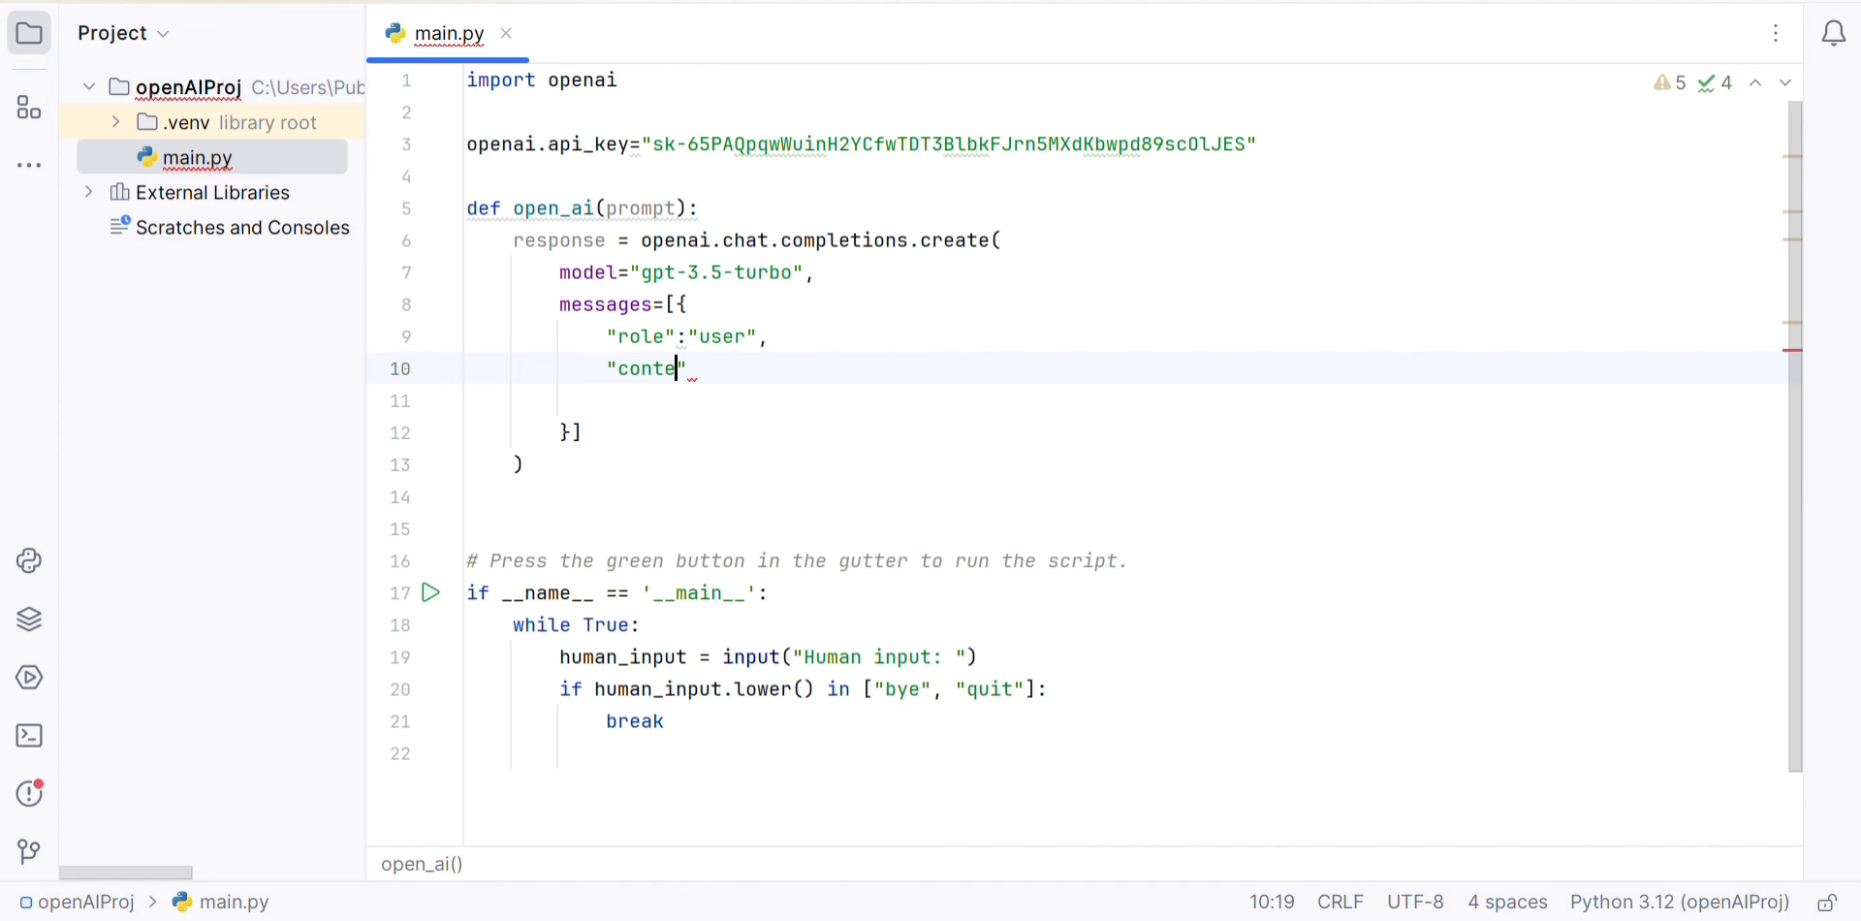
{"action": "type", "text": "nt\":p"}
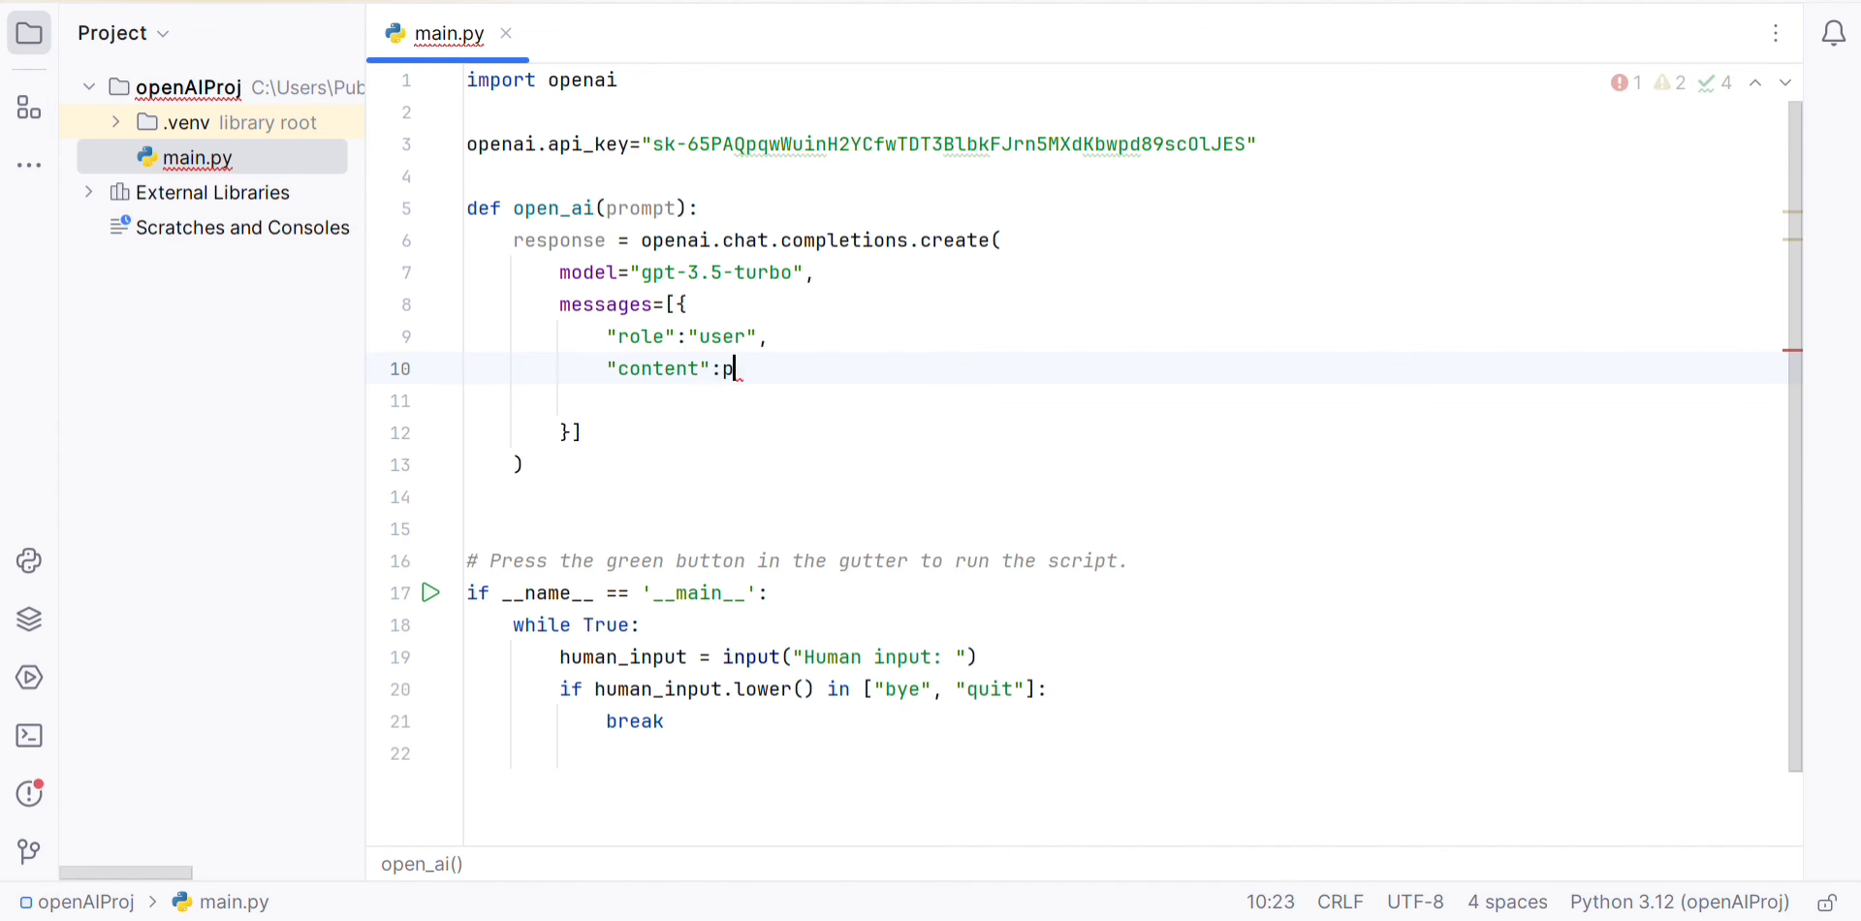
{"action": "type", "text": "rompt"}
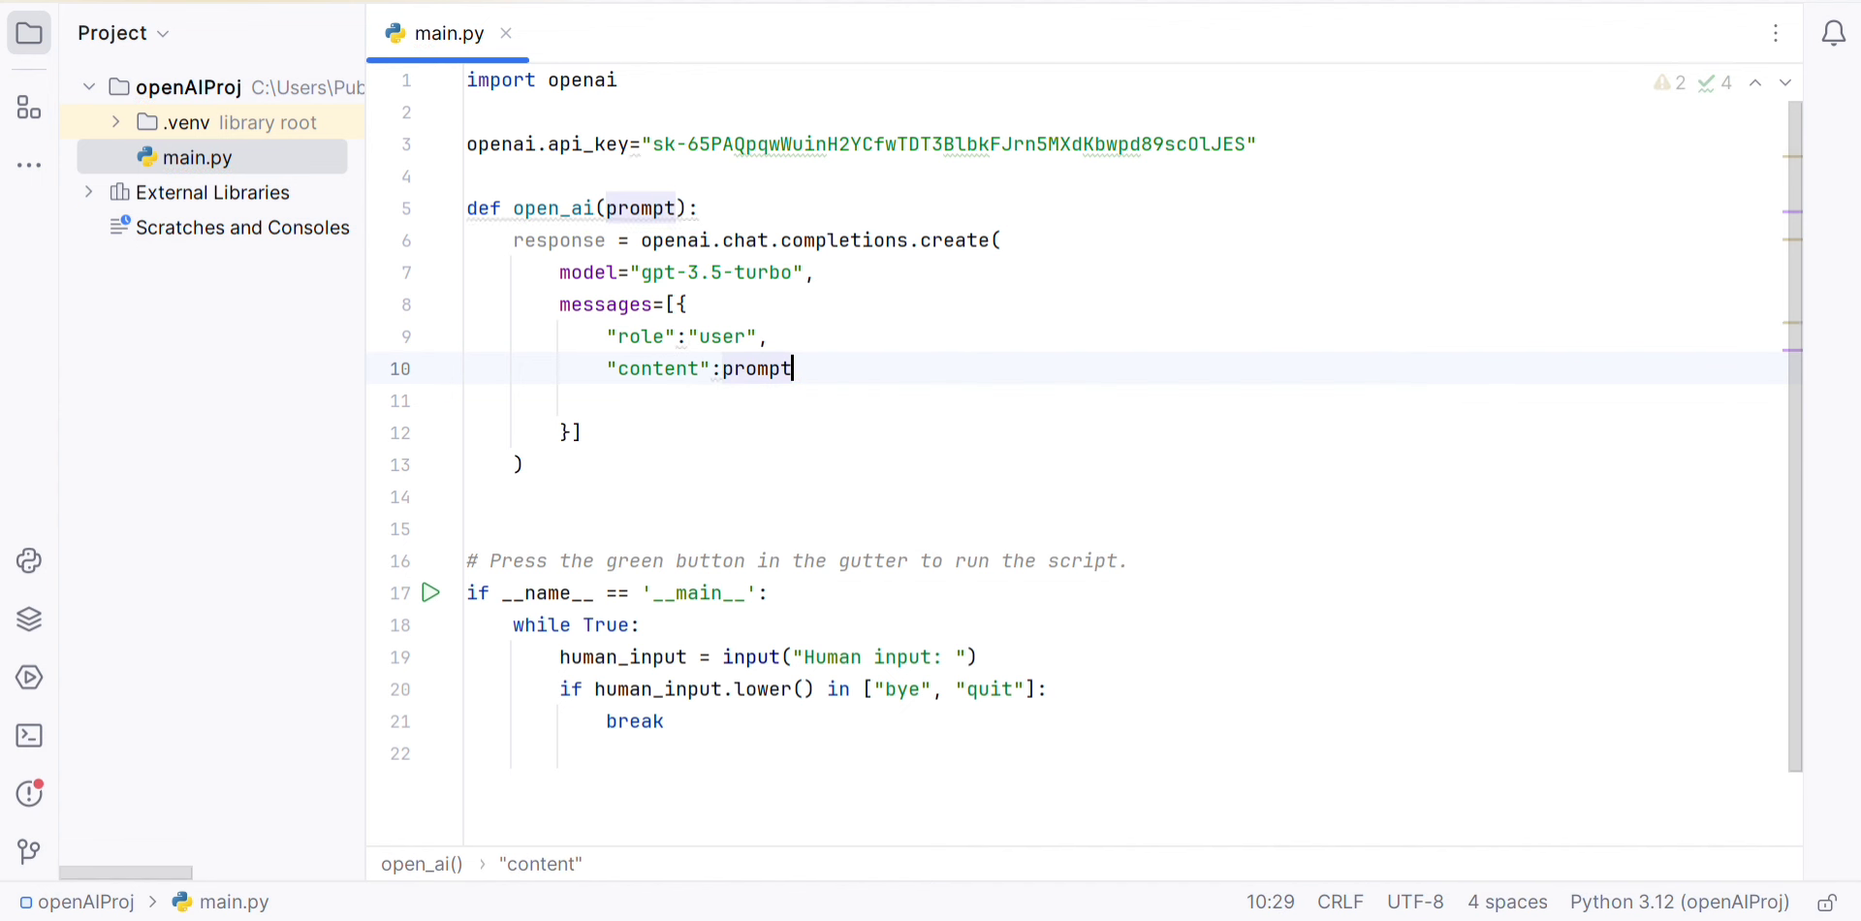
{"action": "key", "text": "enter"}
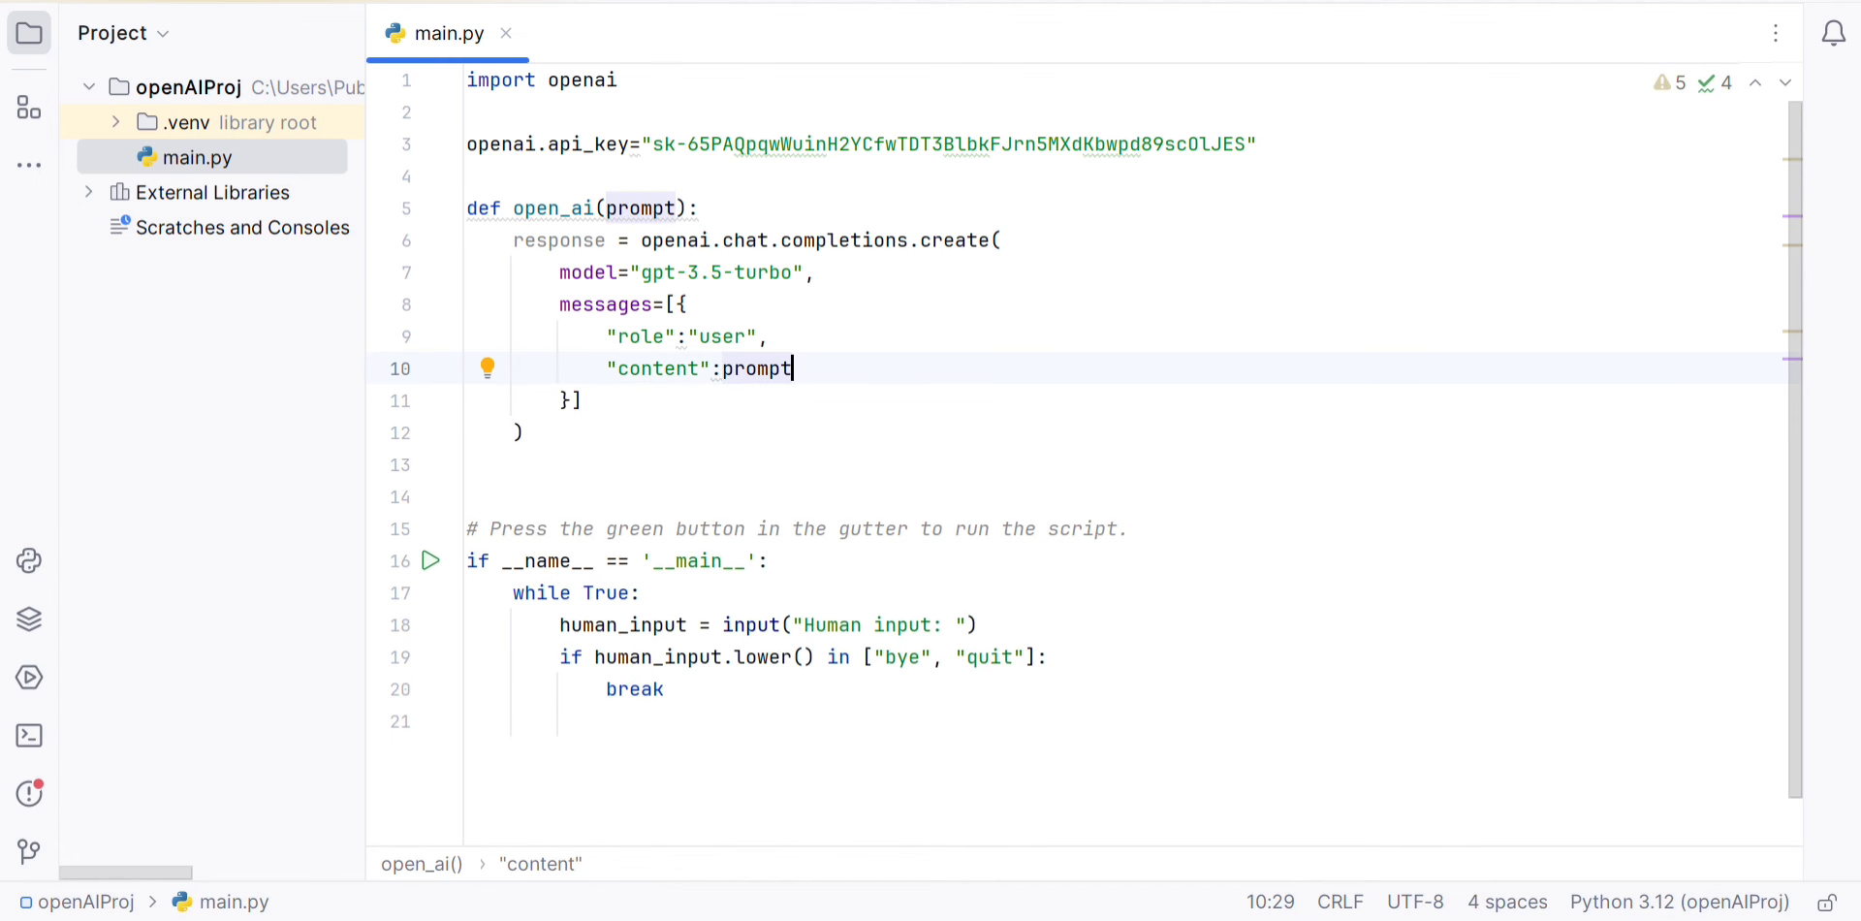
{"action": "key", "text": "enter"}
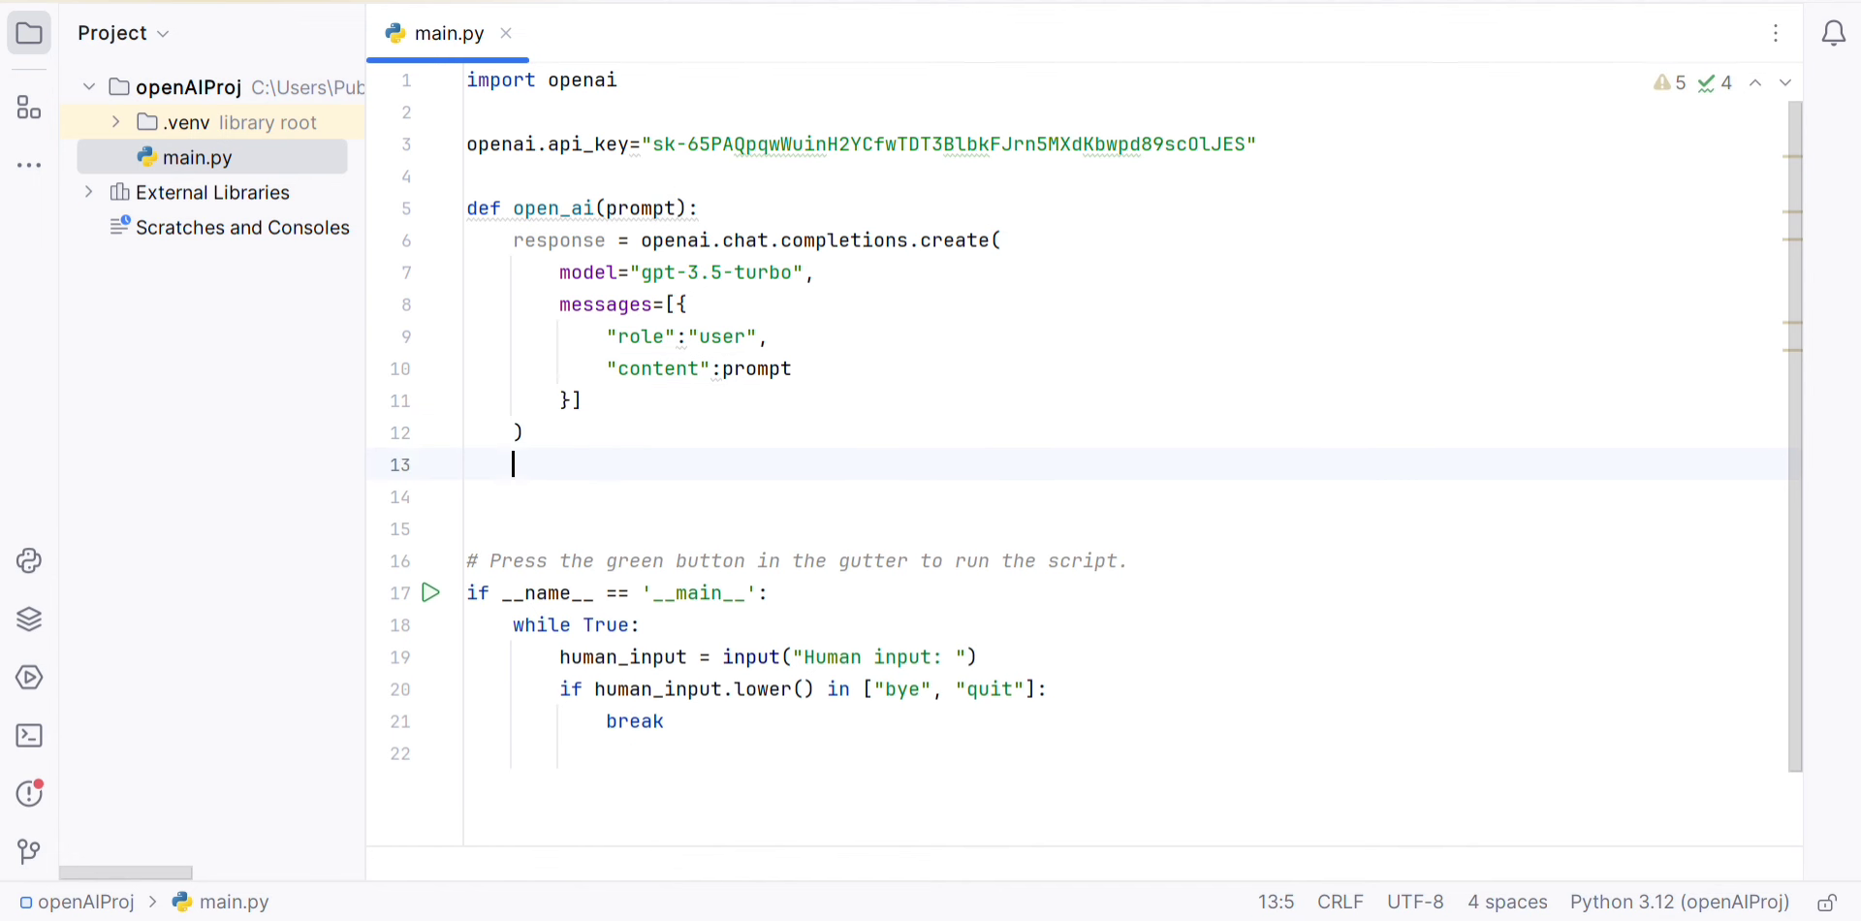
Add return response.choices[0].message.content.strip() to open_ai.
{"action": "key", "text": "enter"}
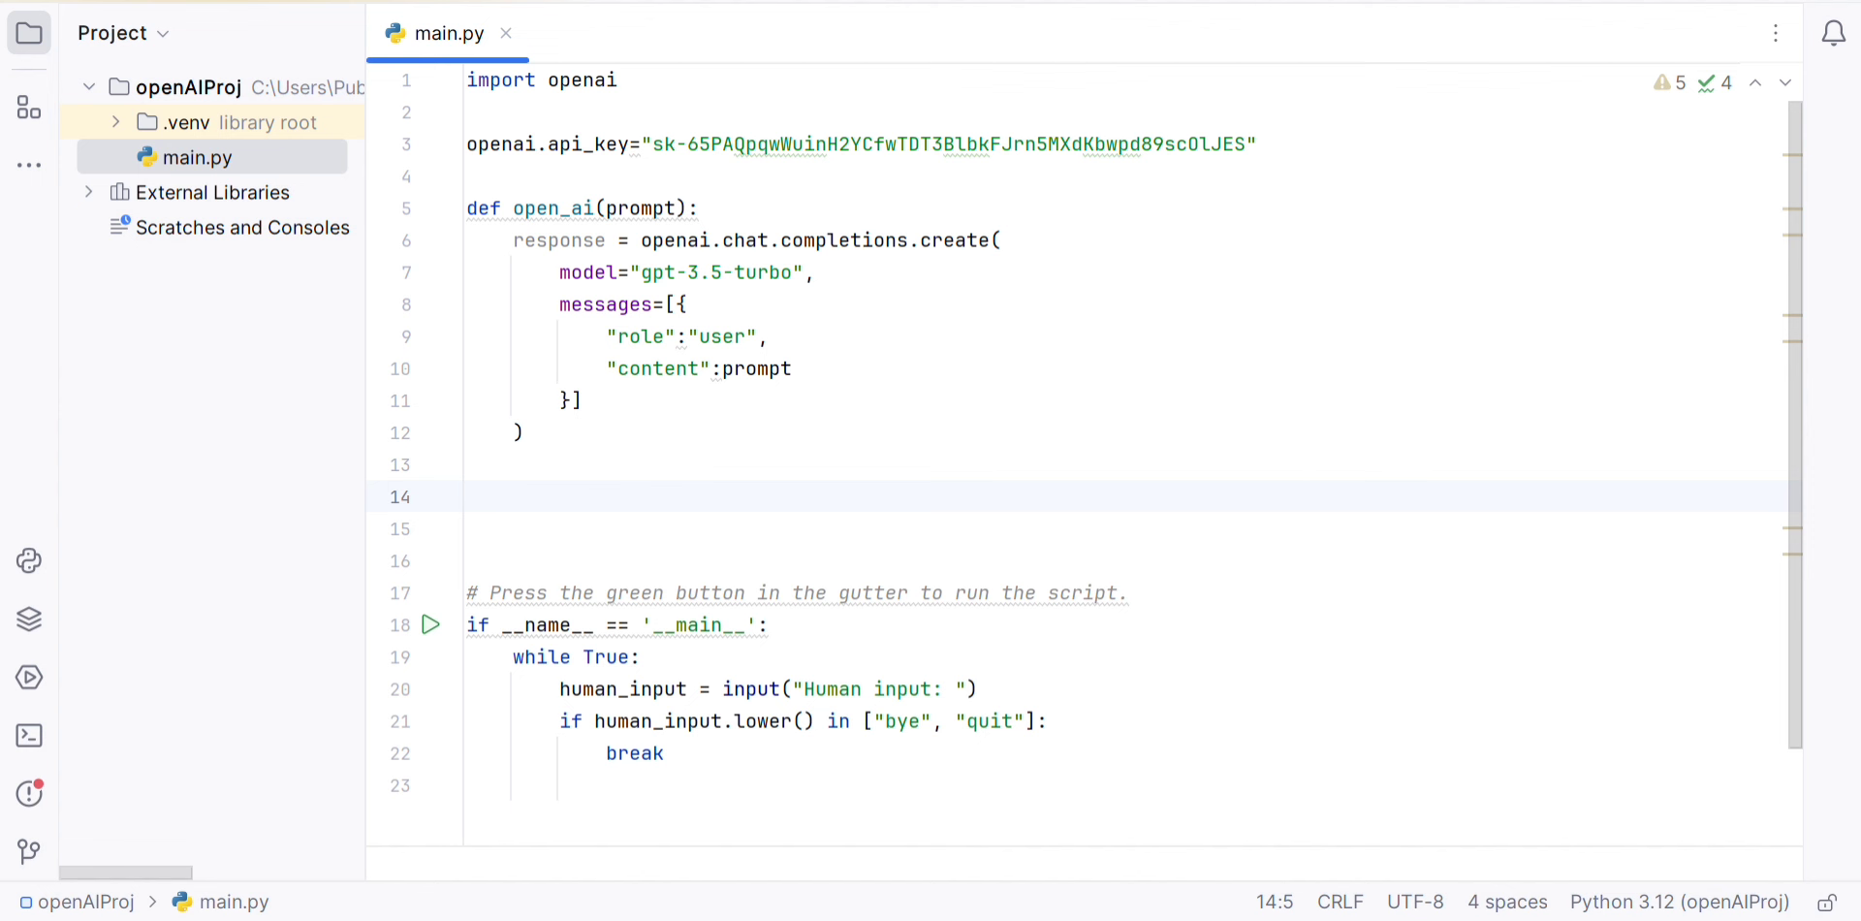
{"action": "type", "text": "return"}
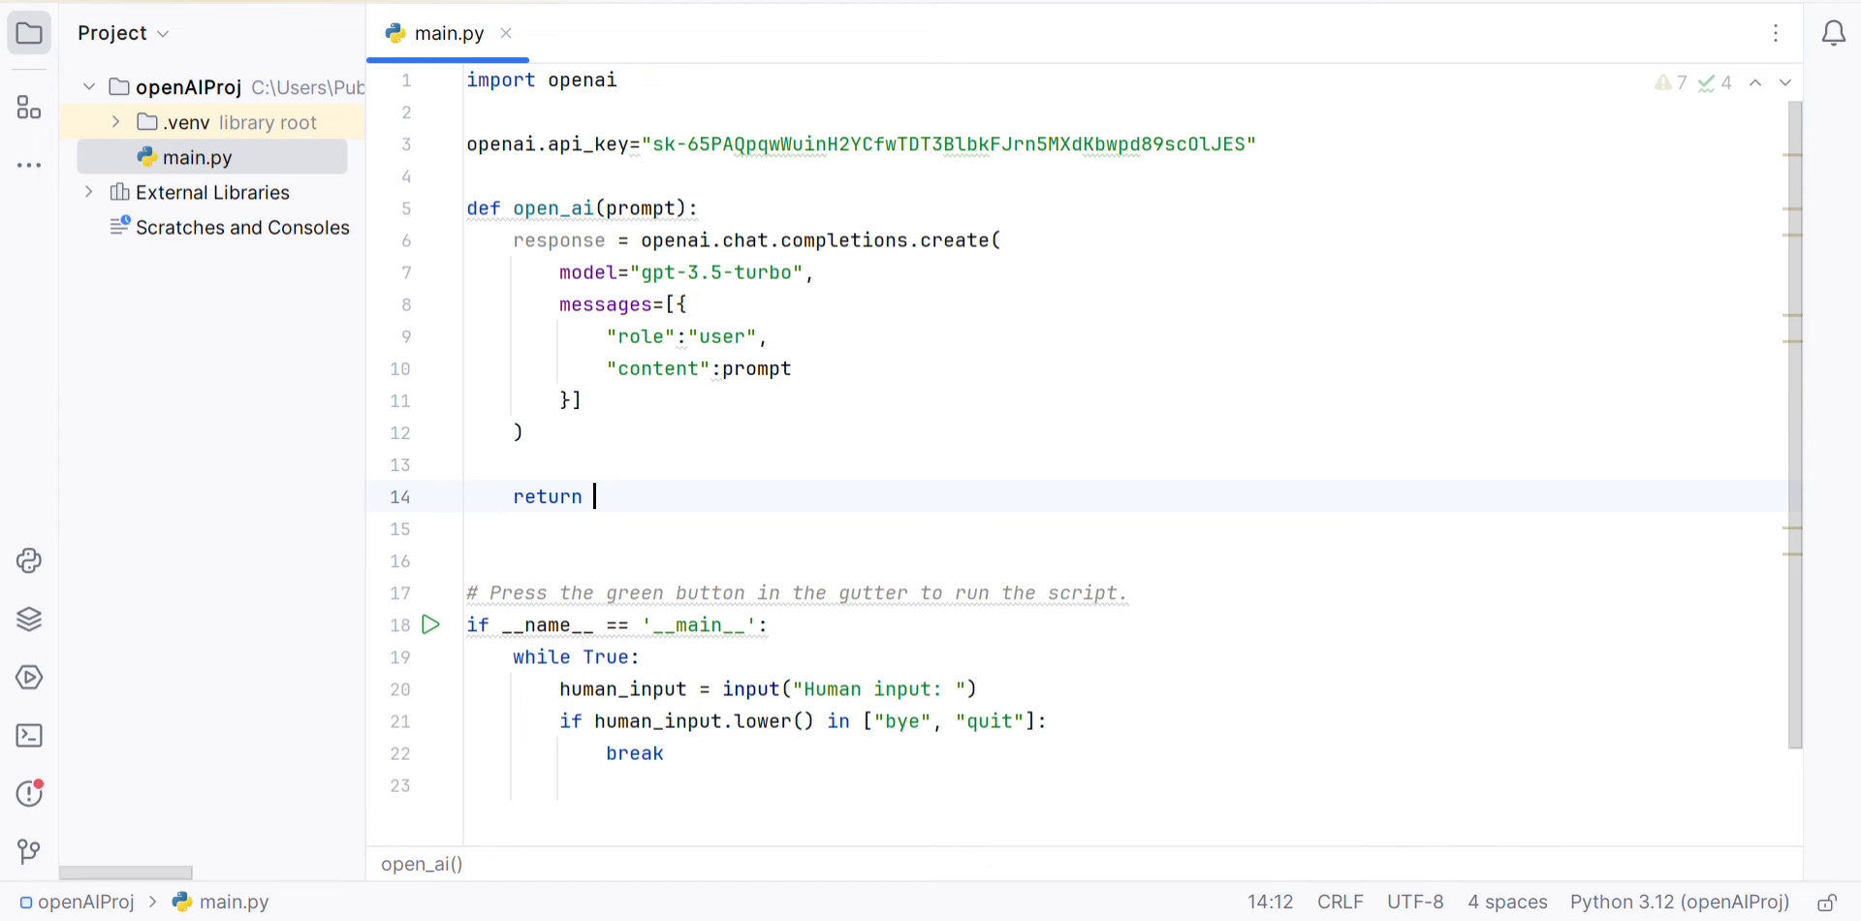
{"action": "type", "text": "response."}
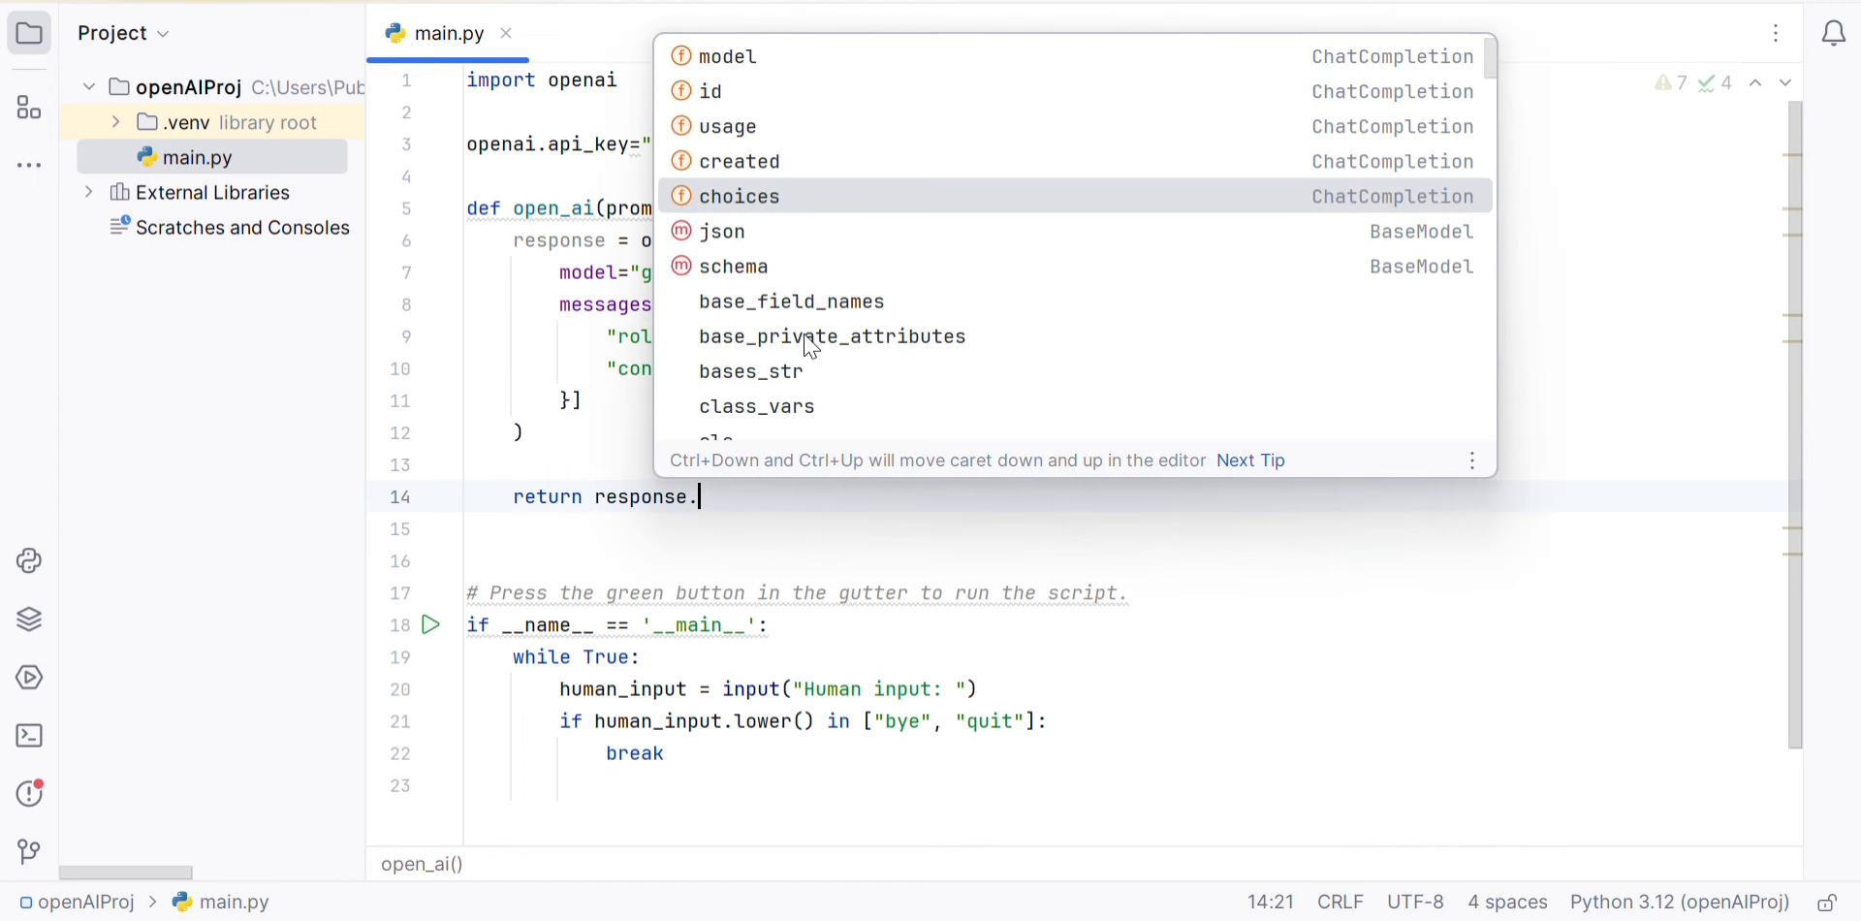
{"action": "left_click", "coordinate": [739, 195]}
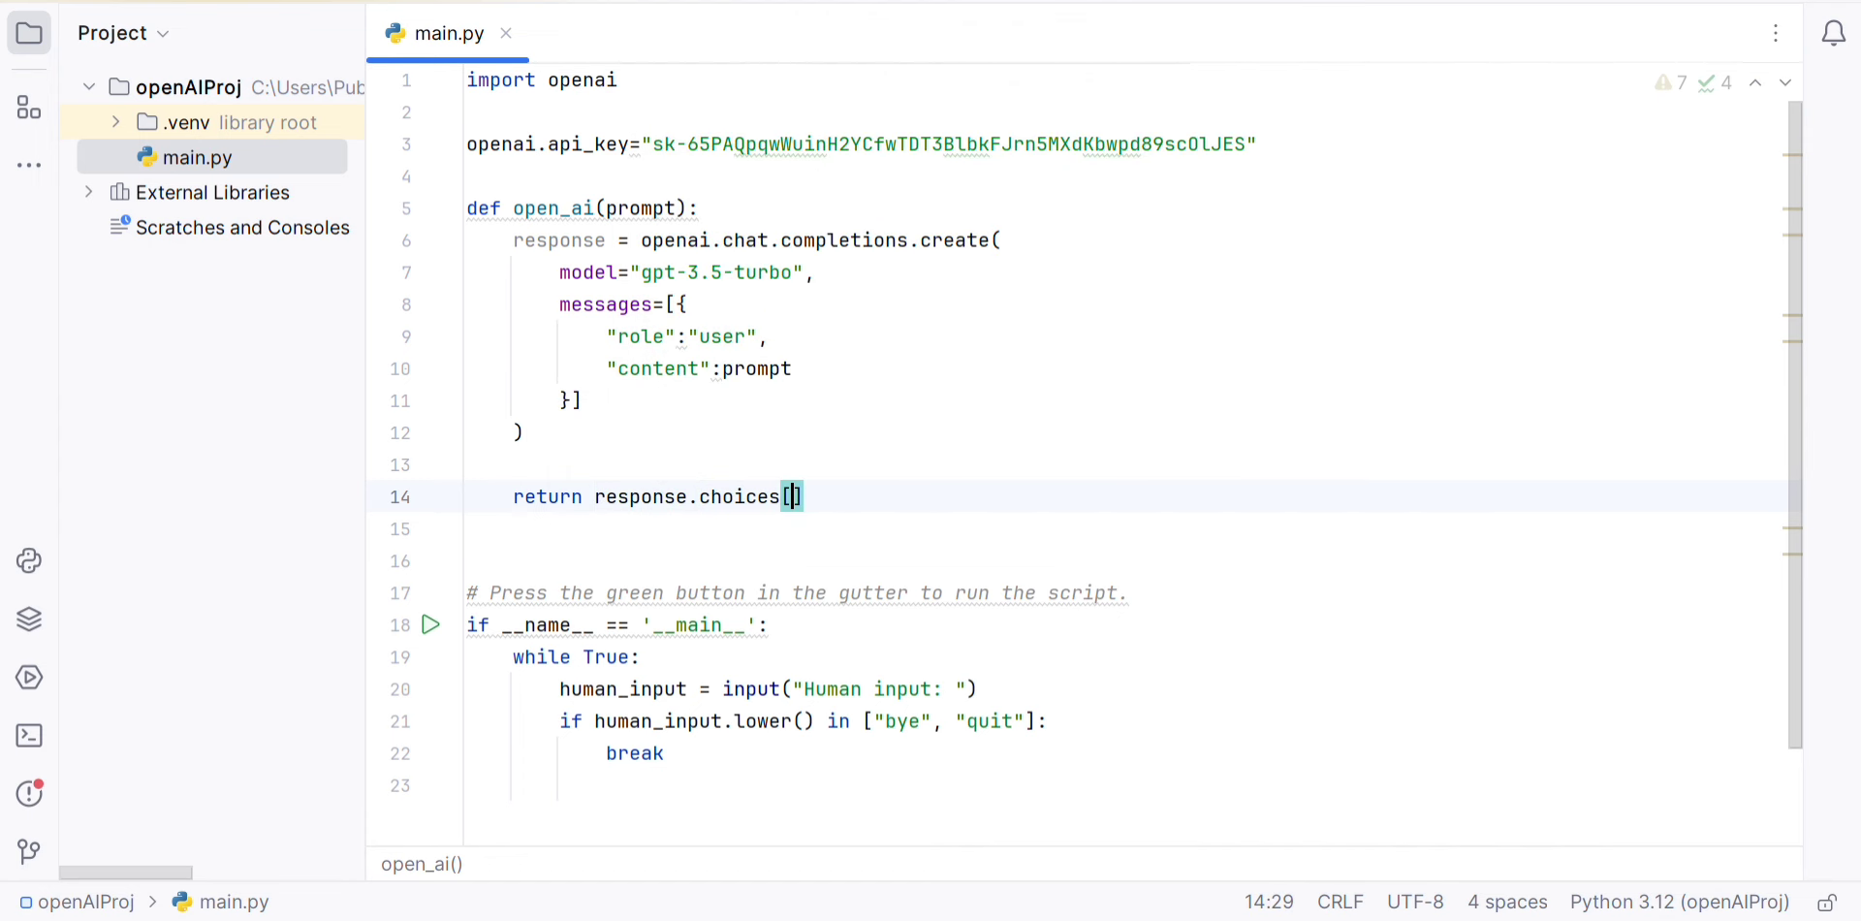
{"action": "type", "text": "0].message.cont"}
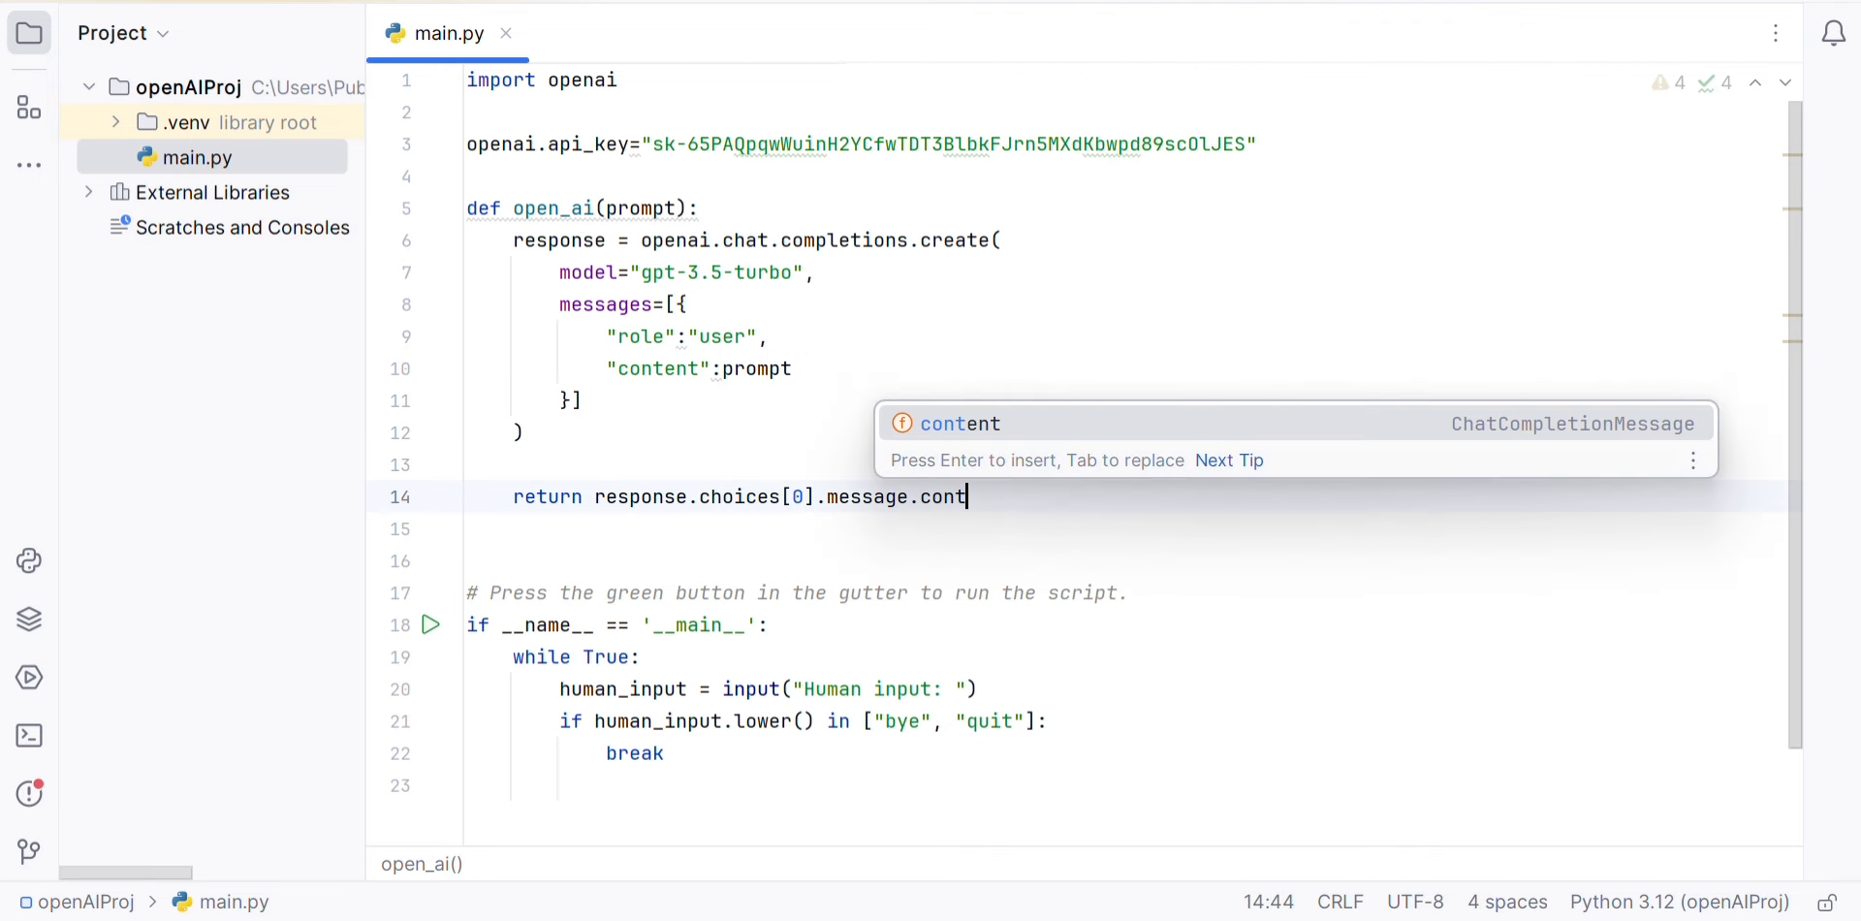
{"action": "type", "text": ".s"}
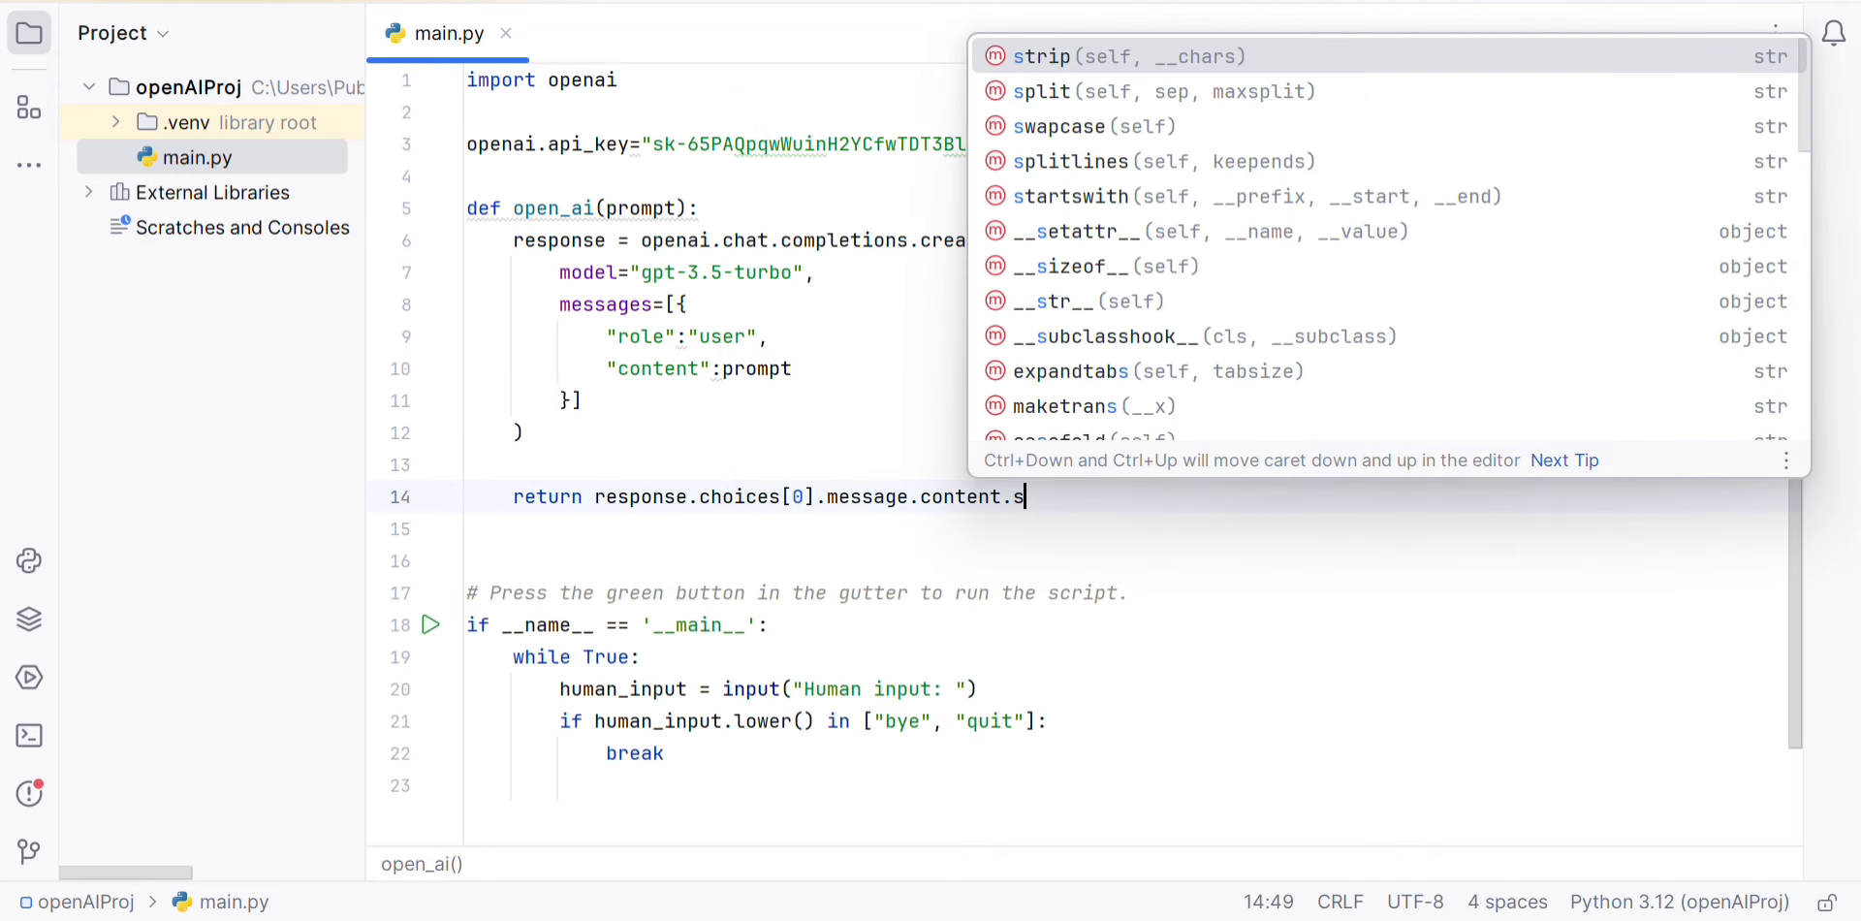
{"action": "left_click", "coordinate": [1041, 56]}
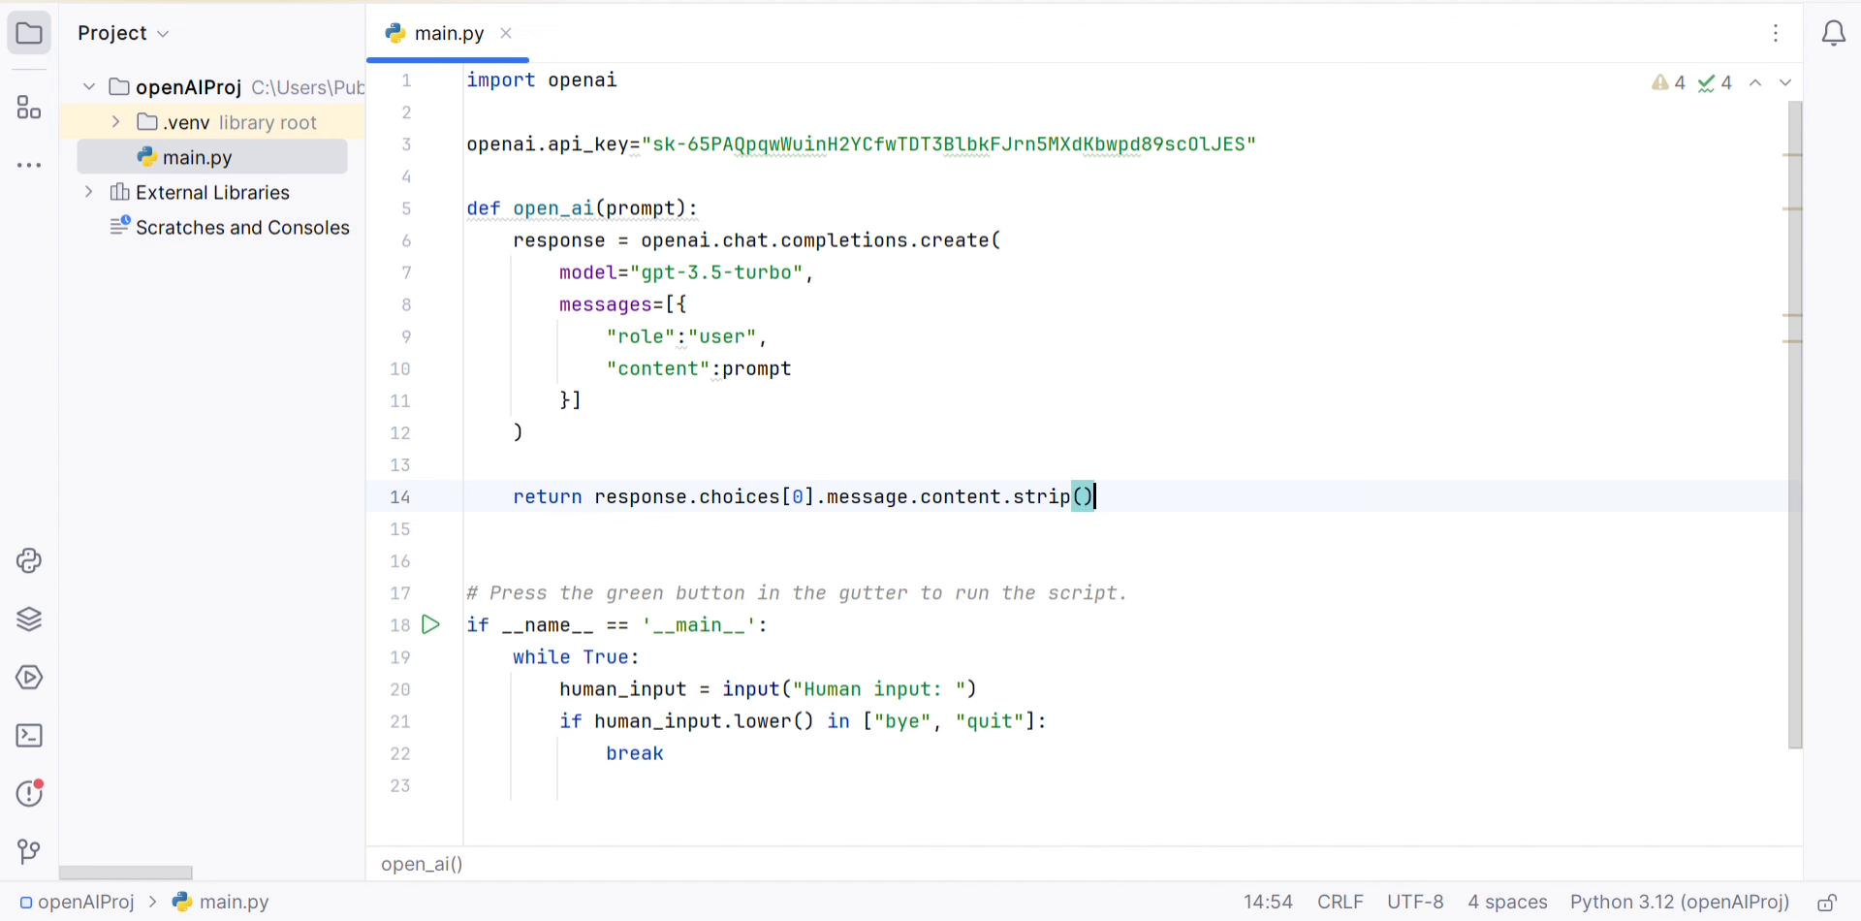
{"action": "mouse_move", "coordinate": [822, 334]}
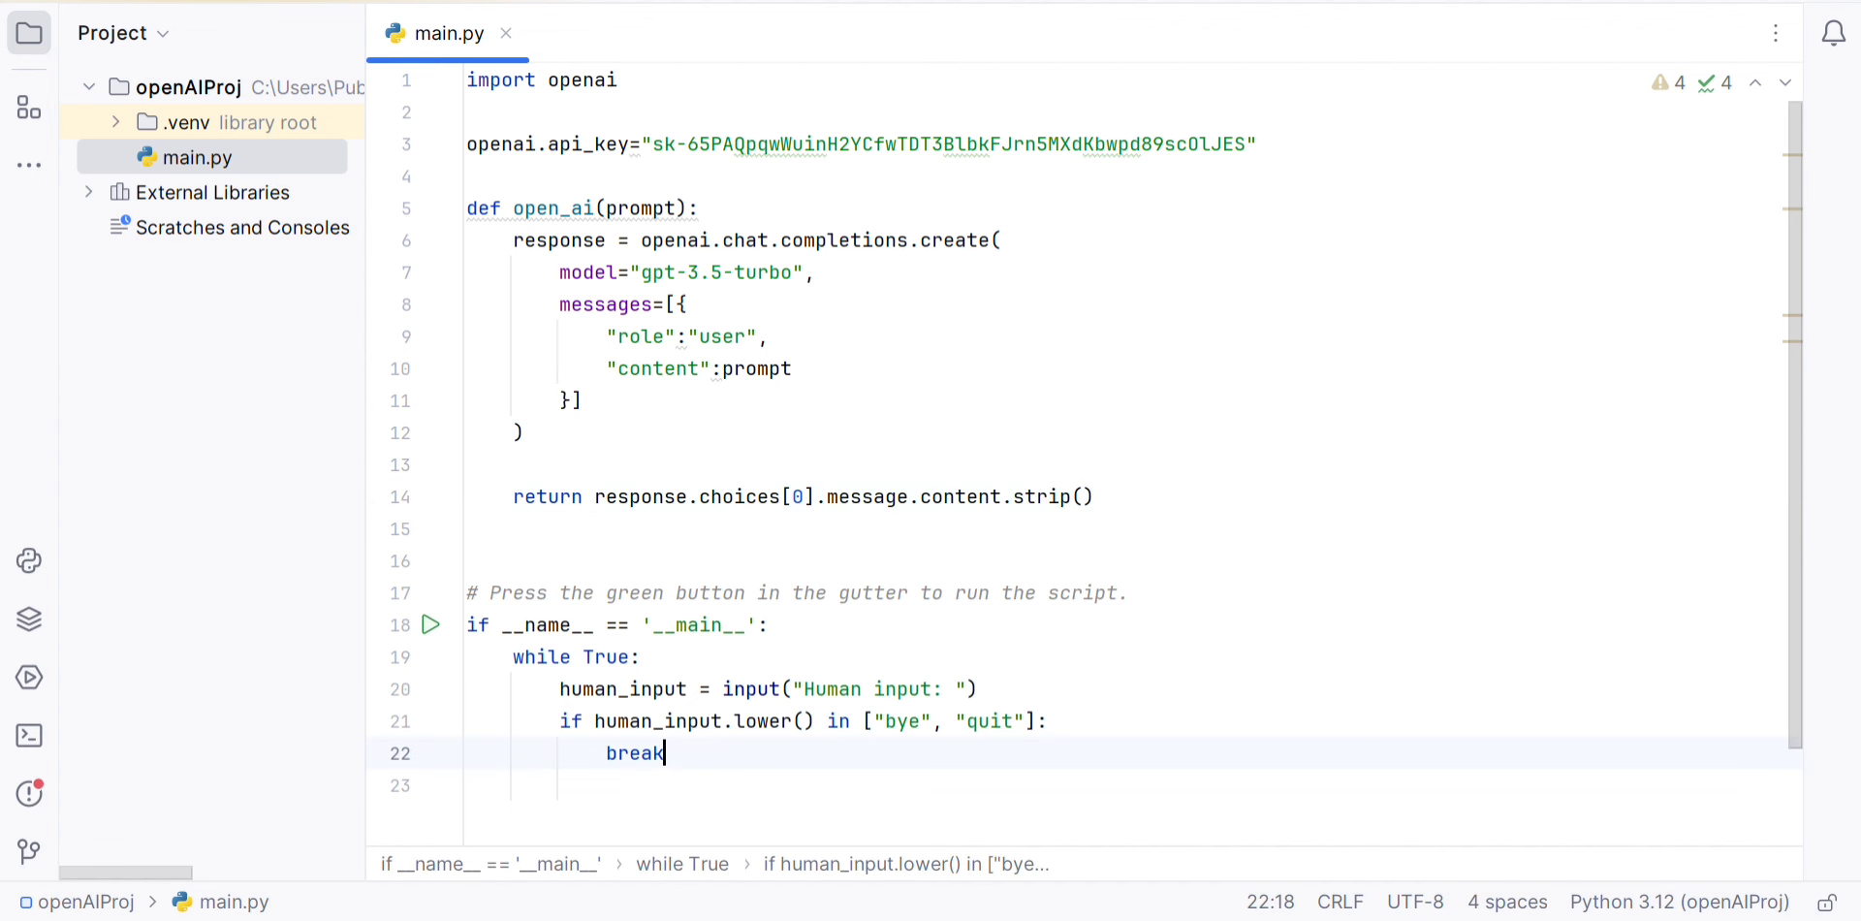
Add response = open_ai(human_input) and print("Open AI response: ", response) below break.
{"action": "type", "text": "response"}
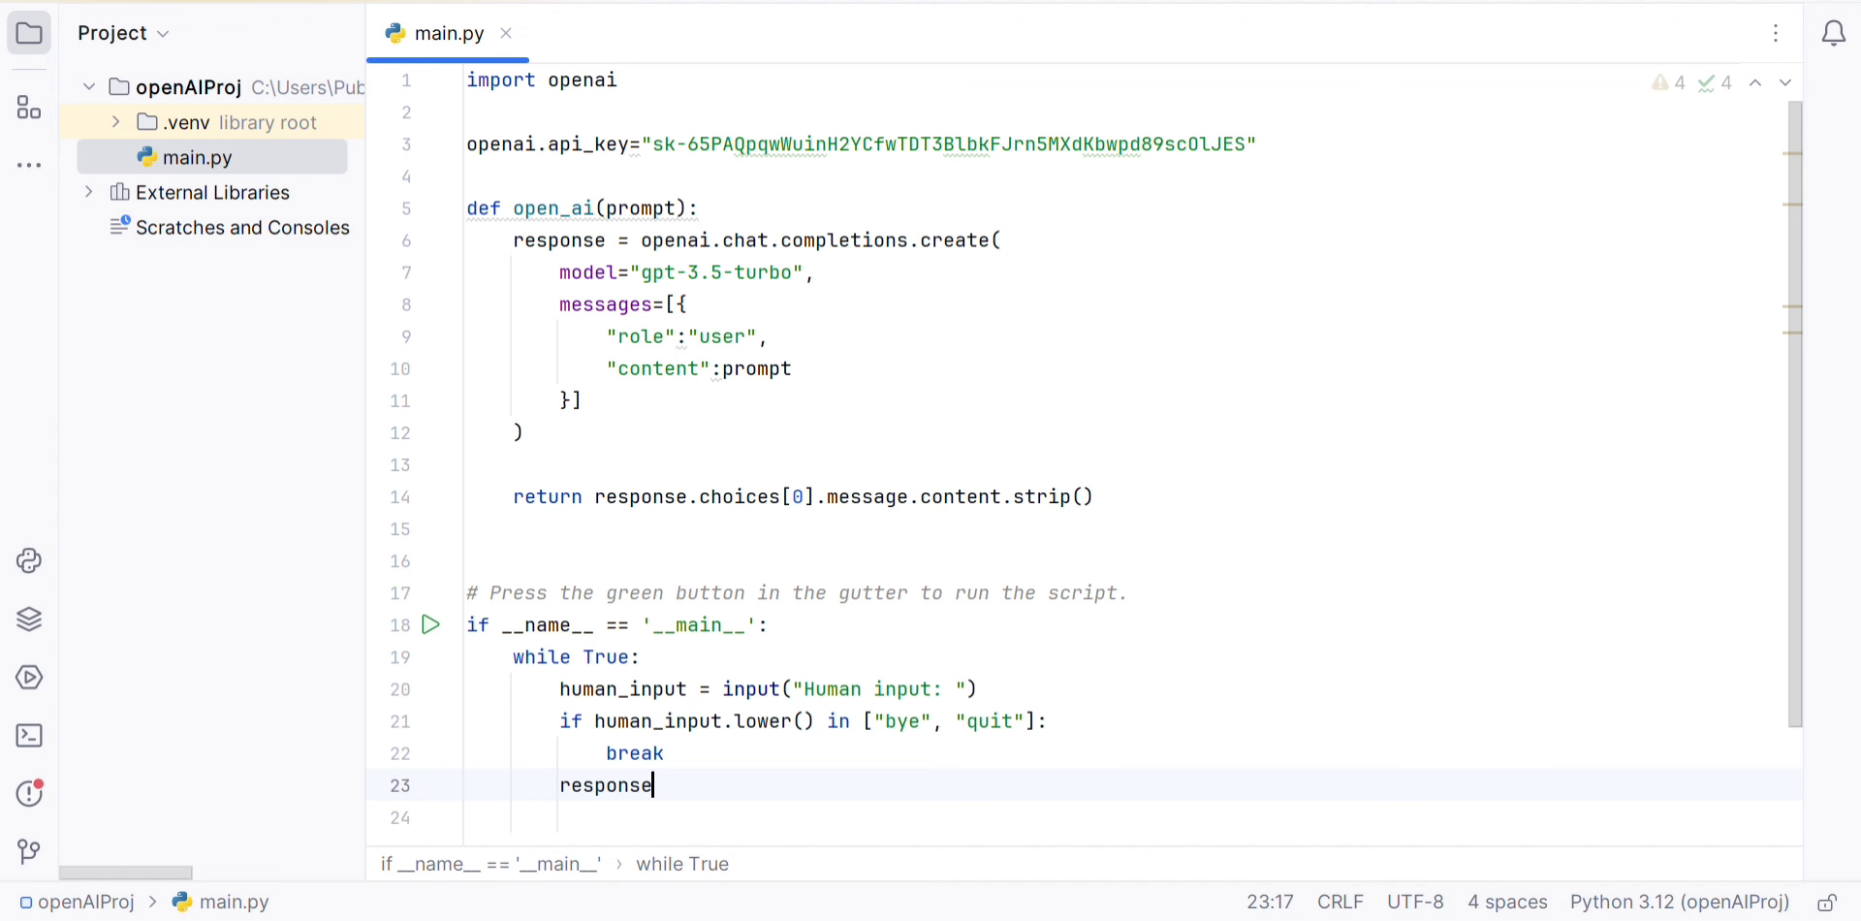
{"action": "type", "text": "= op"}
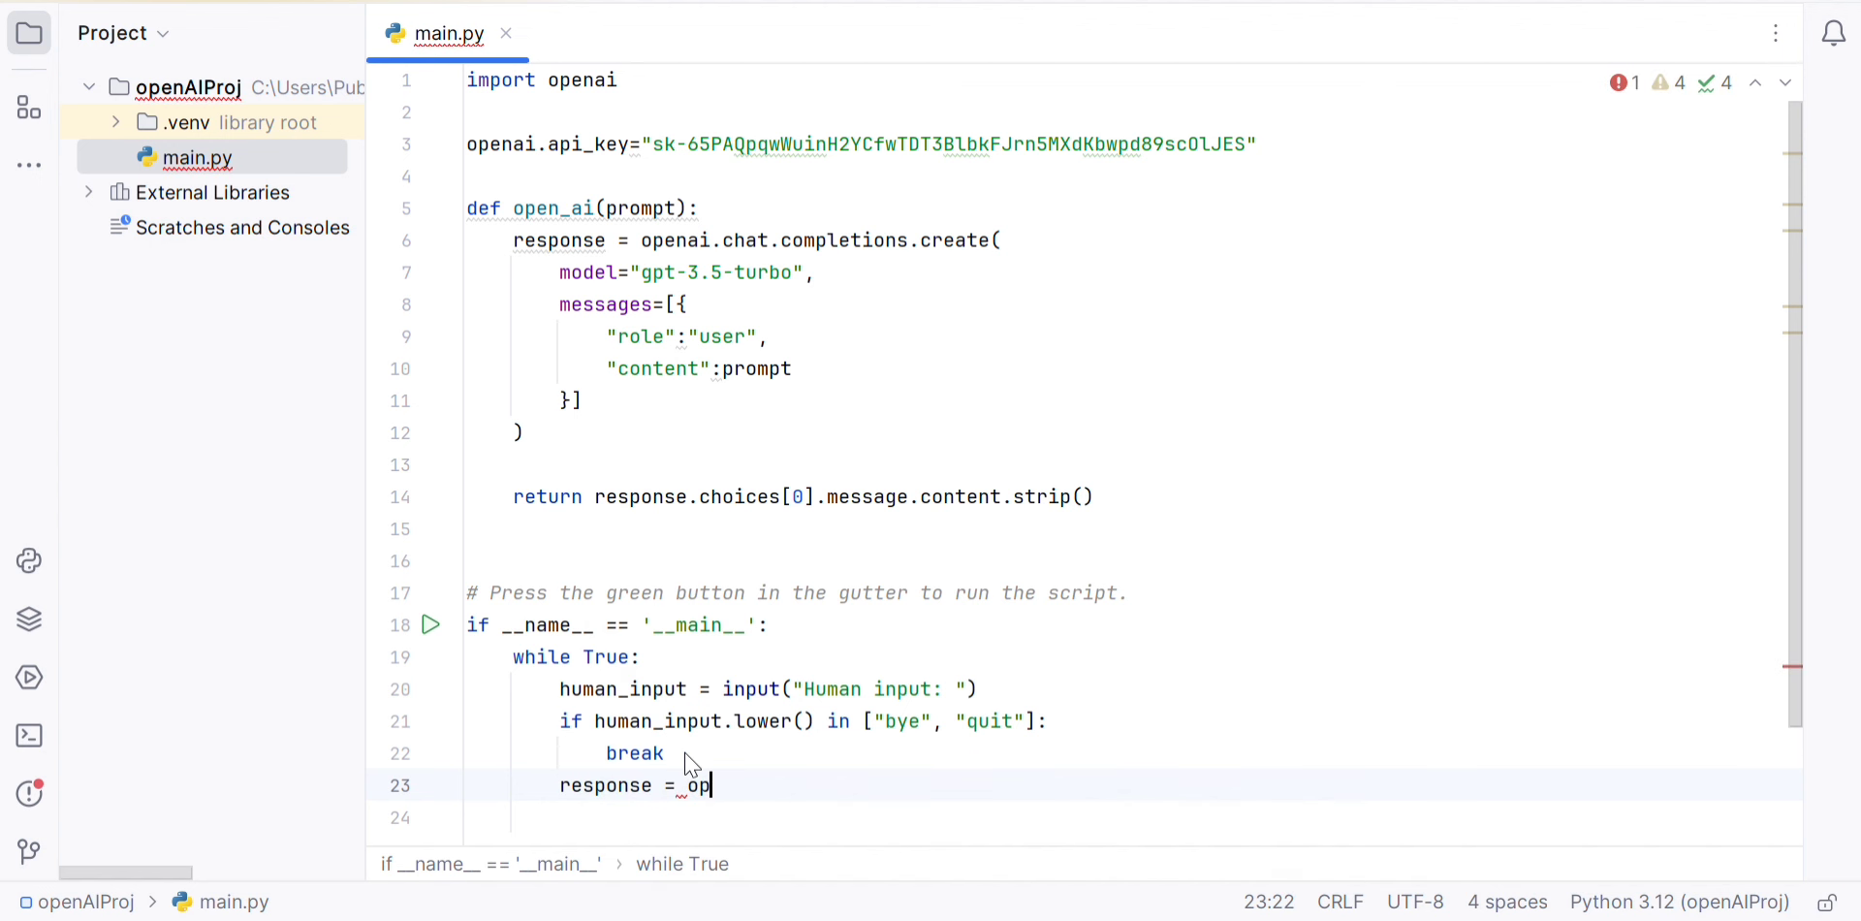
{"action": "type", "text": "en_ai(human_input)"}
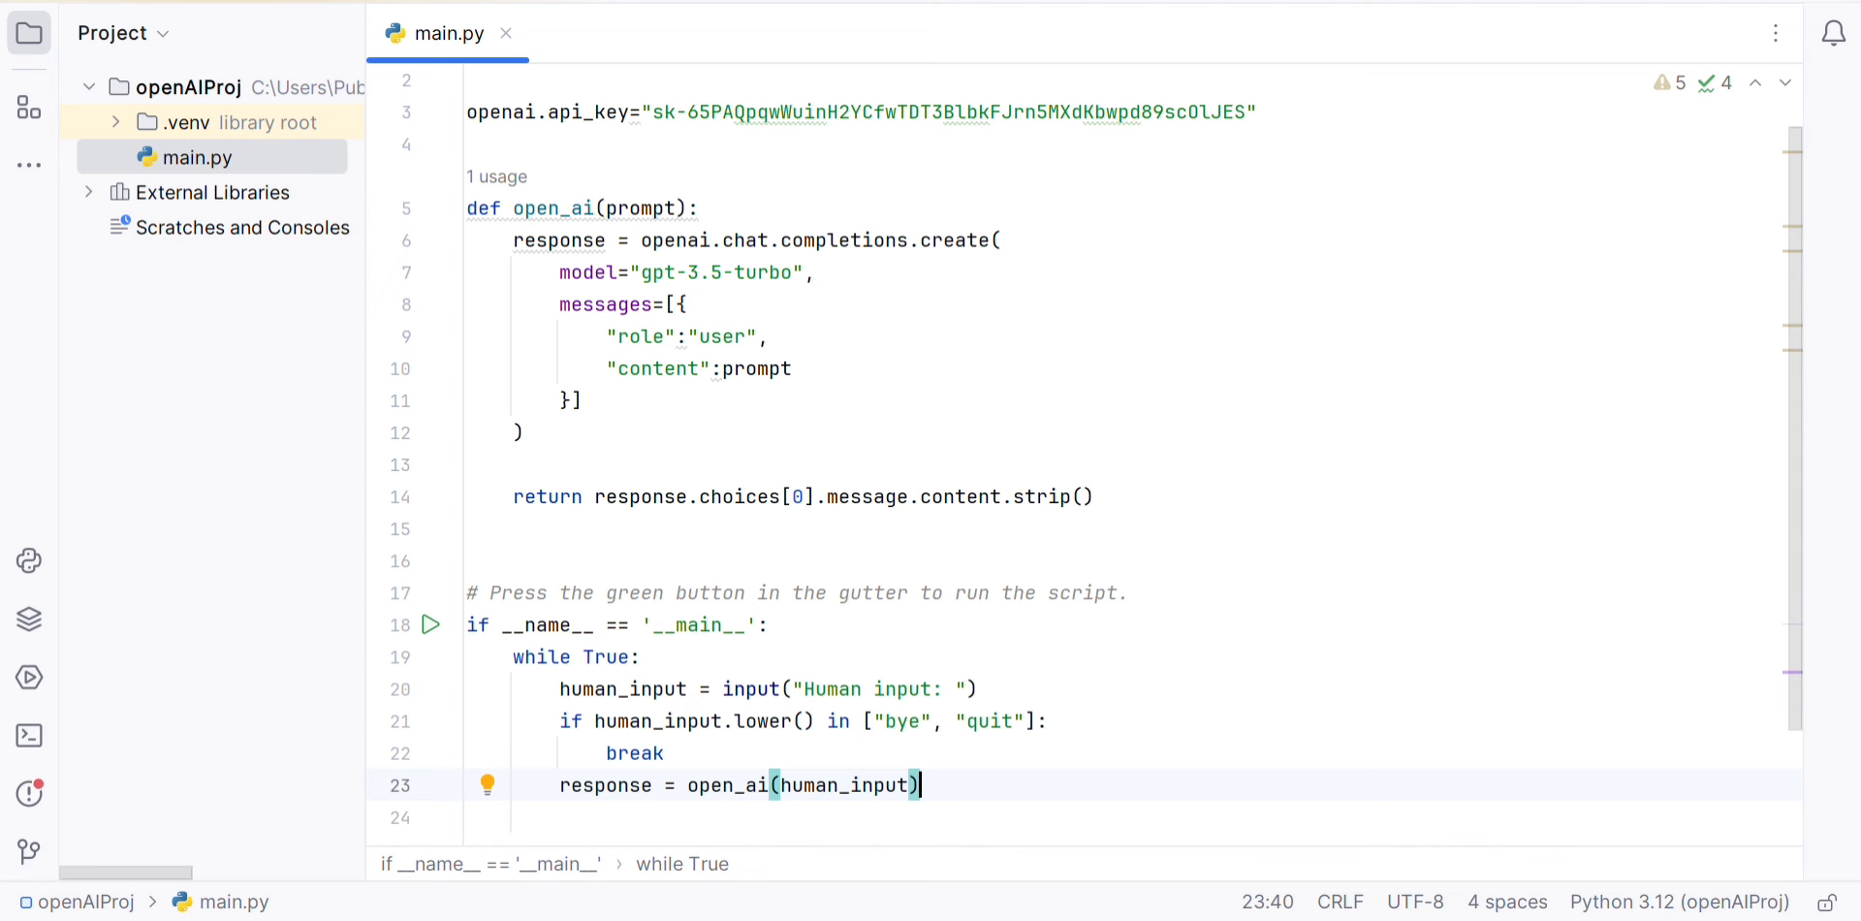
{"action": "type", "text": "print(\""}
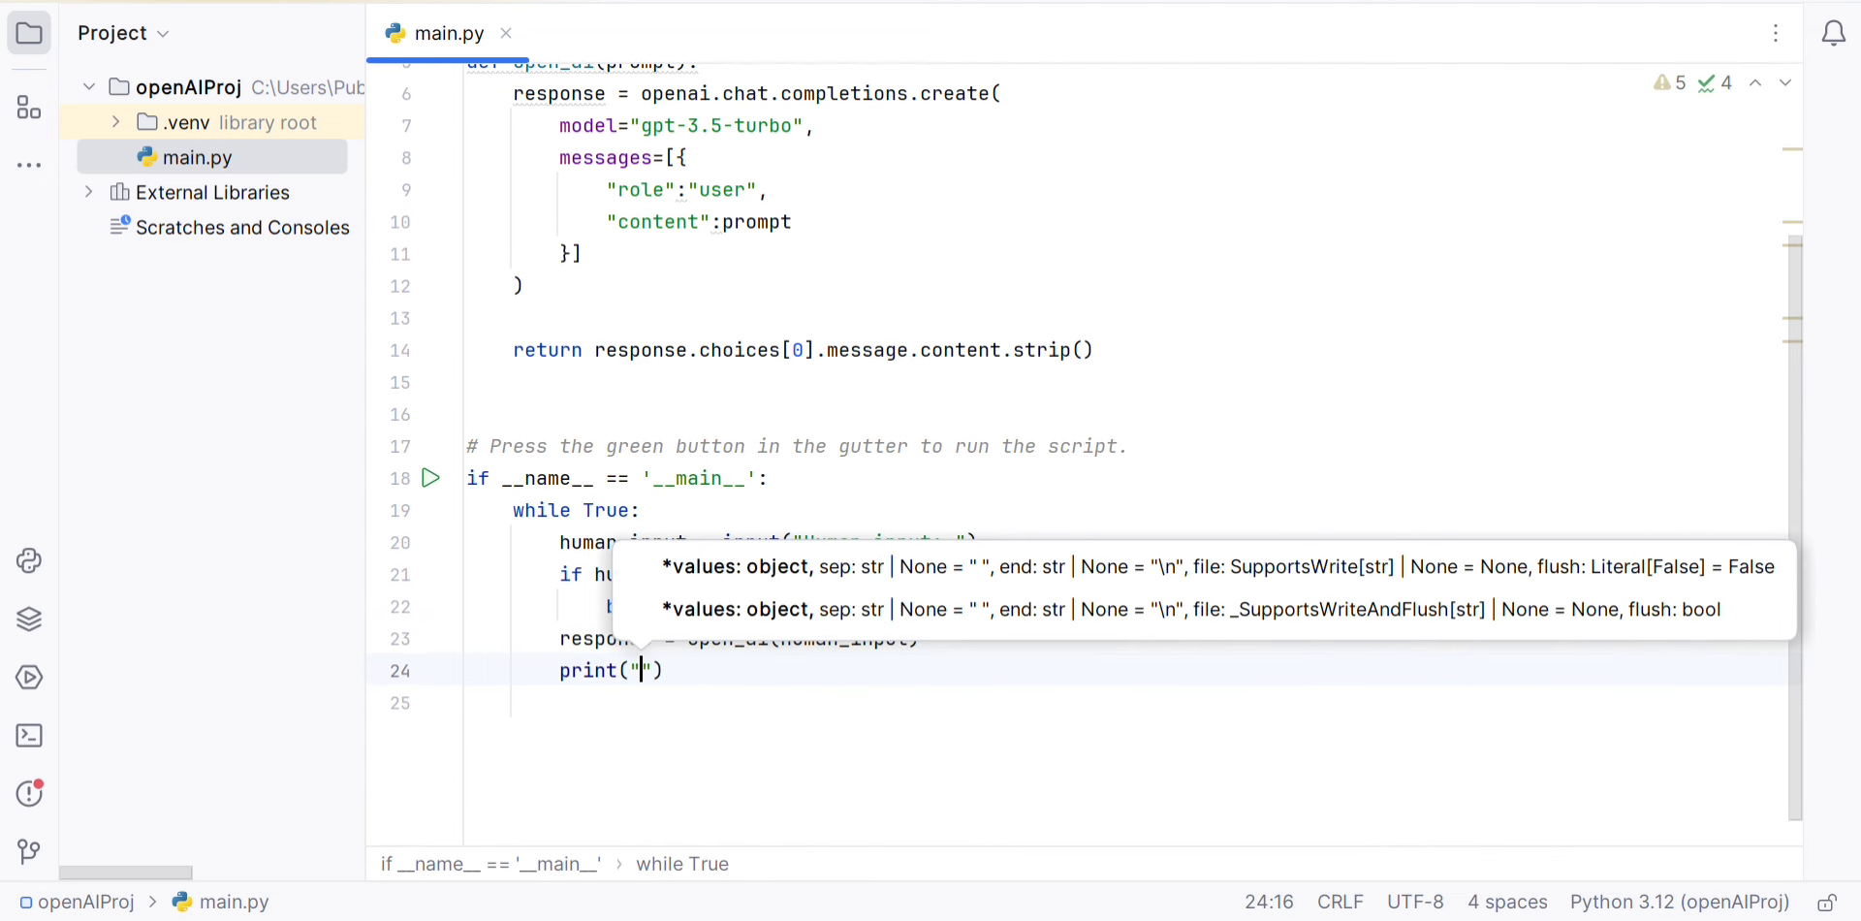
{"action": "type", "text": "Open AI m"}
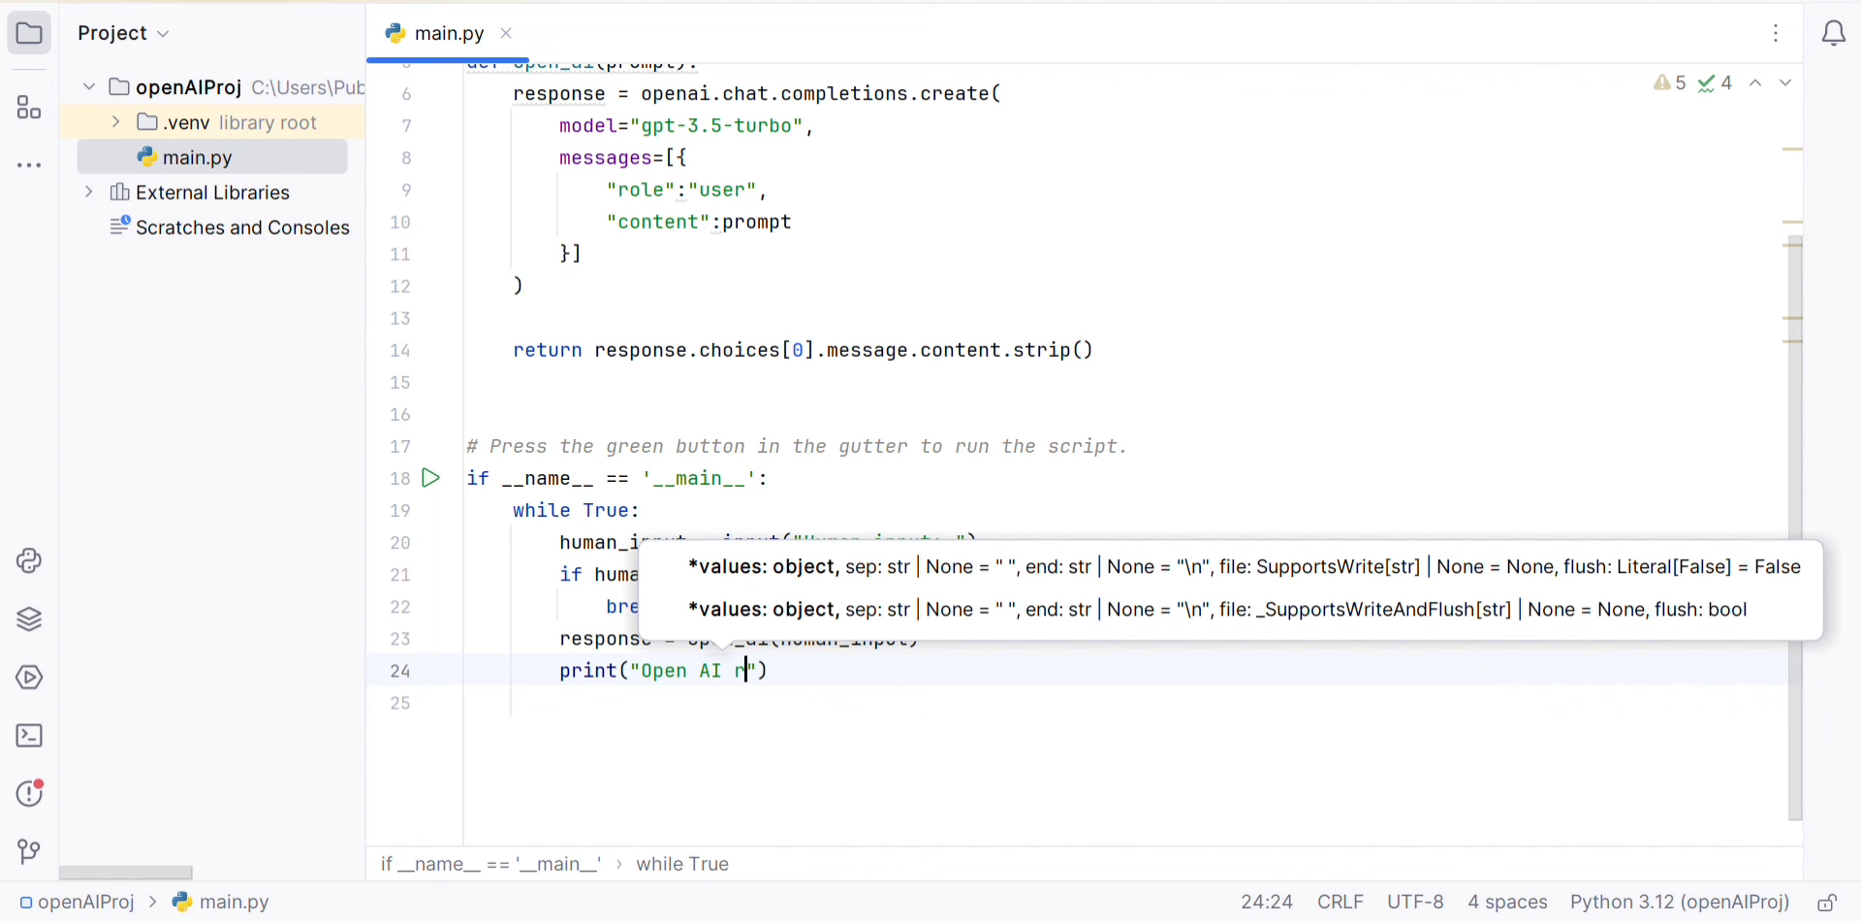
{"action": "type", "text": "esponse:"}
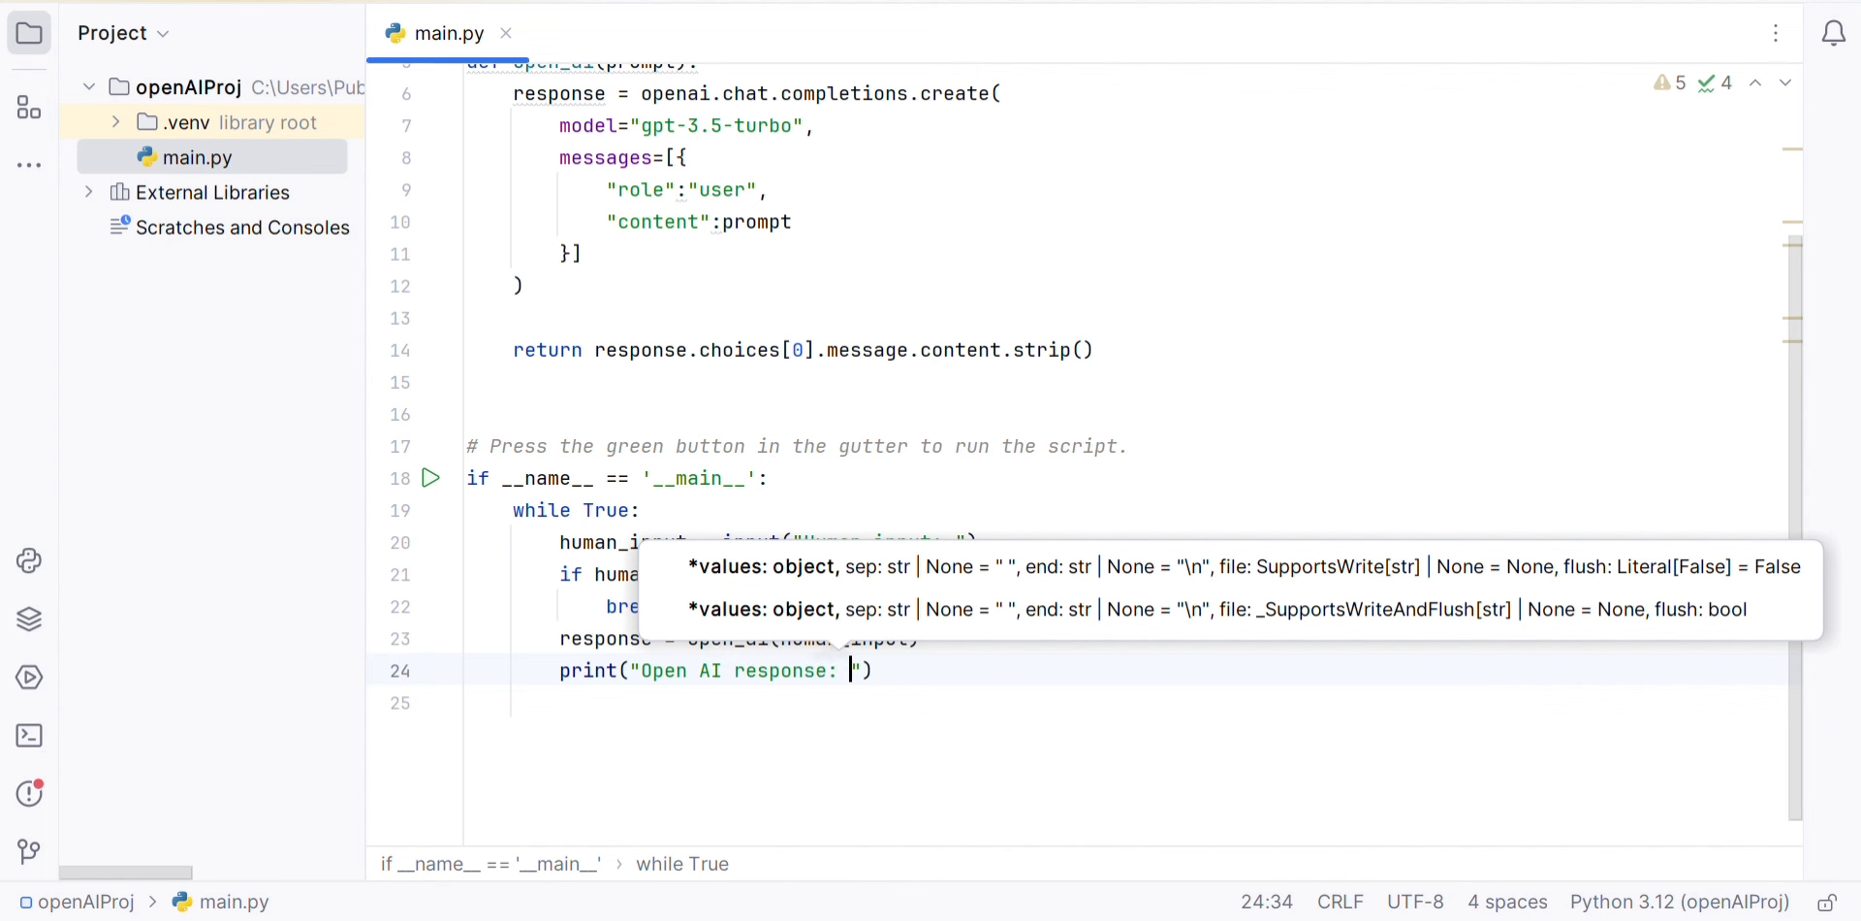
{"action": "type", "text": "response"}
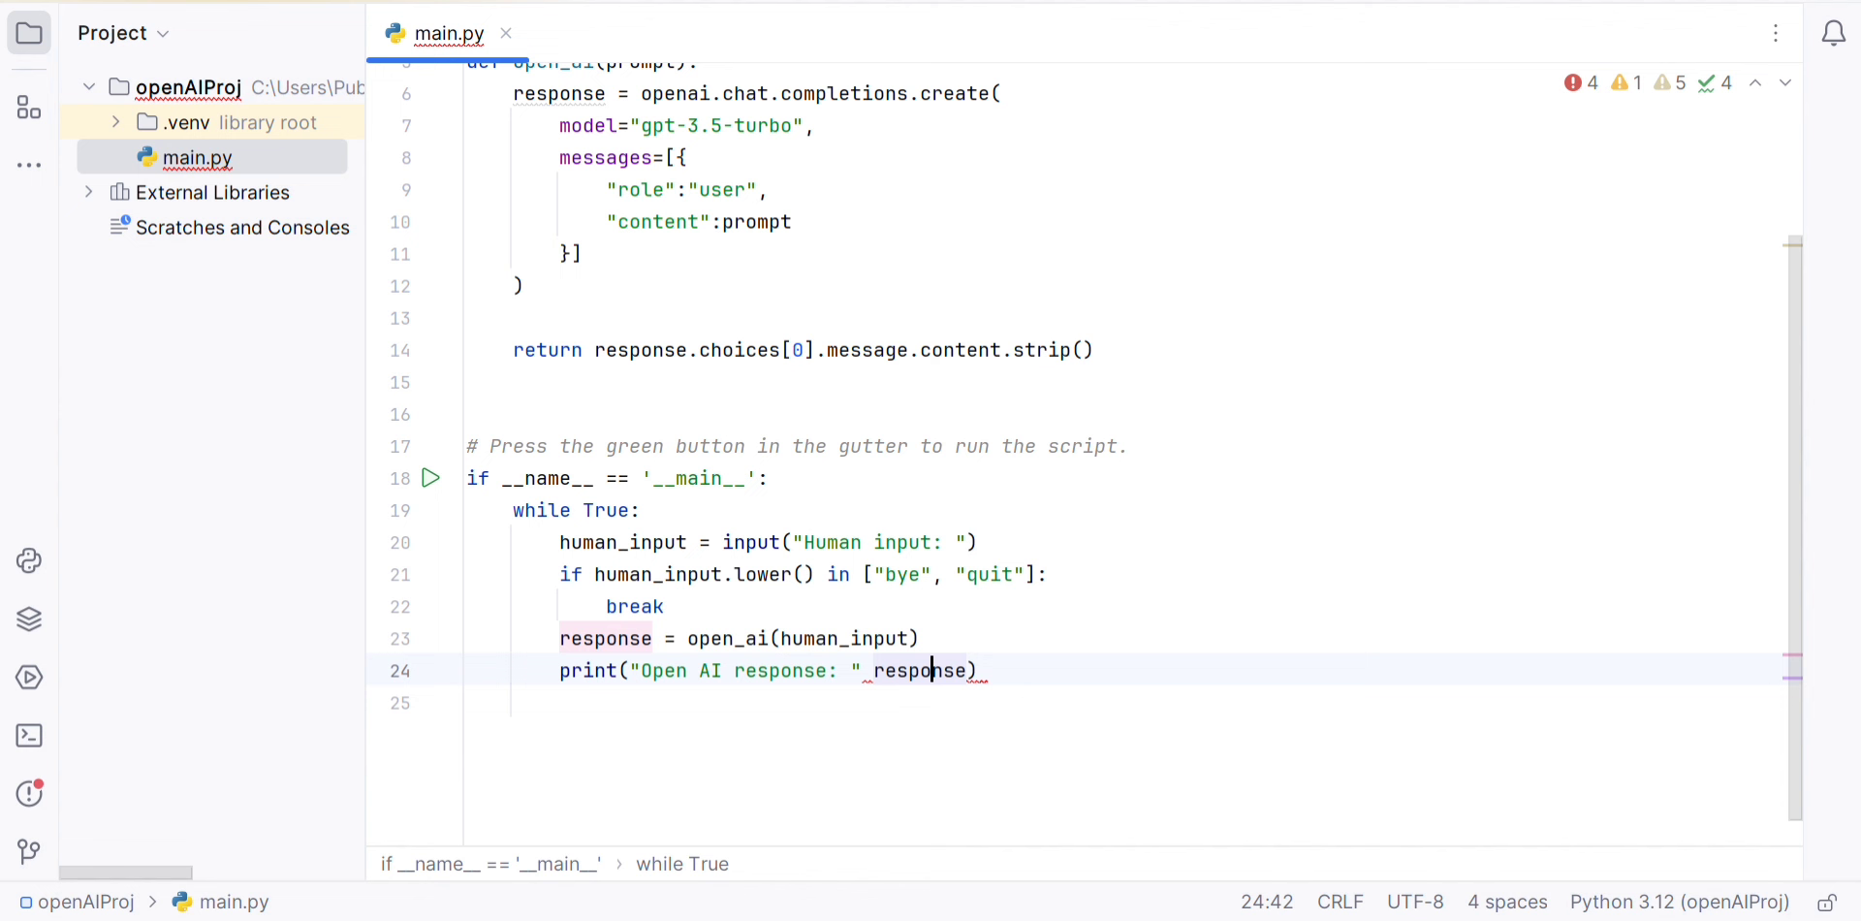
{"action": "type", "text": ","}
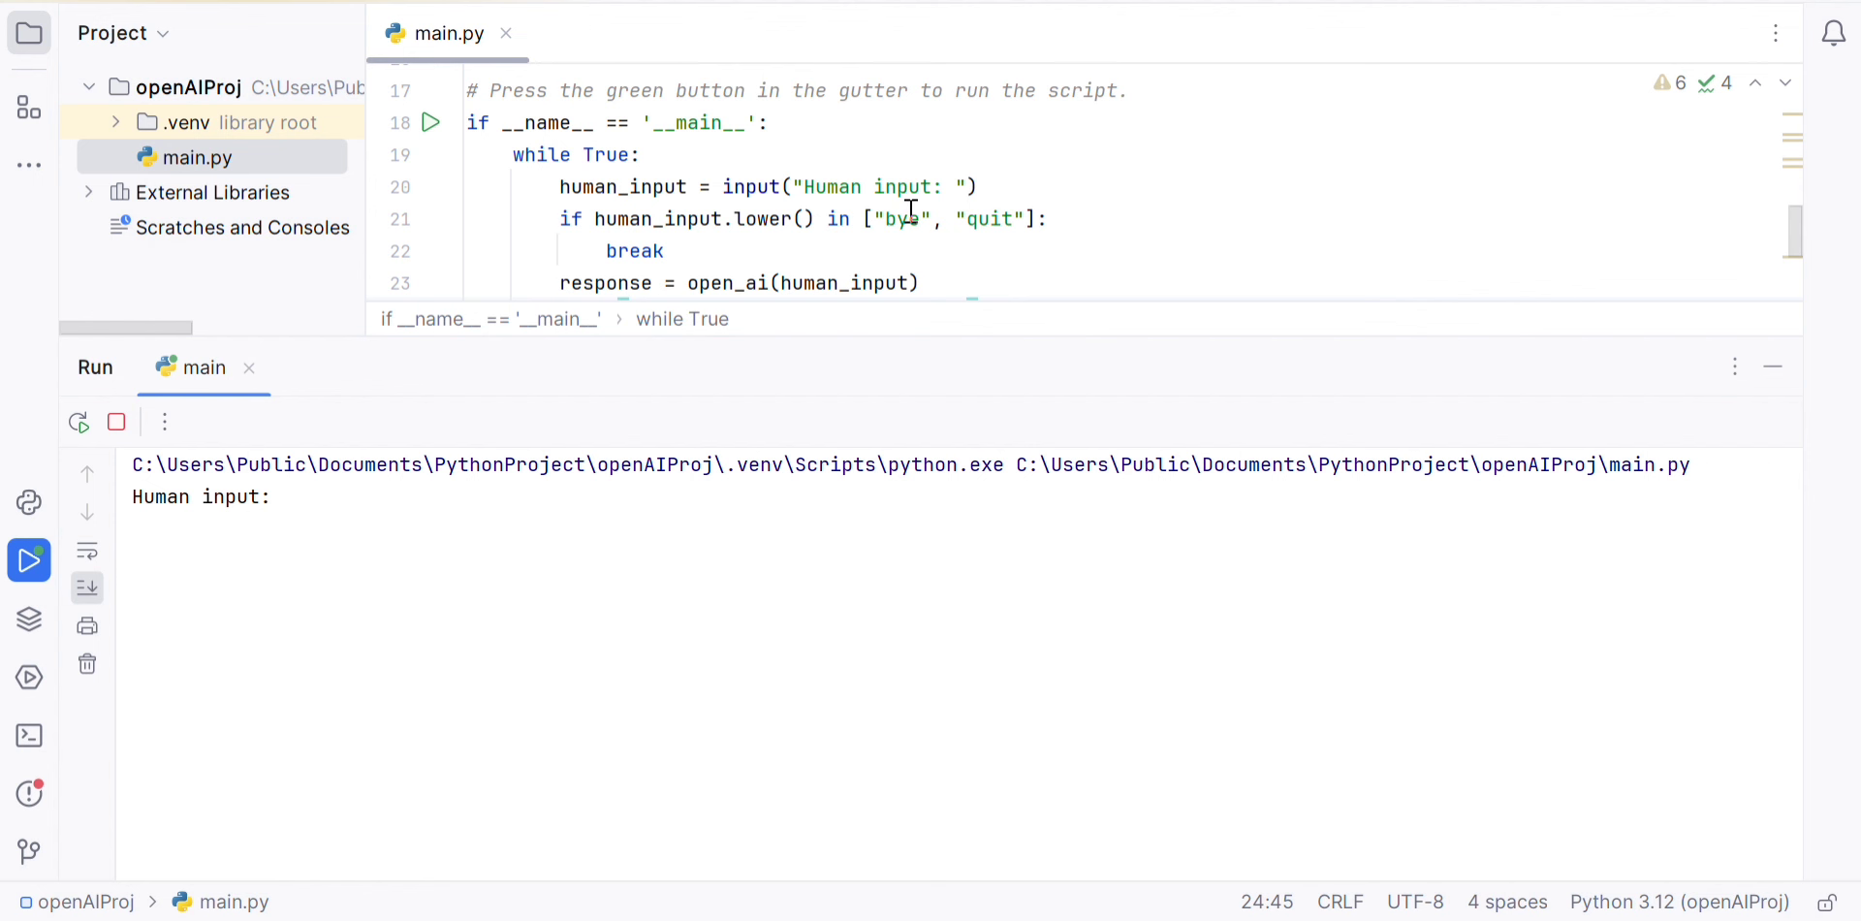
Ask the chatbot 'what is 1+1', then begin typing 'write a code'.
{"action": "type", "text": "what is 1+1"}
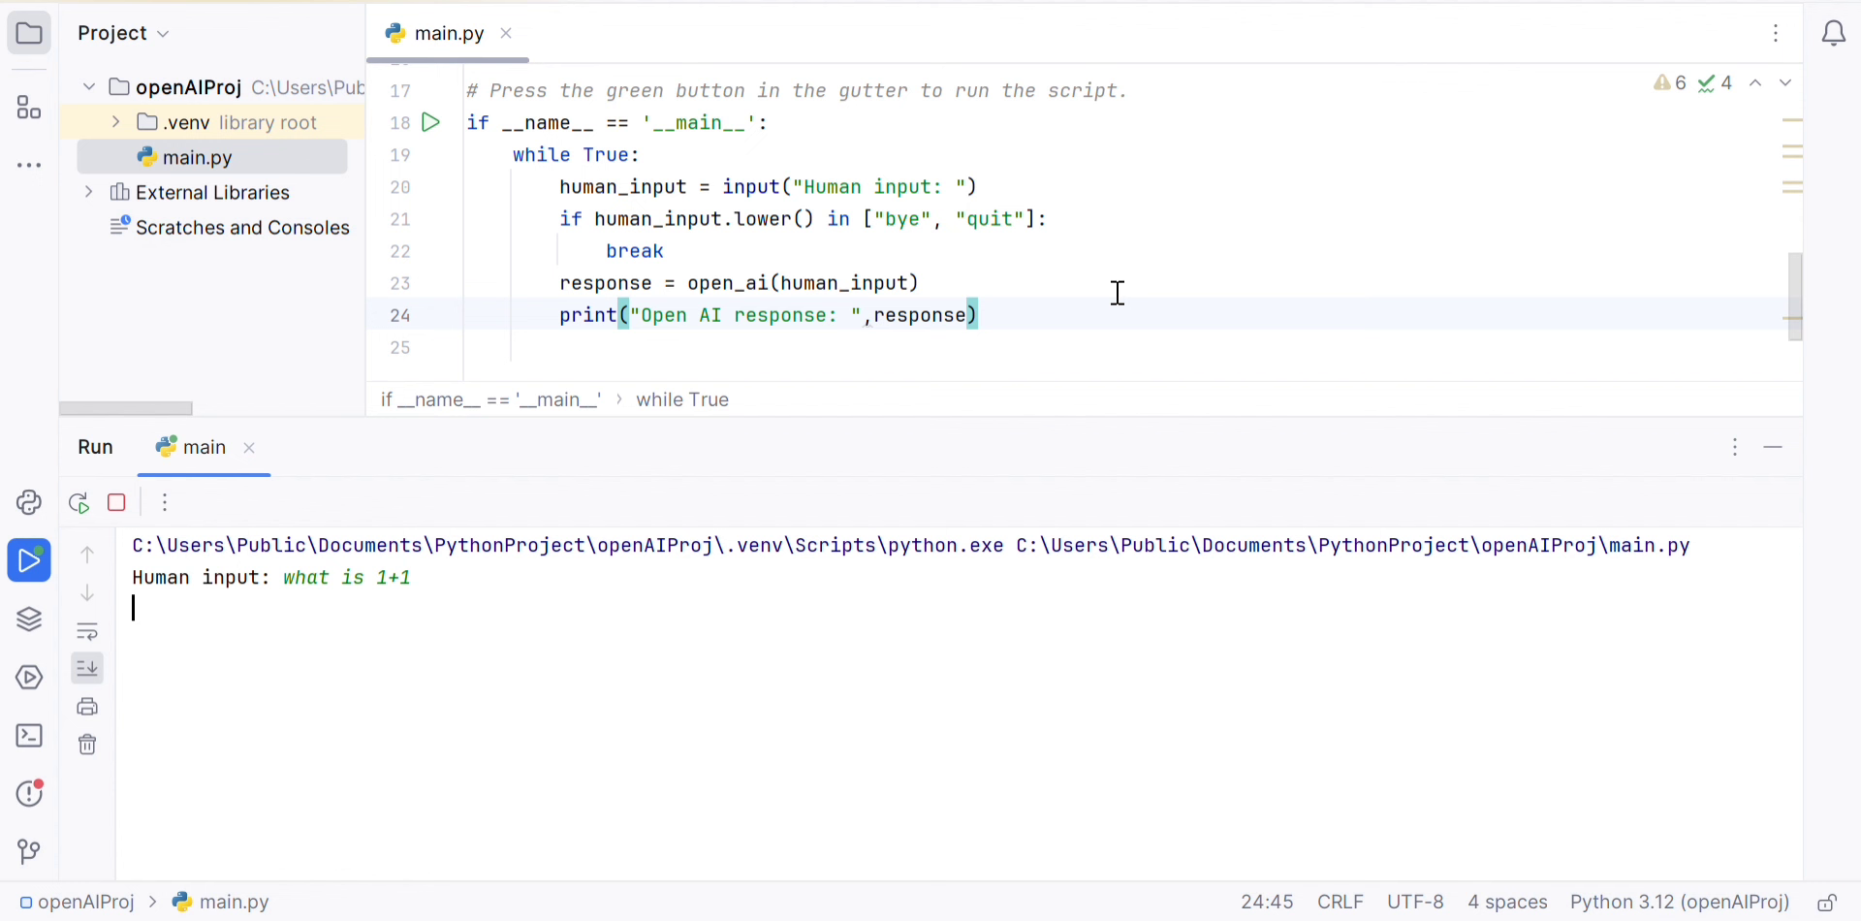
{"action": "key", "text": "enter"}
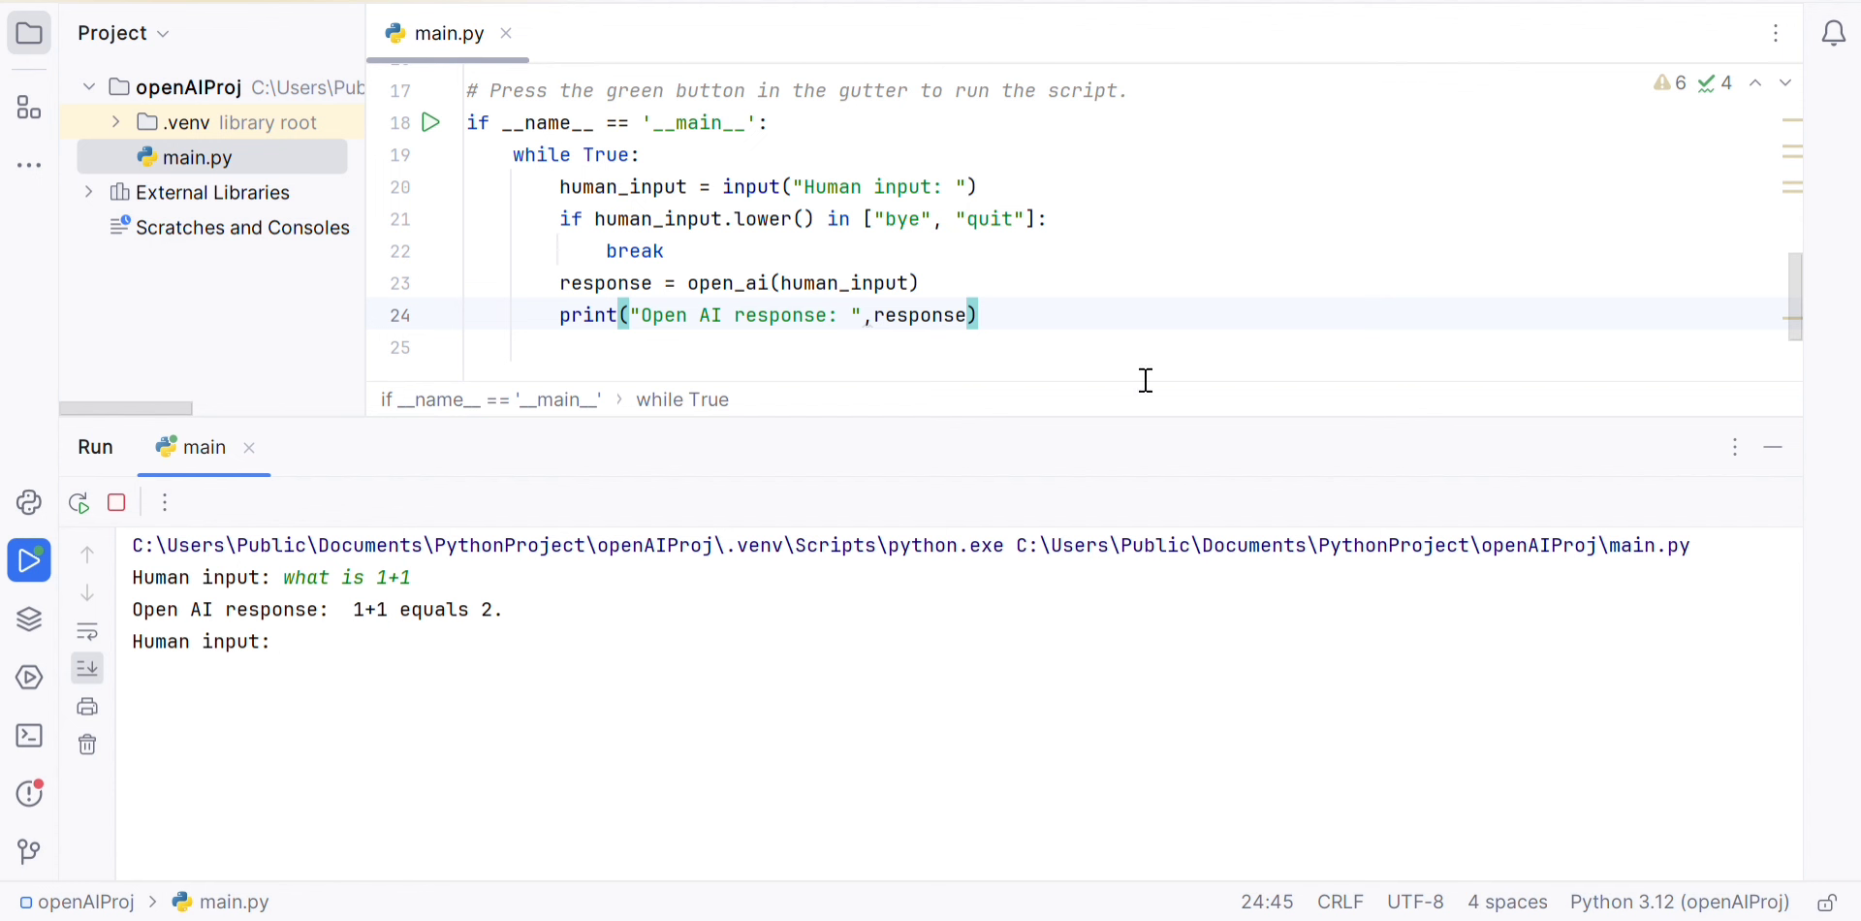
{"action": "type", "text": "write a code"}
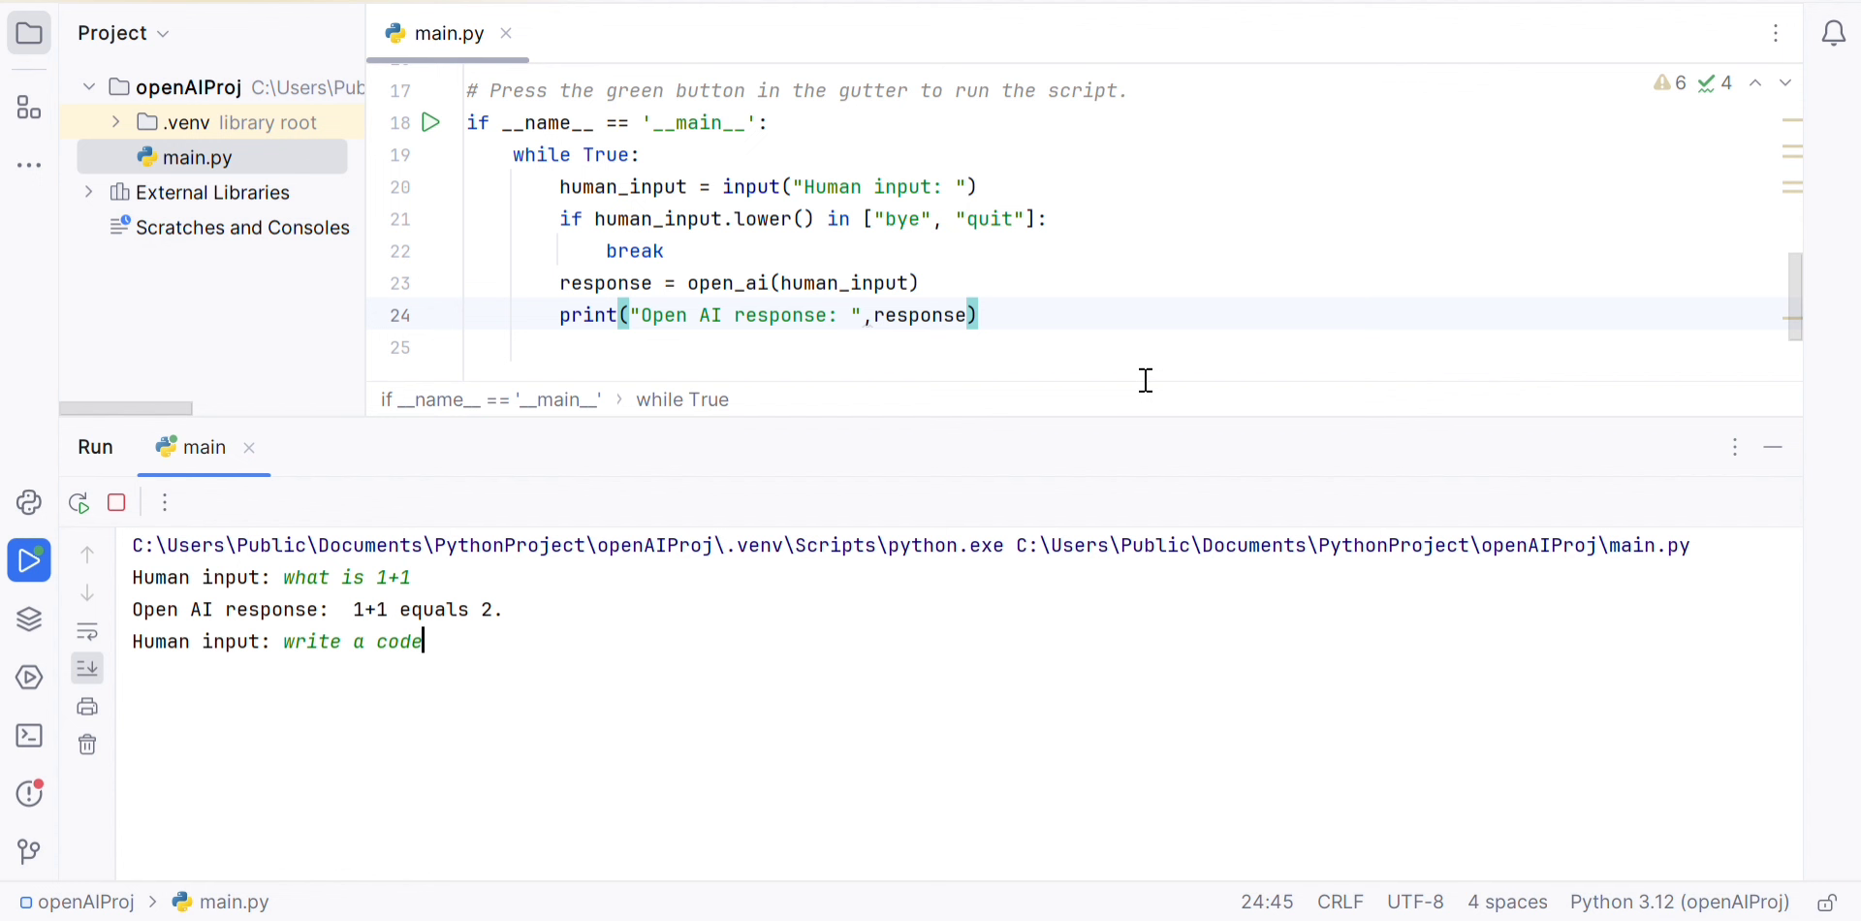